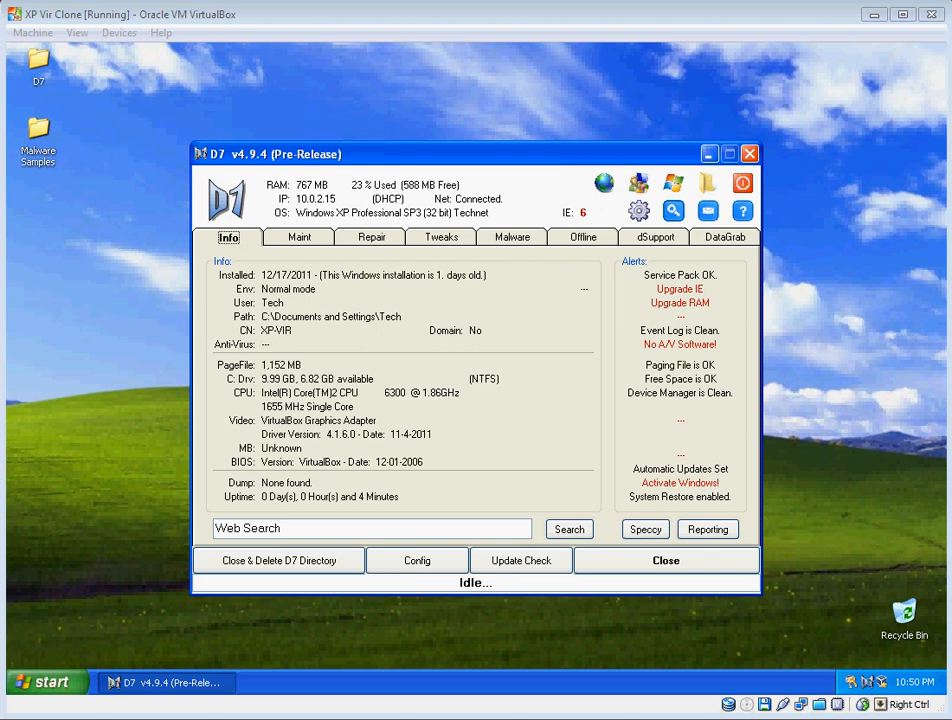
# Open the Windows Start menu over D7's system info summary
pyautogui.click(39, 681)
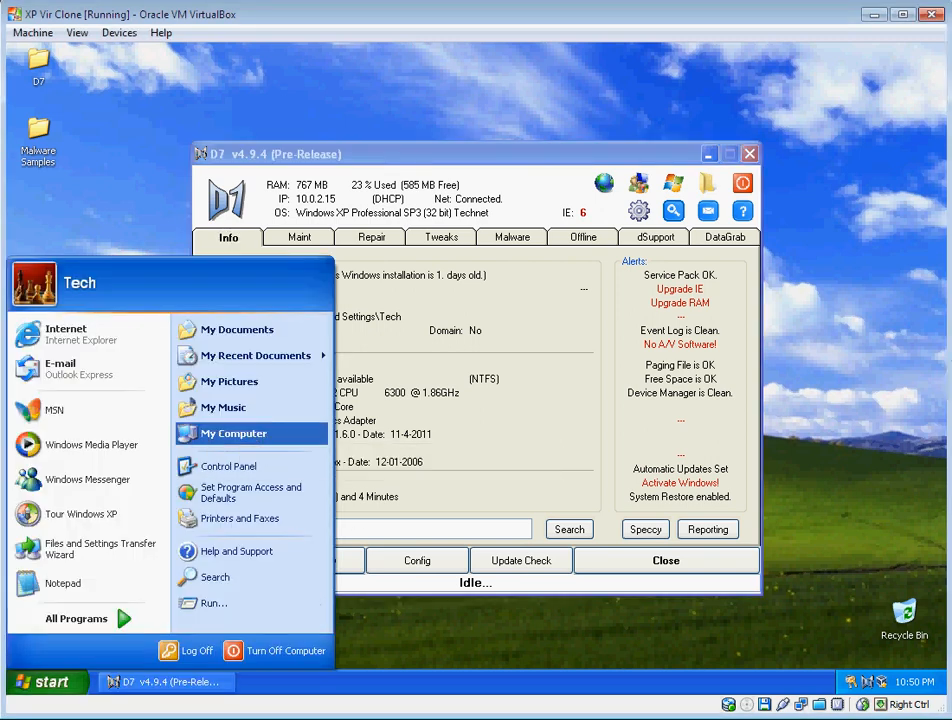
# Browse C:\WINDOWS in My Computer and open $NtUninstallKB898461$\spuninst
pyautogui.click(234, 433)
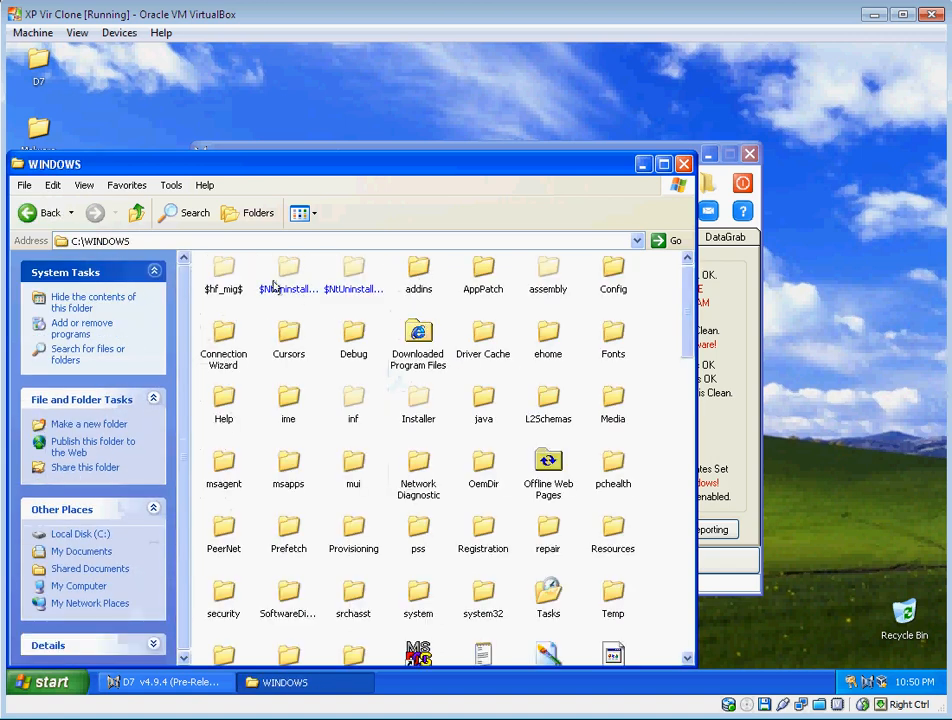
pyautogui.click(288, 270)
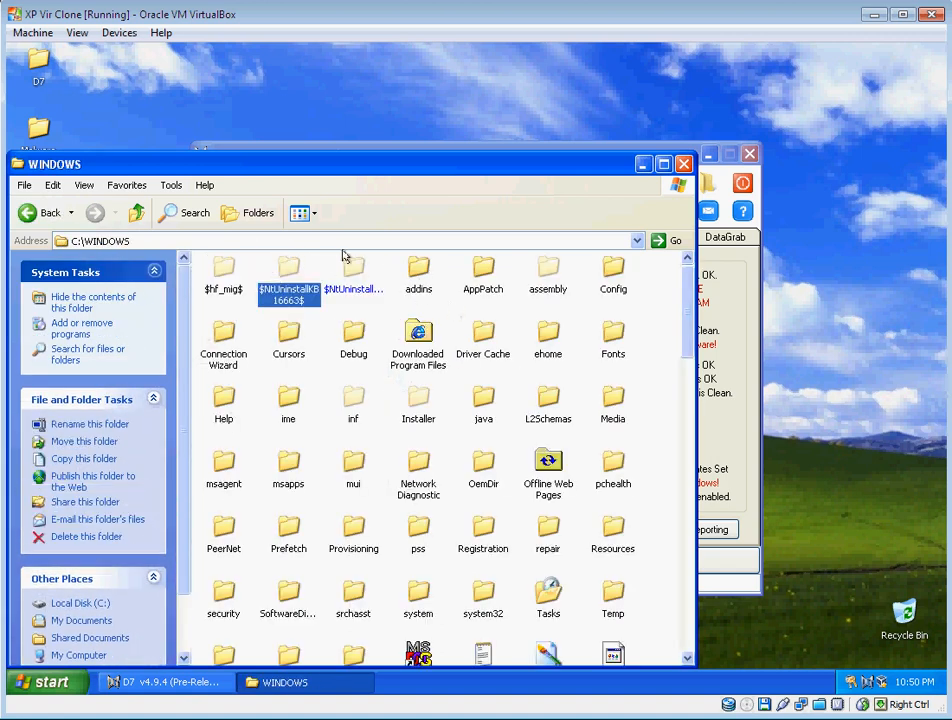
pyautogui.click(353, 276)
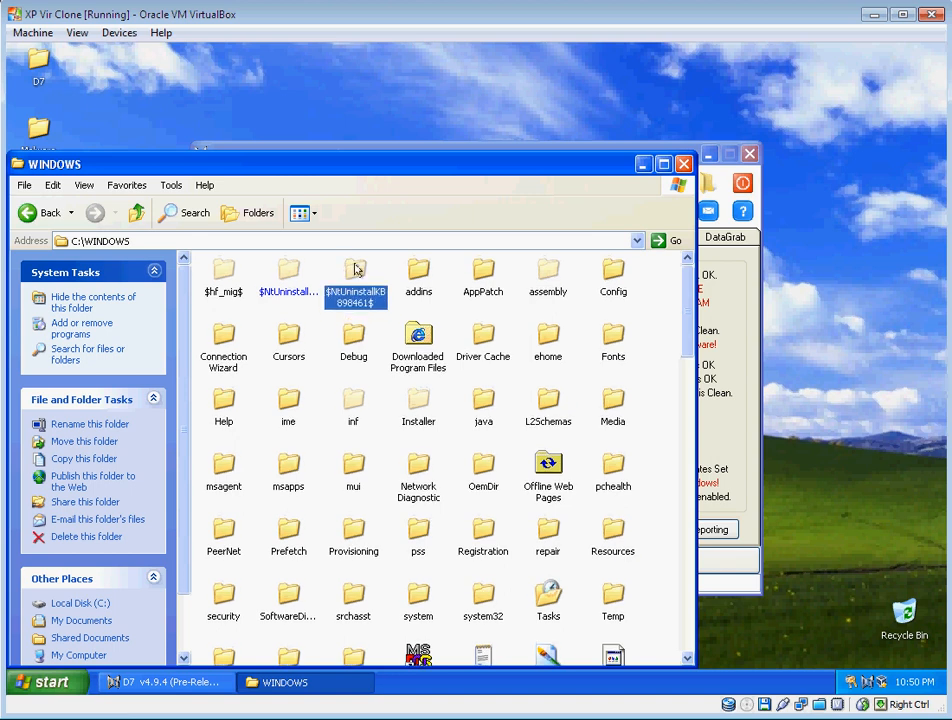
pyautogui.click(376, 258)
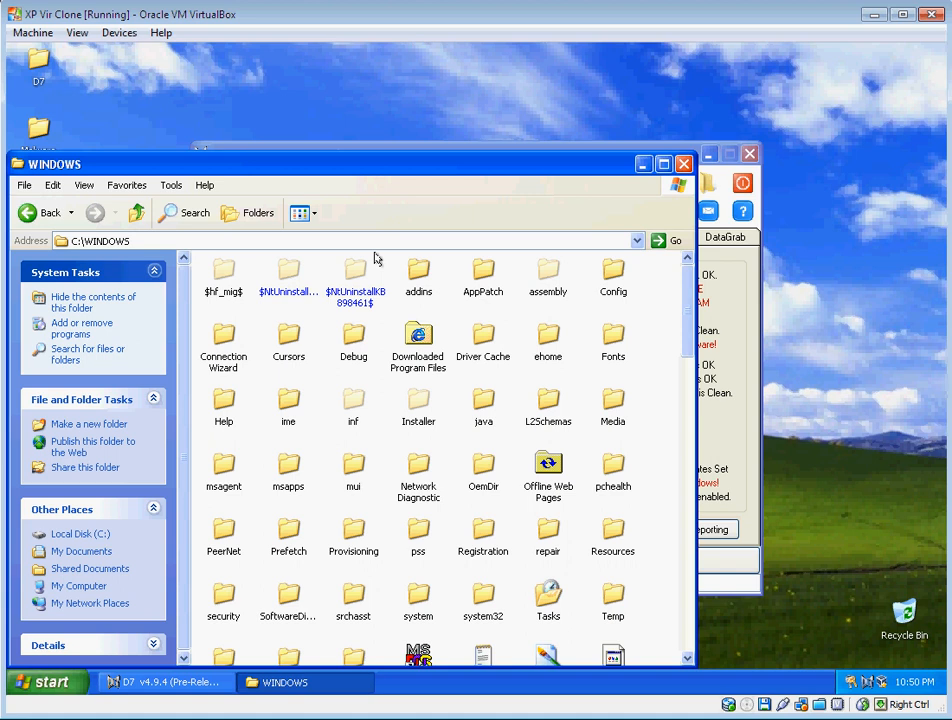
pyautogui.click(356, 270)
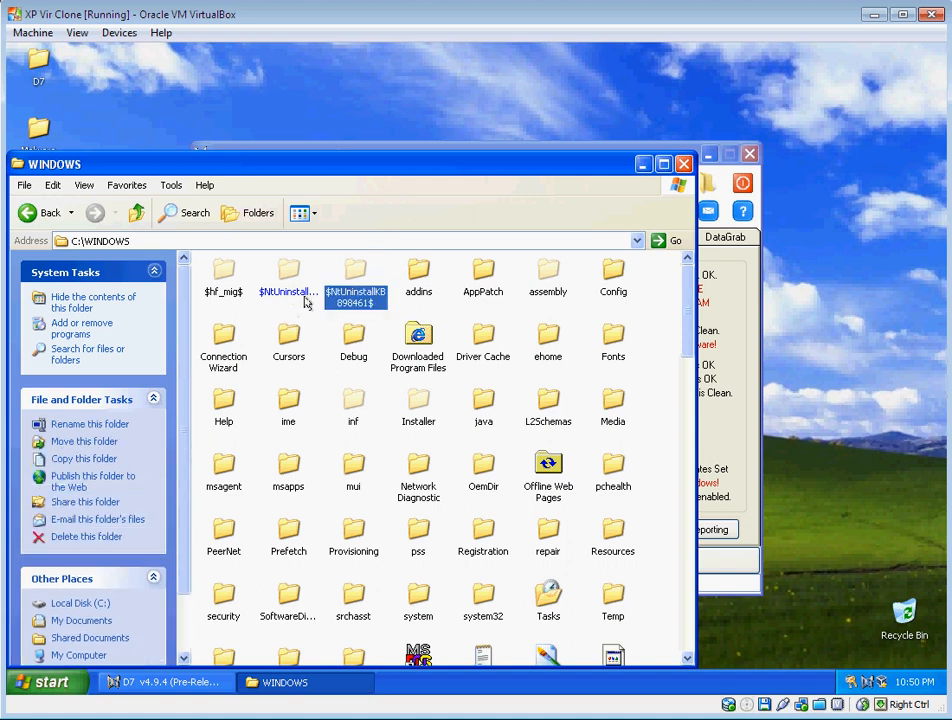
pyautogui.doubleClick(355, 272)
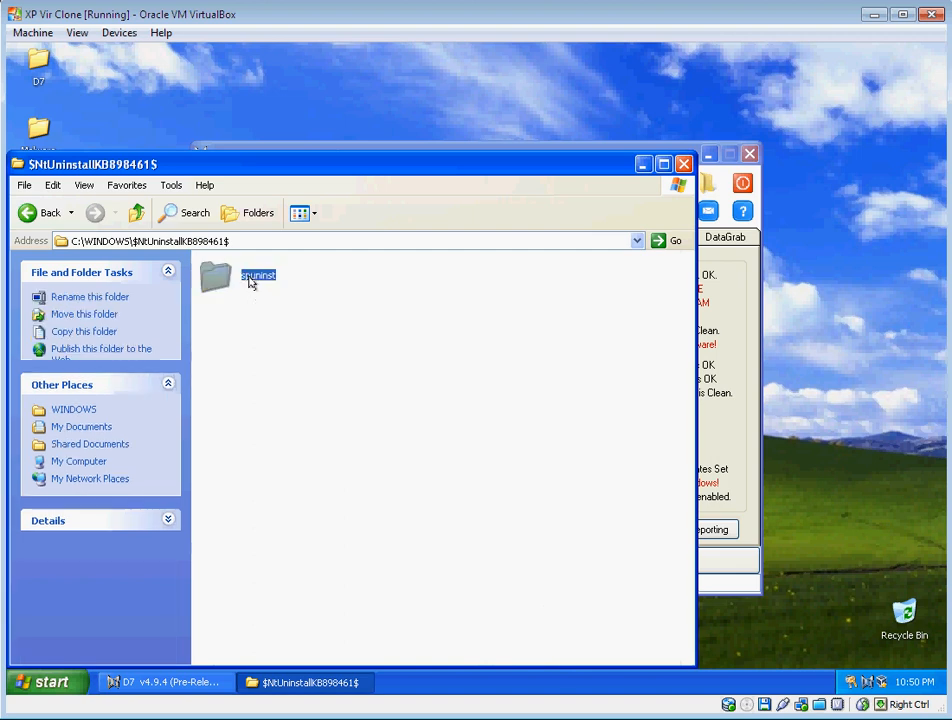
pyautogui.doubleClick(215, 277)
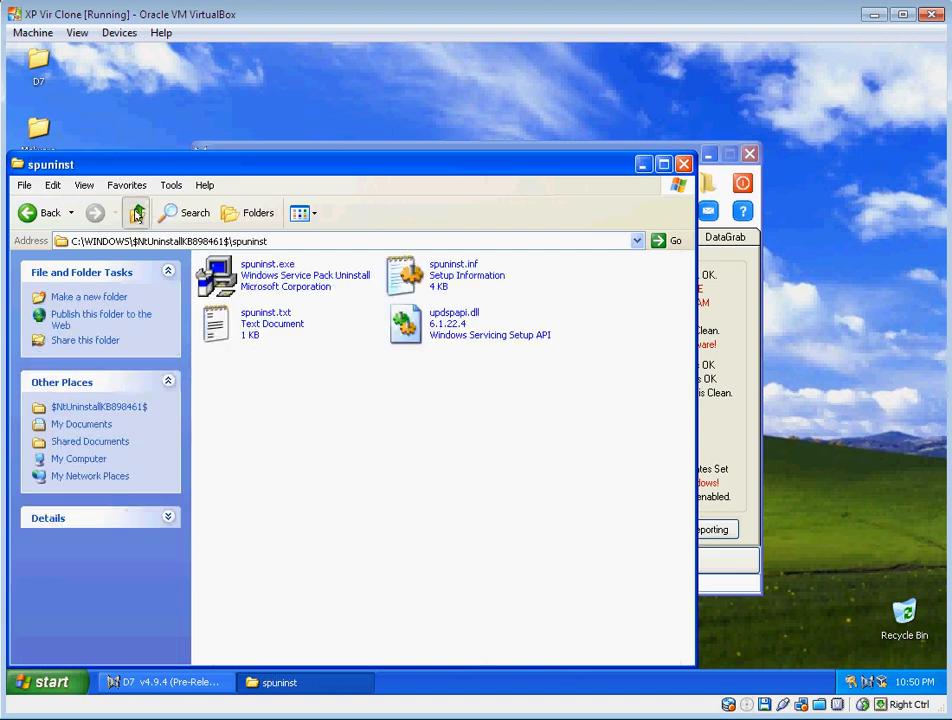
# Go back to WINDOWS, try $NtUninstallKB16663$, and dismiss the Access denied error
pyautogui.click(137, 212)
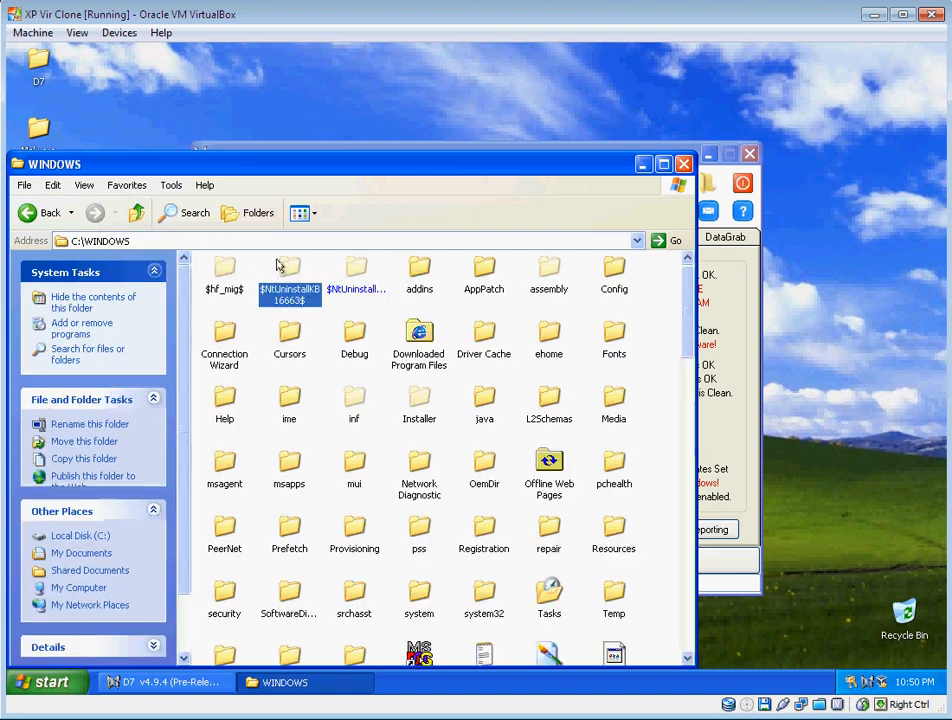
pyautogui.doubleClick(290, 267)
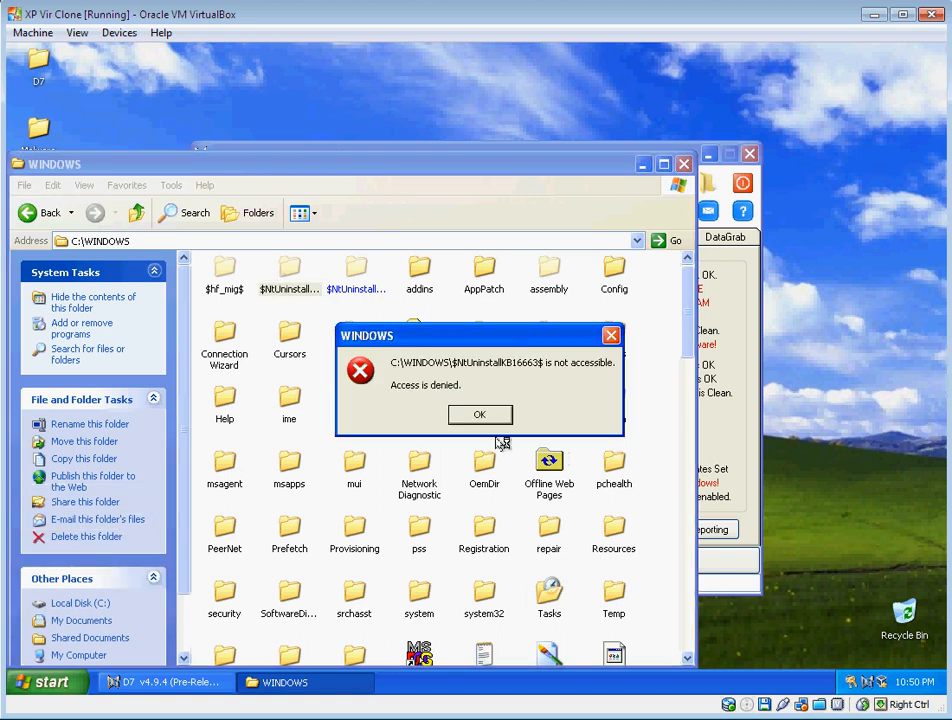
pyautogui.click(479, 414)
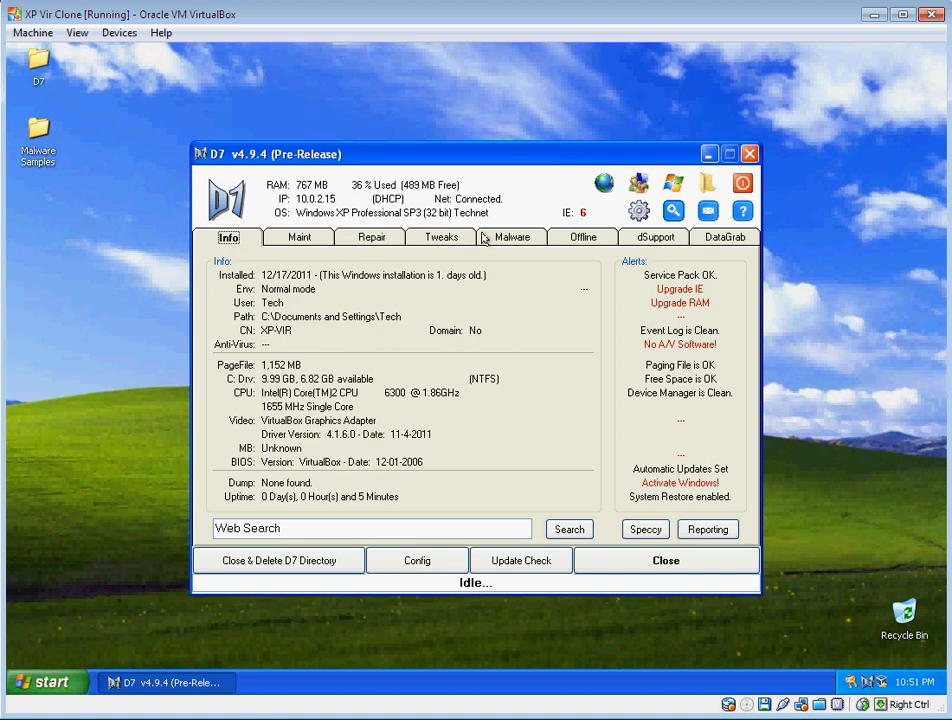
pyautogui.moveTo(497, 175)
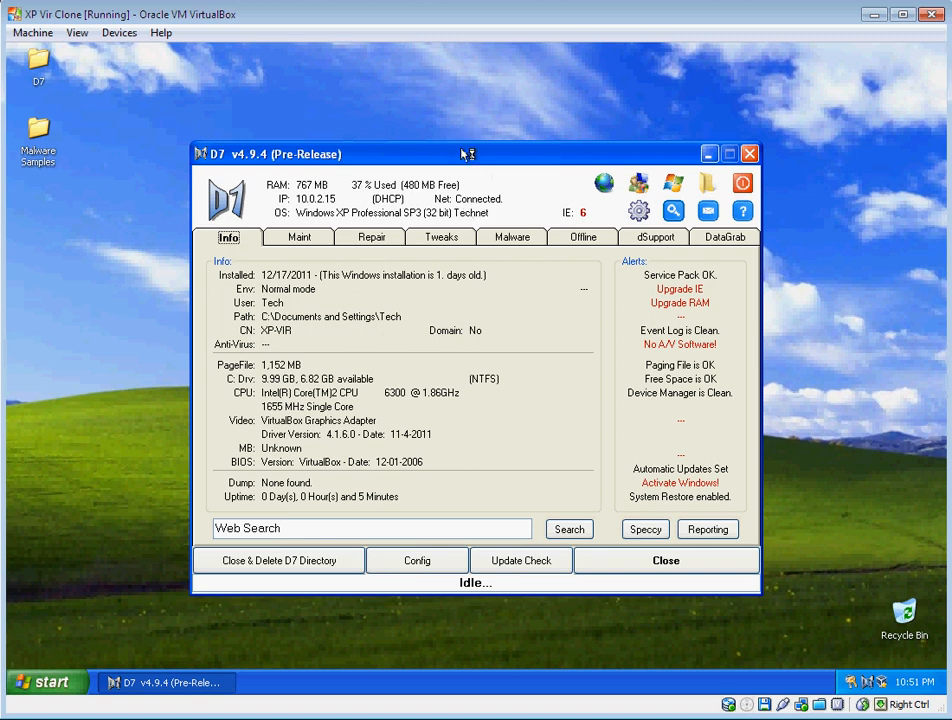
# Move D7 and show the Malware tab, leaving IFEO Modifier unticked after toggling it
pyautogui.moveTo(467, 154); pyautogui.dragTo(488, 133)
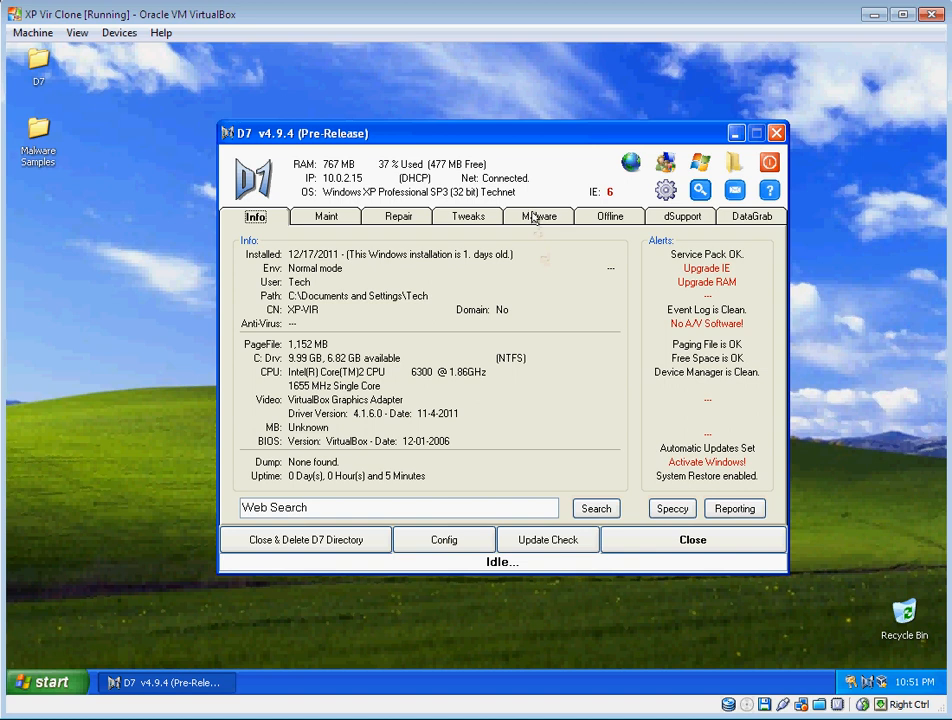
pyautogui.click(540, 216)
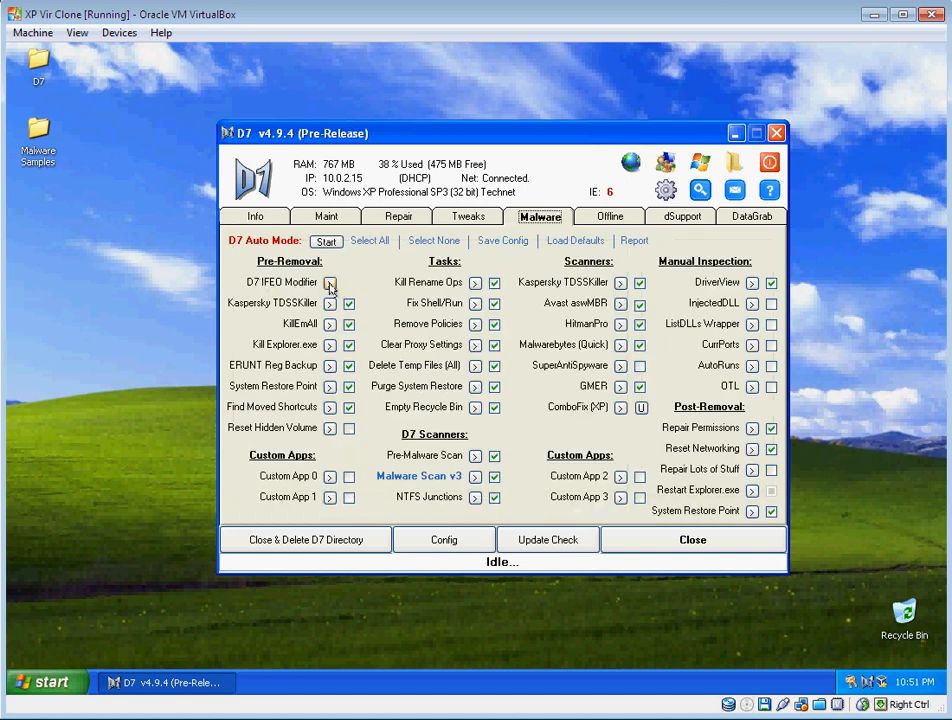
pyautogui.click(349, 283)
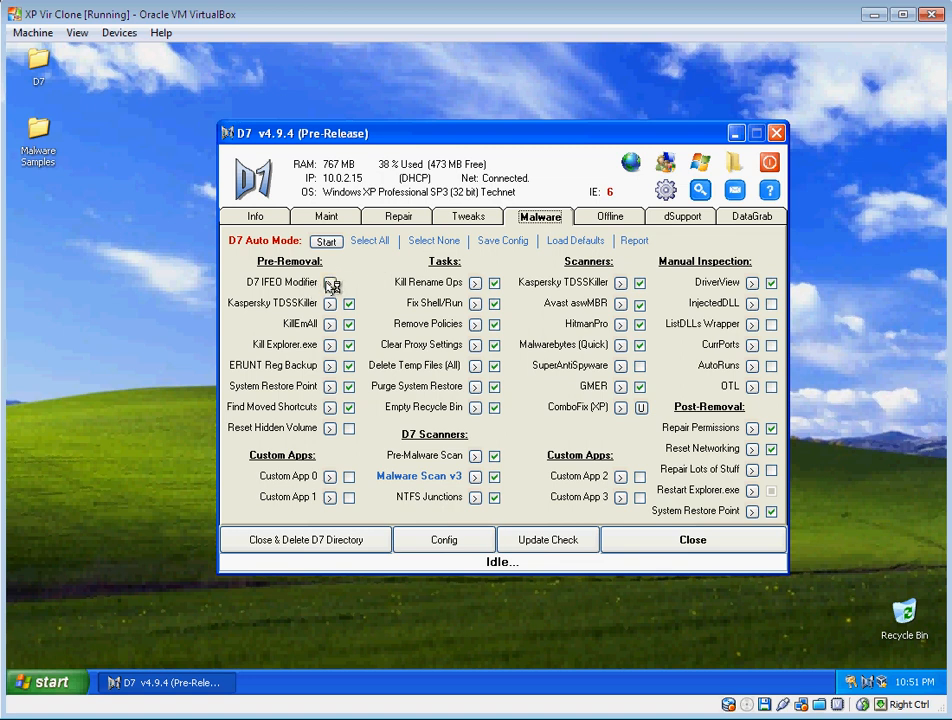
pyautogui.click(349, 283)
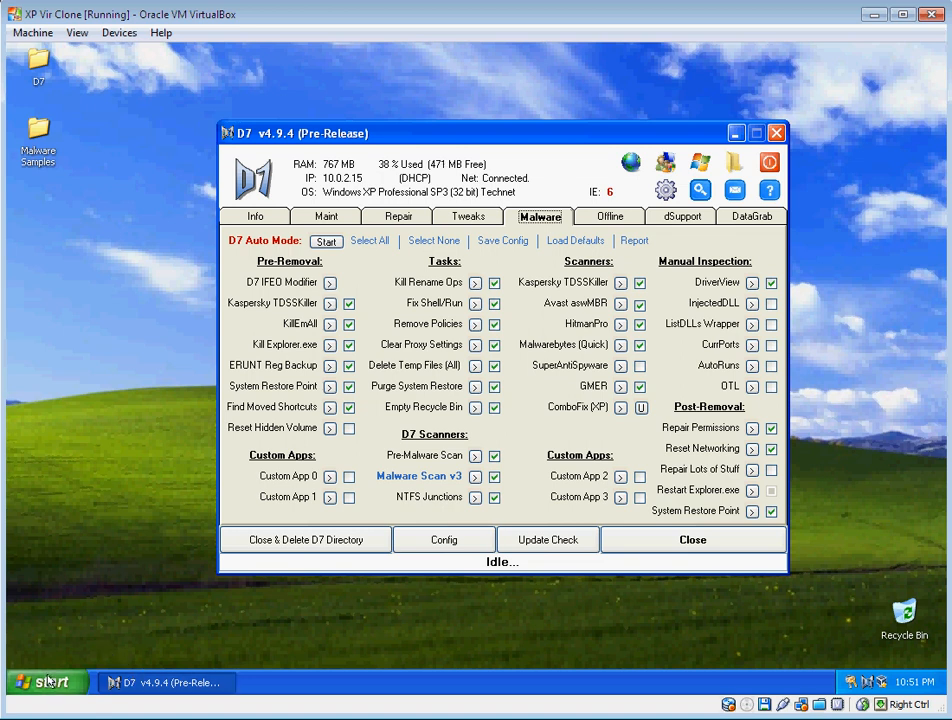
# Launch a blank Notepad from the Start menu, then bring D7 back to front
pyautogui.click(40, 681)
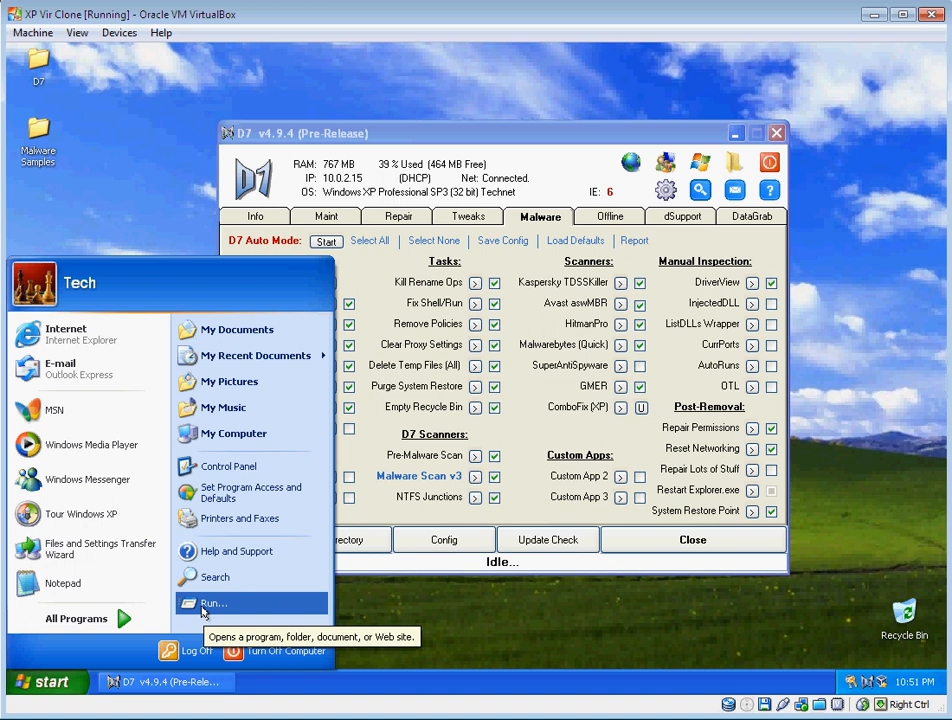
pyautogui.moveTo(232, 604)
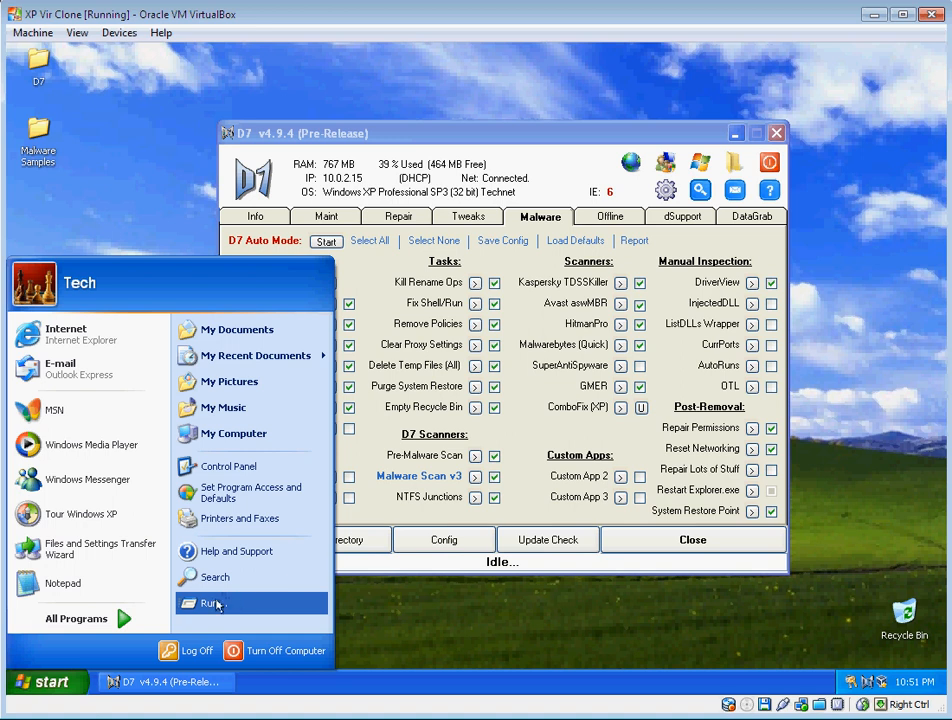
pyautogui.click(211, 603)
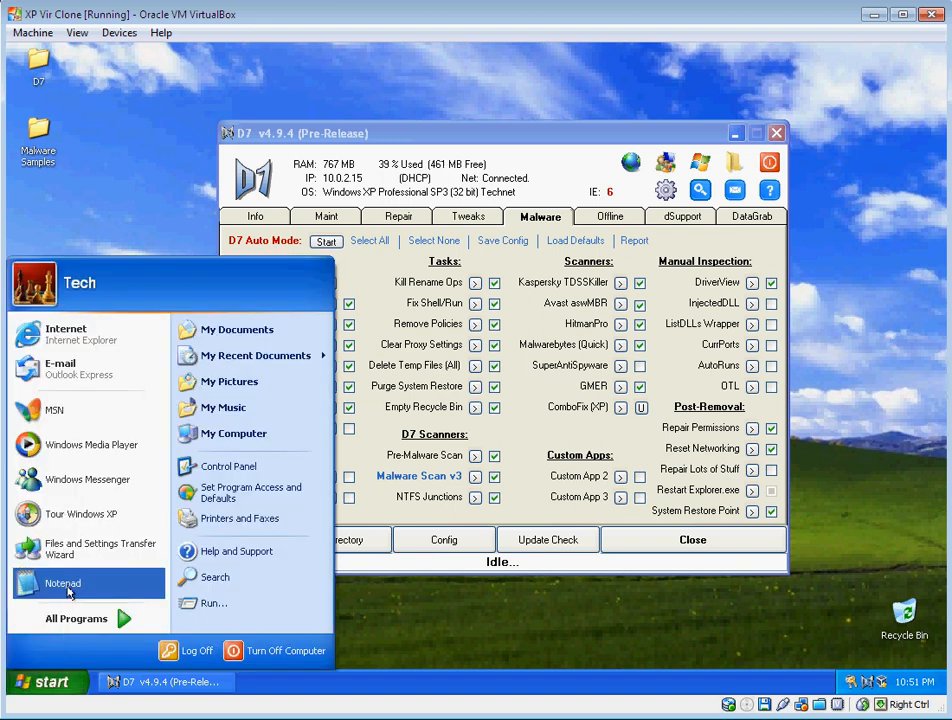
pyautogui.click(63, 583)
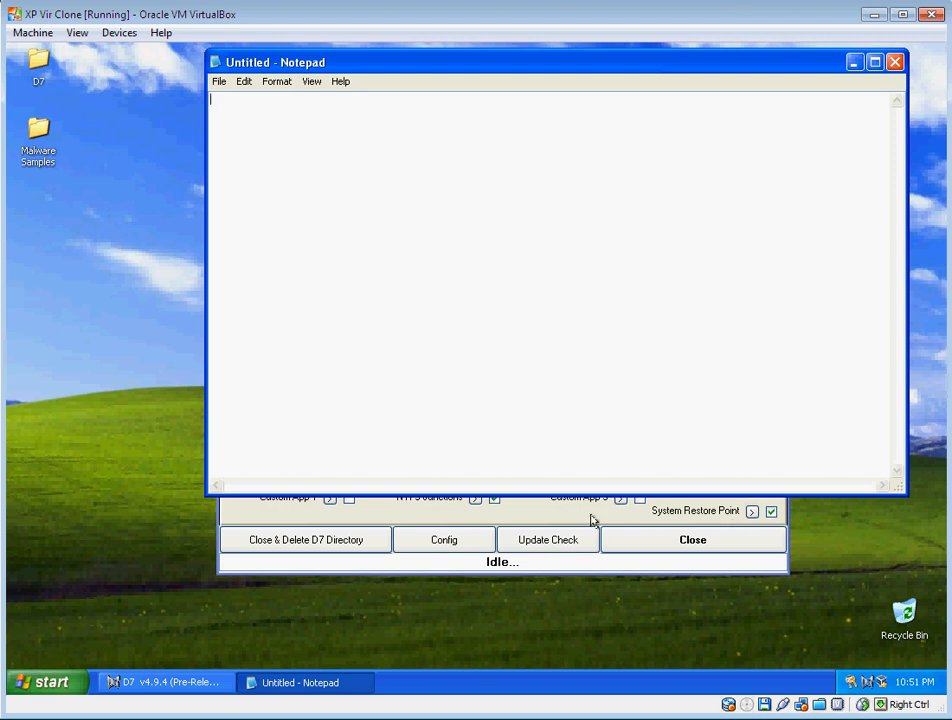
pyautogui.click(160, 682)
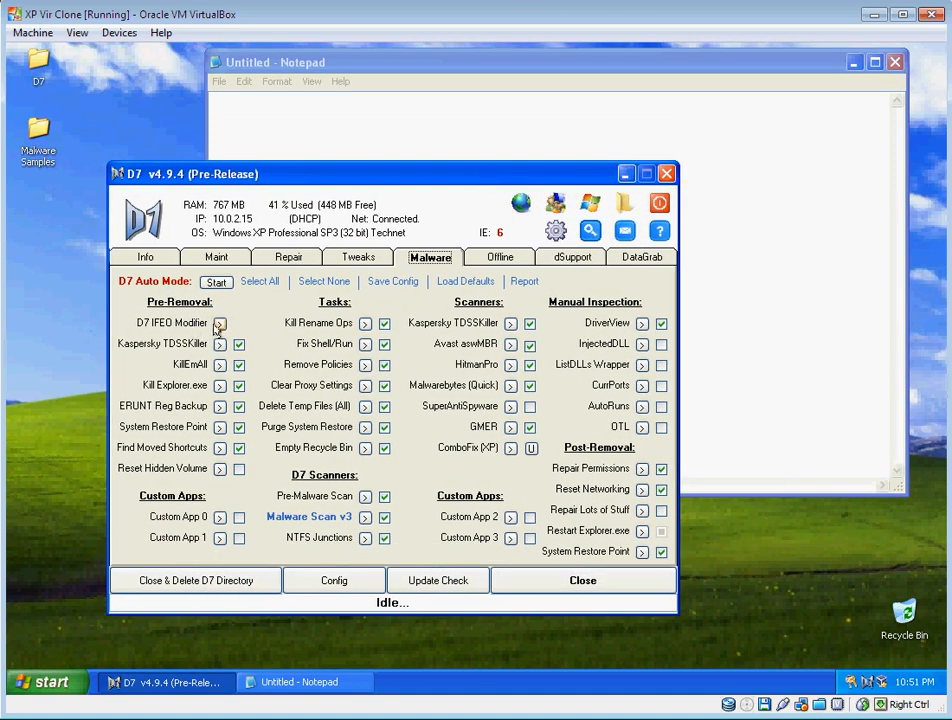
# In IFEO Modifier, target notepad.exe with IFEO_Dummy.exe and tick Install Dummy EXEs
pyautogui.click(219, 323)
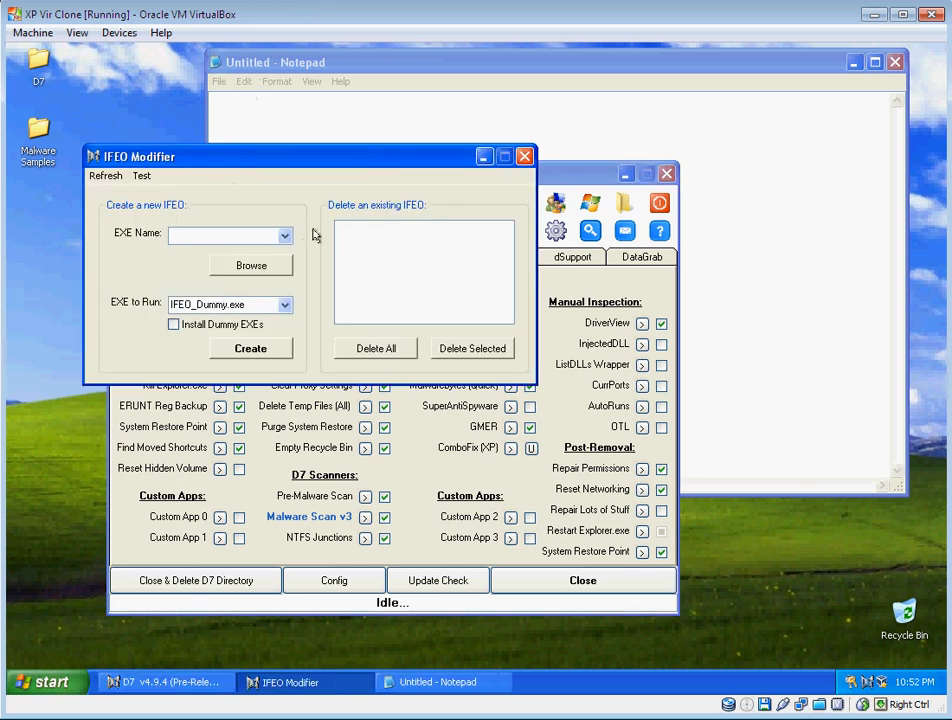
pyautogui.click(285, 235)
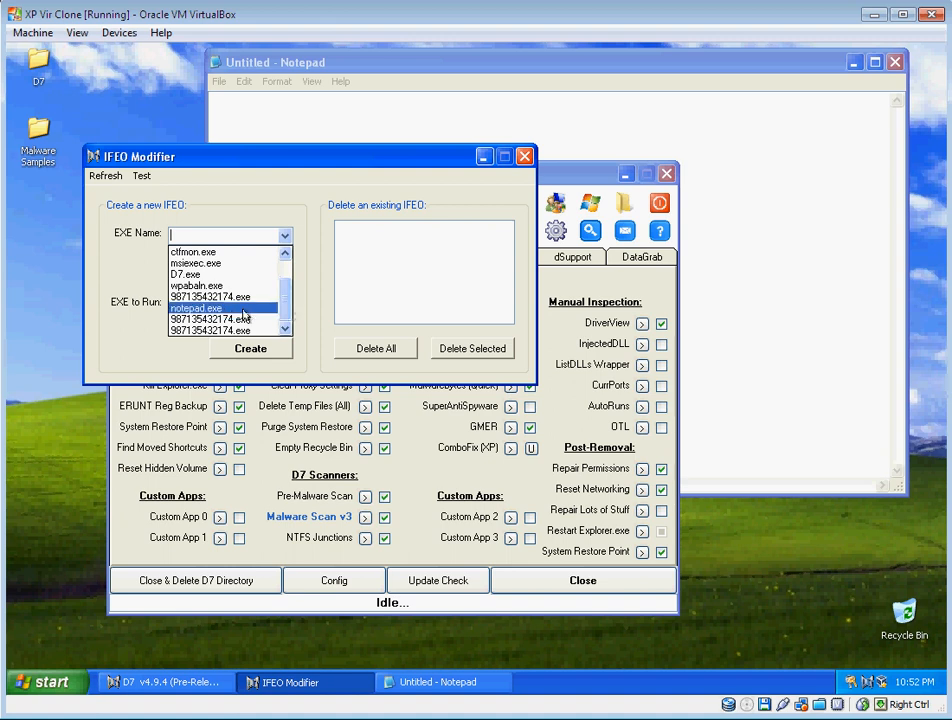
pyautogui.click(198, 307)
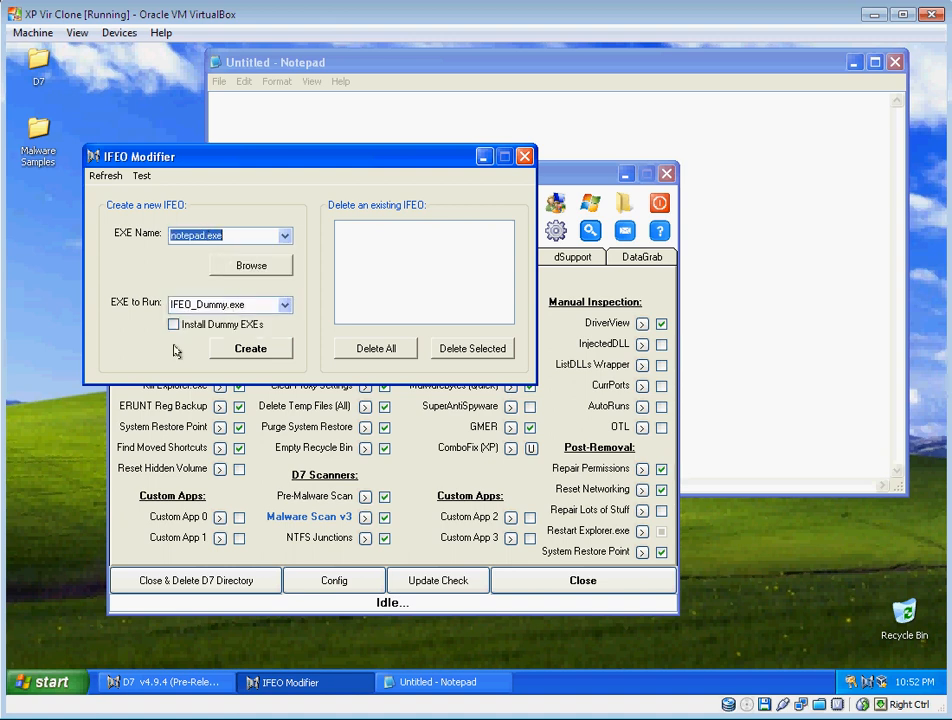
pyautogui.click(284, 304)
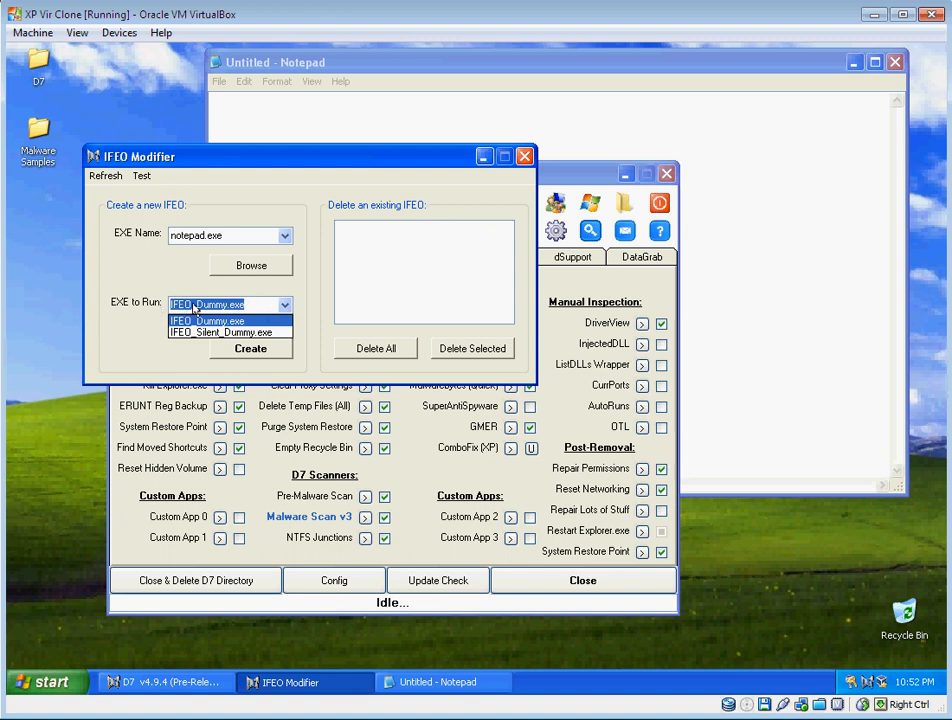
pyautogui.click(208, 320)
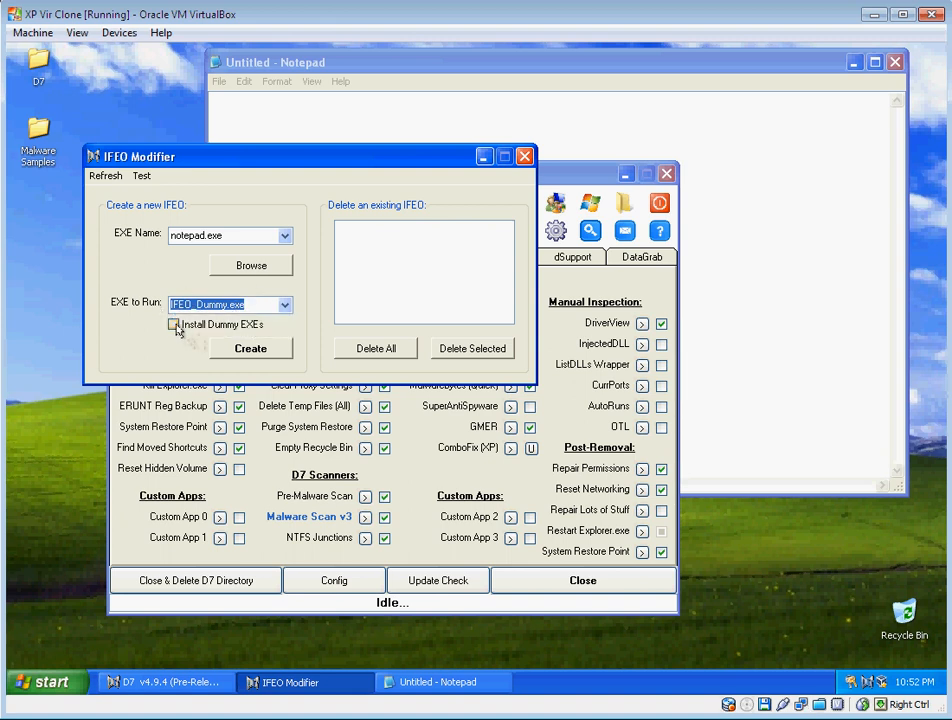
pyautogui.click(173, 324)
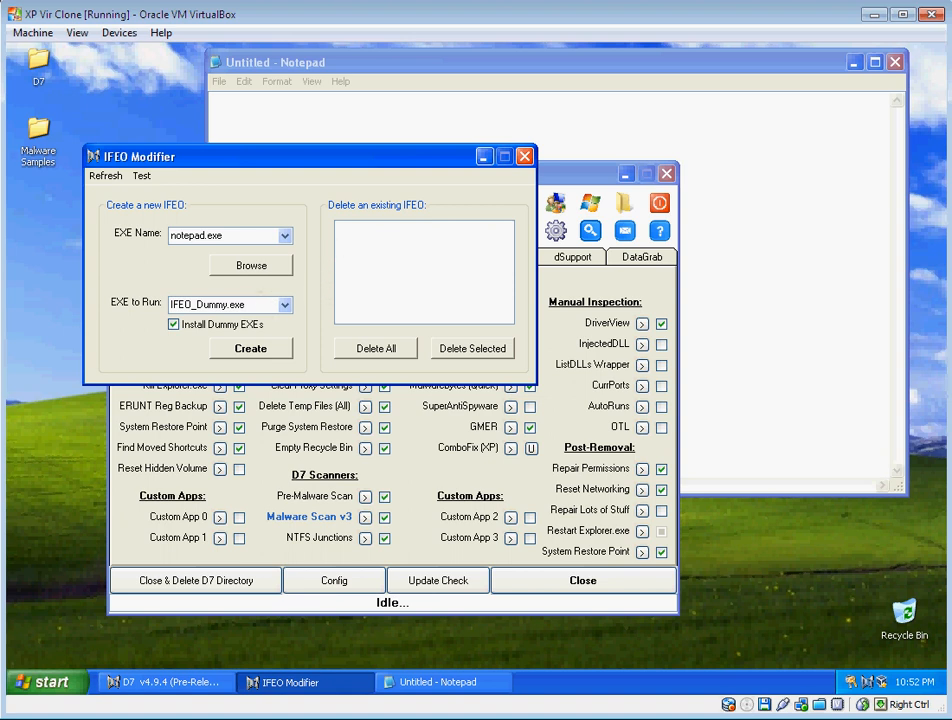
pyautogui.click(284, 304)
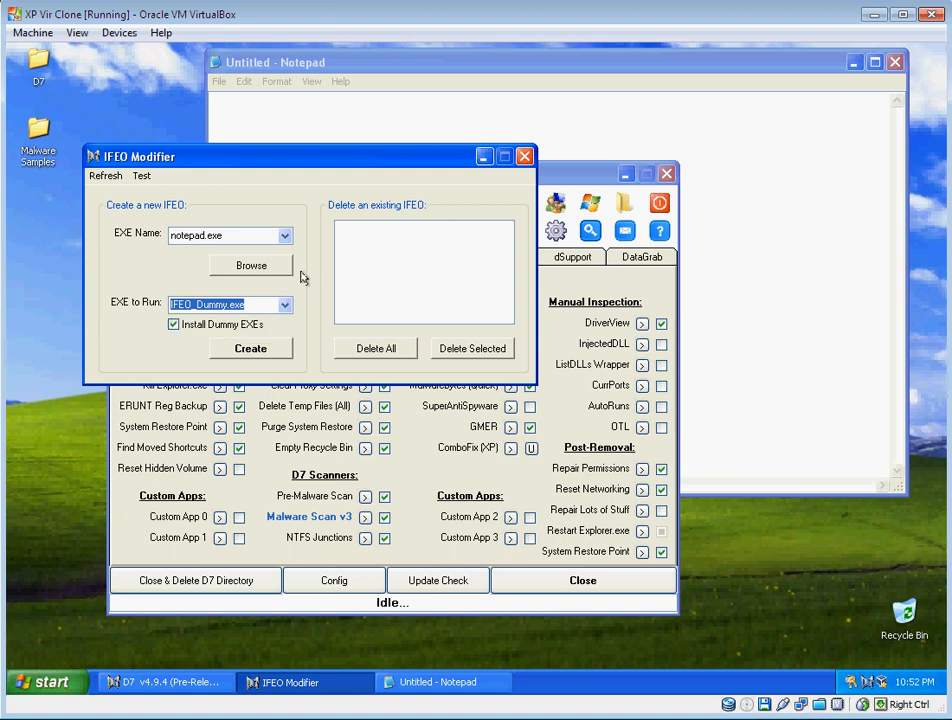
pyautogui.moveTo(179, 340)
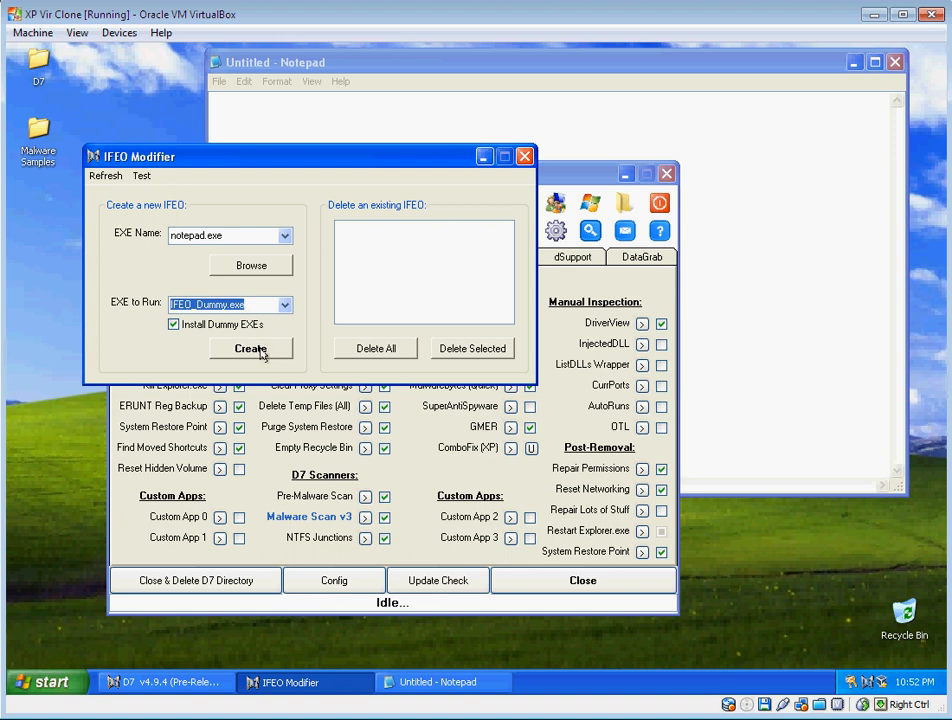
pyautogui.click(250, 349)
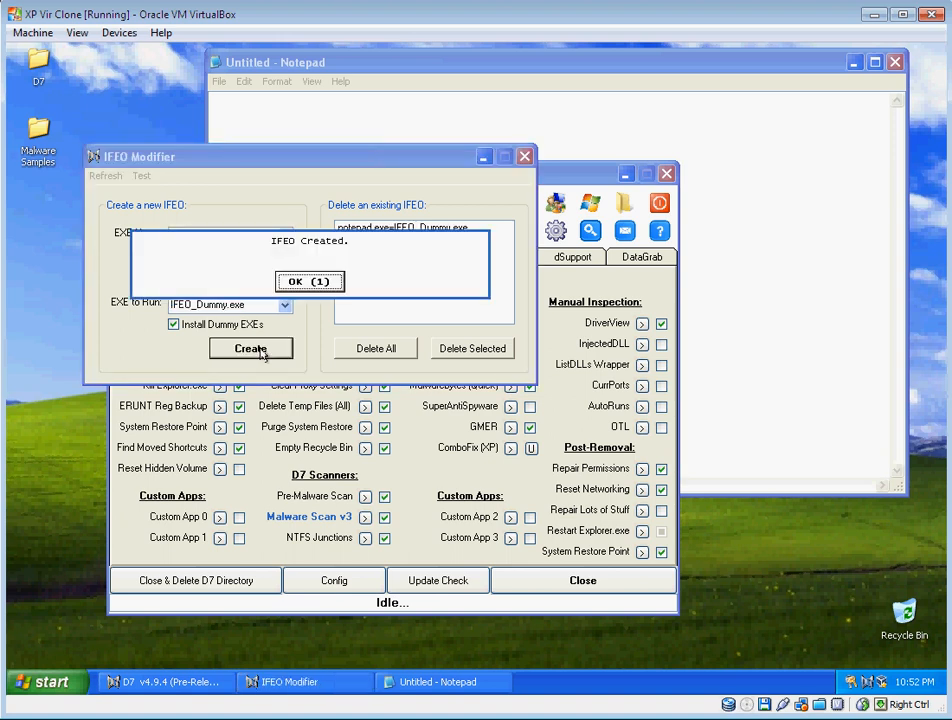
pyautogui.click(309, 281)
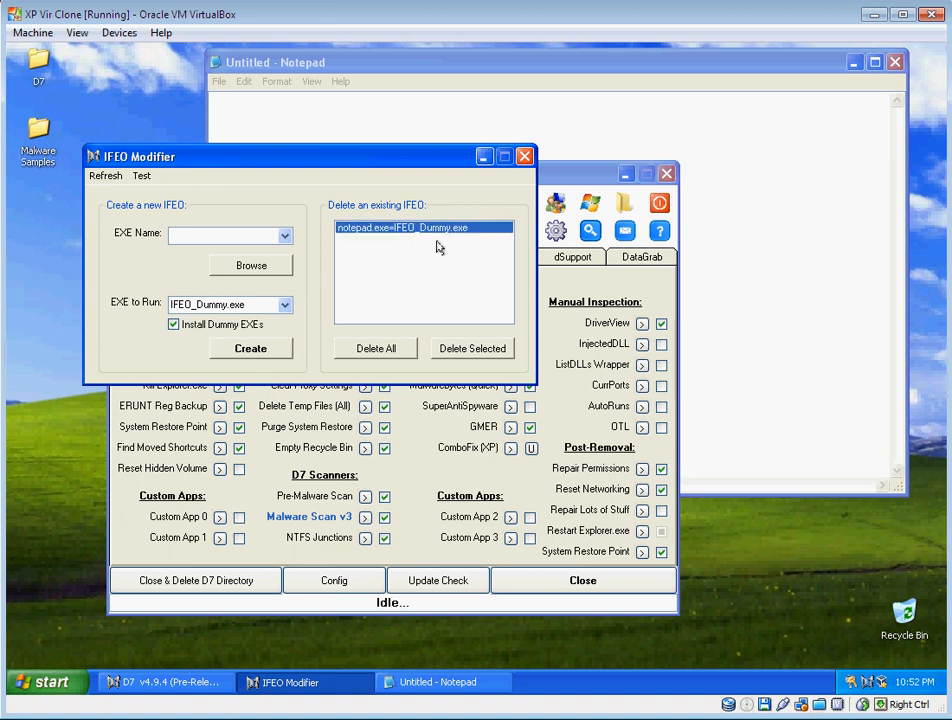
pyautogui.moveTo(458, 257)
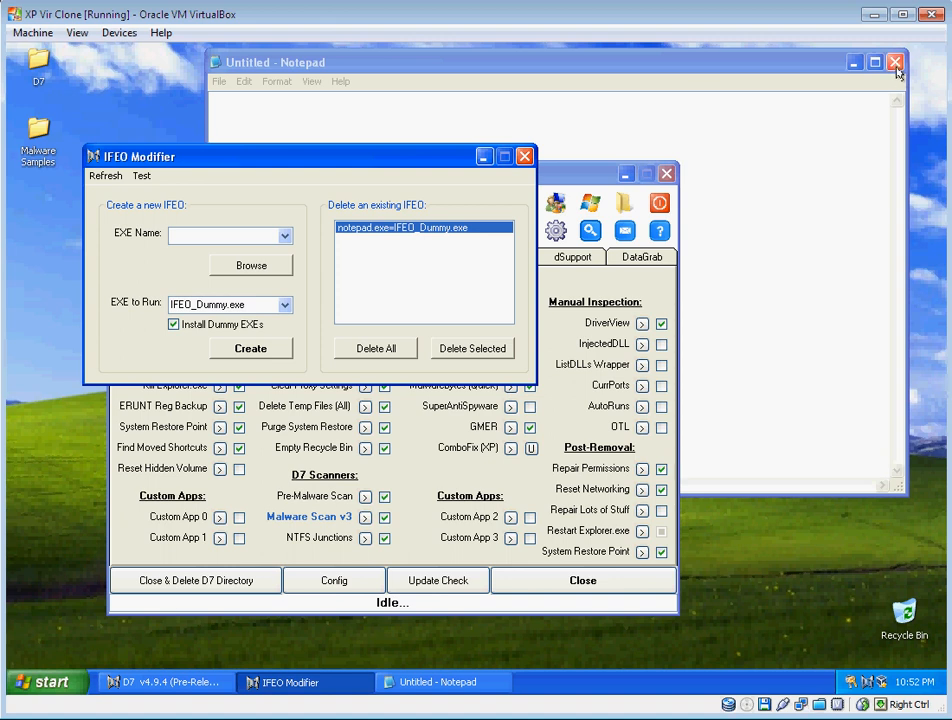
# Close Notepad, relaunch it from Start, and dismiss the Dummy.exe message shown instead
pyautogui.click(895, 62)
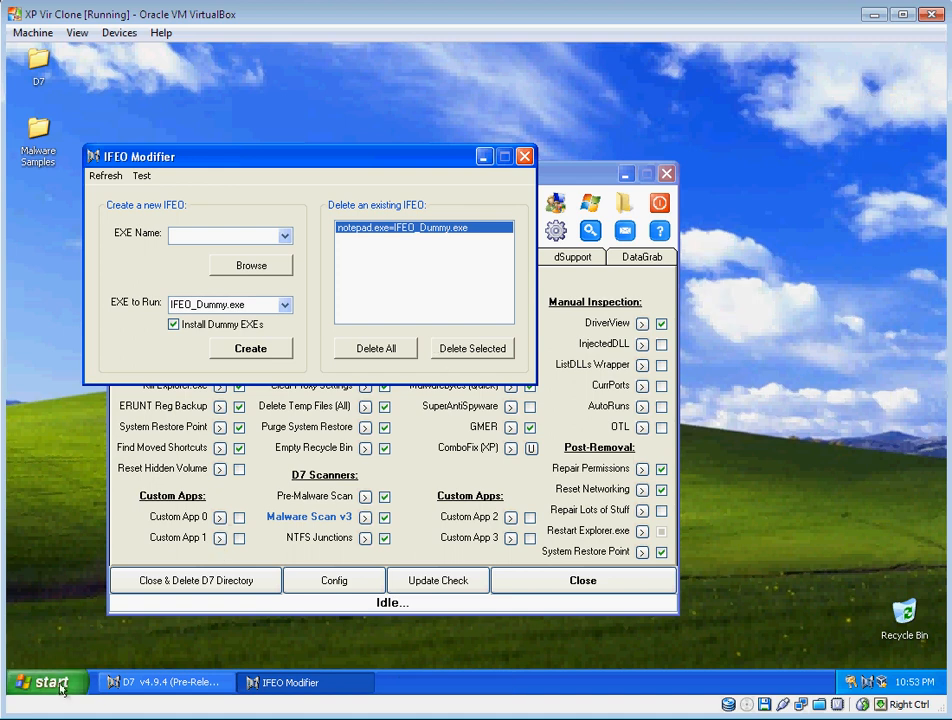
pyautogui.click(44, 681)
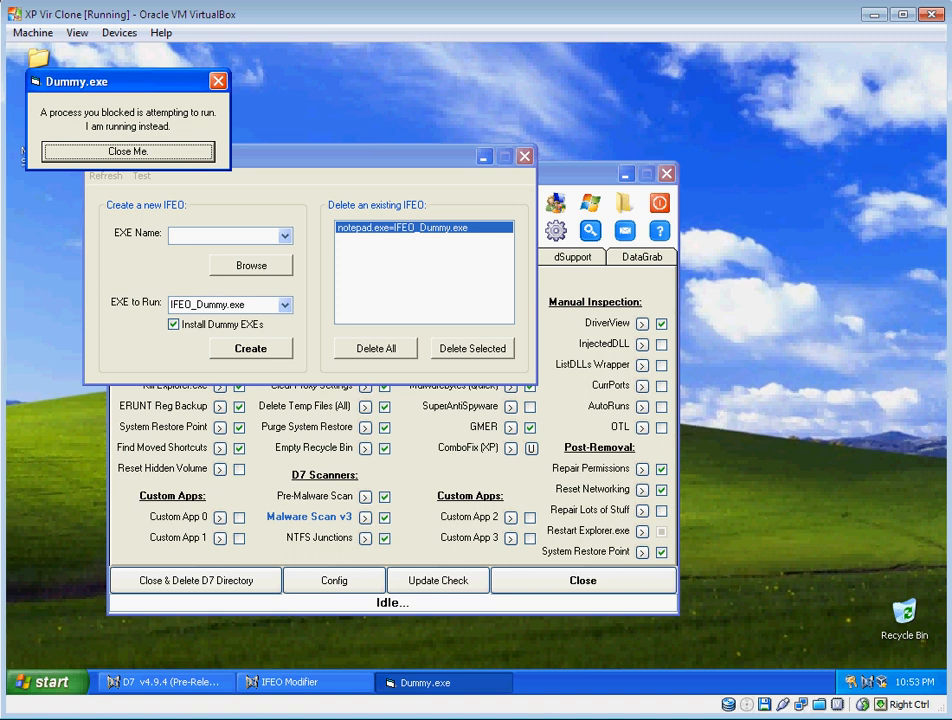
pyautogui.click(127, 151)
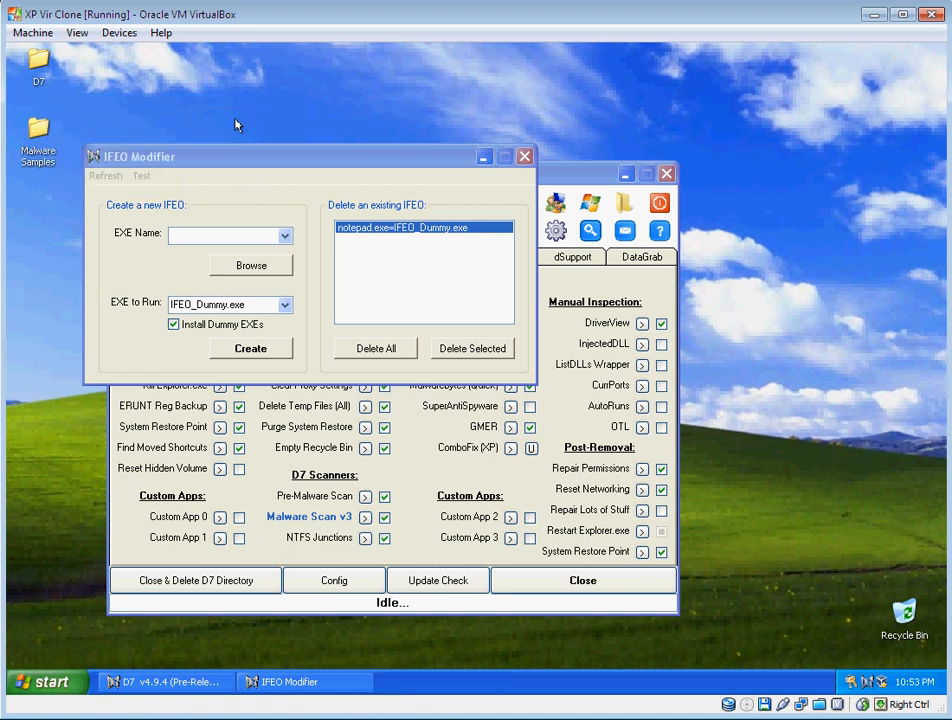
pyautogui.moveTo(362, 335)
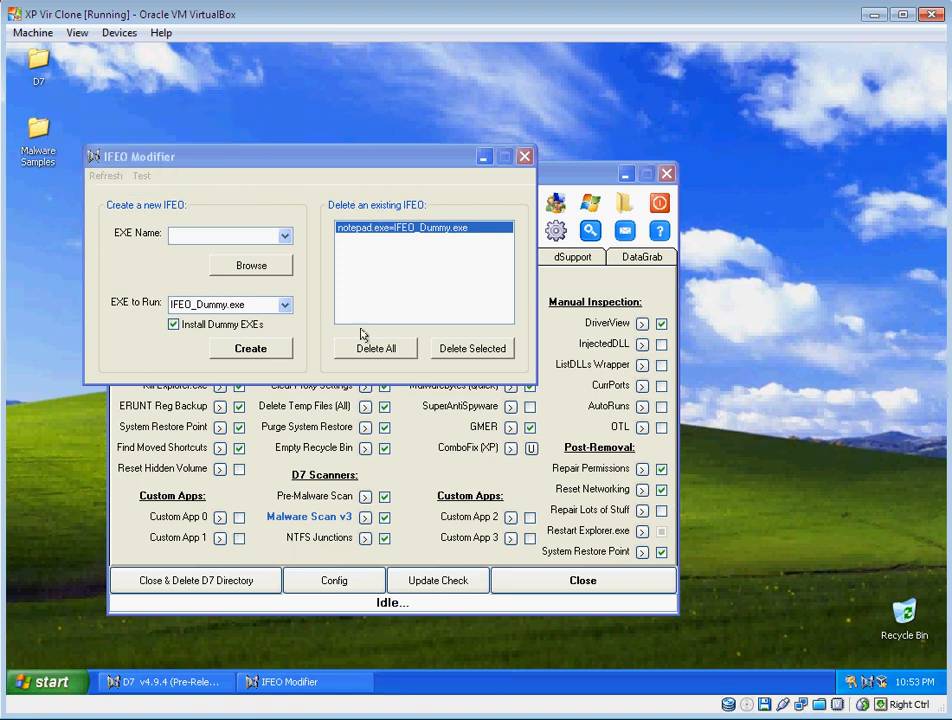
pyautogui.moveTo(516, 355)
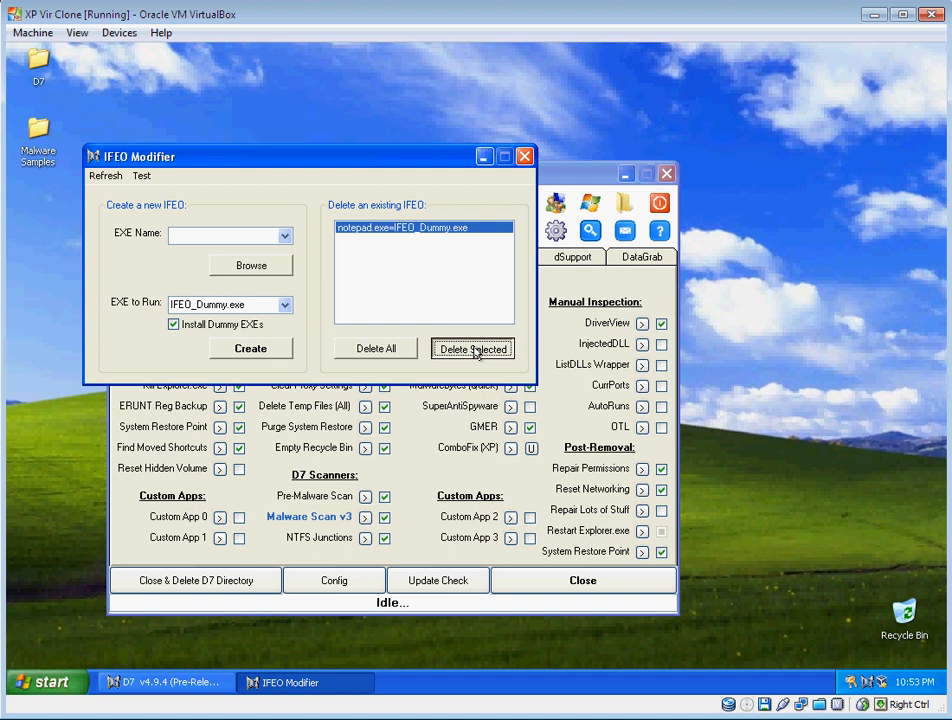
# Delete the notepad.exe IFEO redirect and confirm the IFEO Deleted message
pyautogui.click(471, 349)
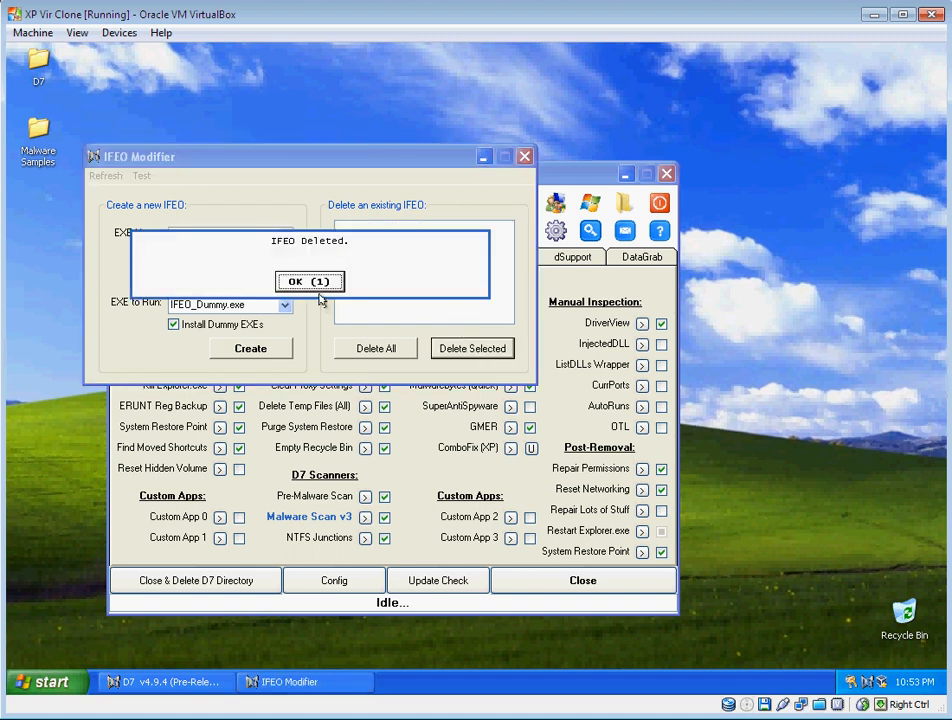
pyautogui.click(309, 281)
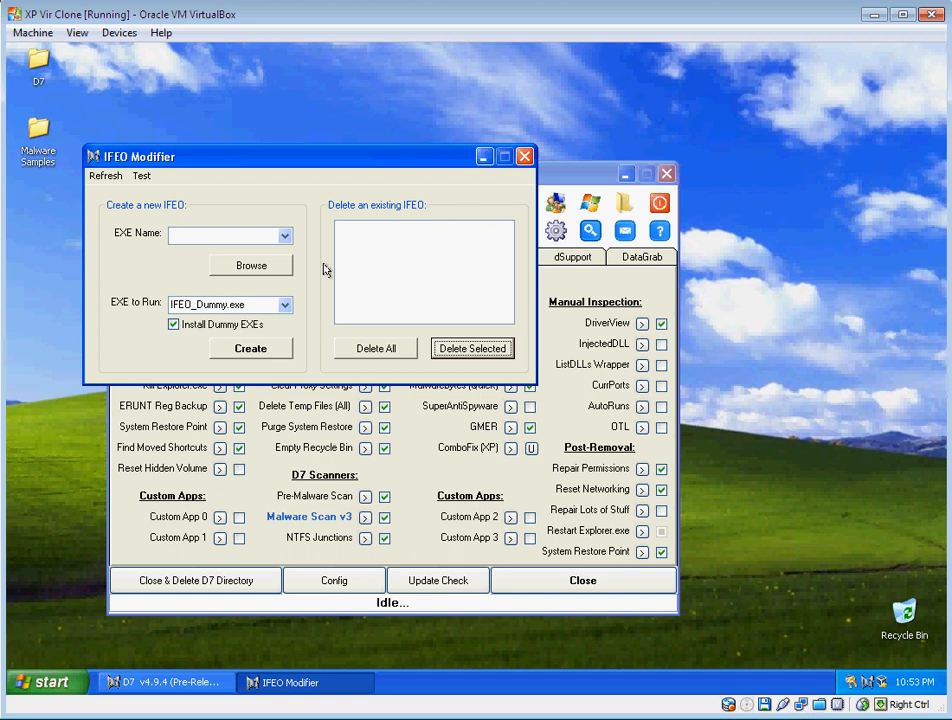
# Create an IFEO entry redirecting 987135432174.exe to IFEO_Silent_Dummy.exe
pyautogui.click(284, 236)
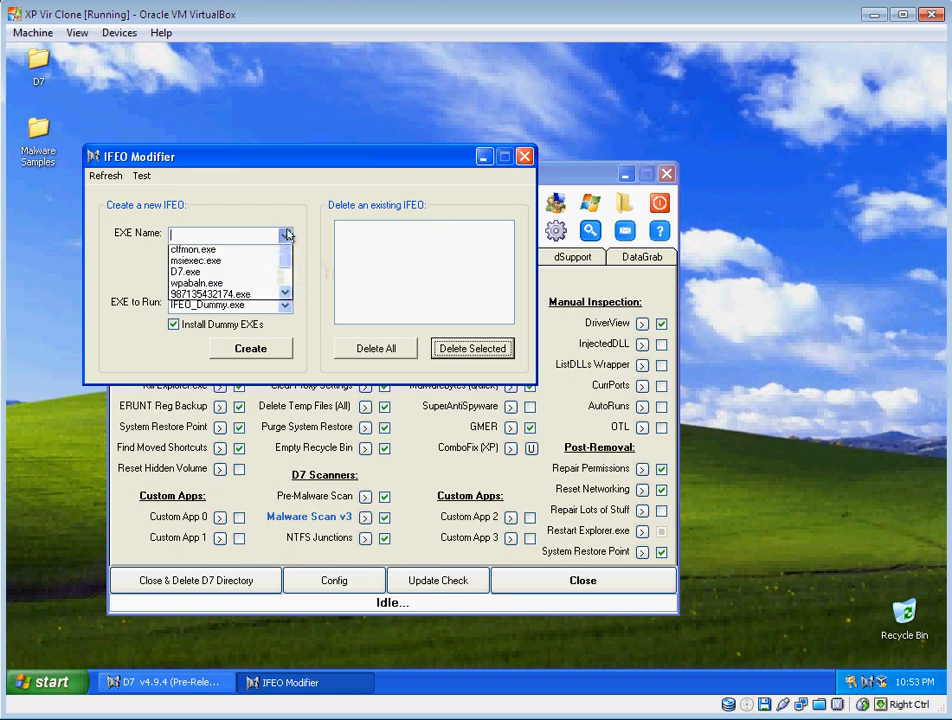
pyautogui.click(210, 291)
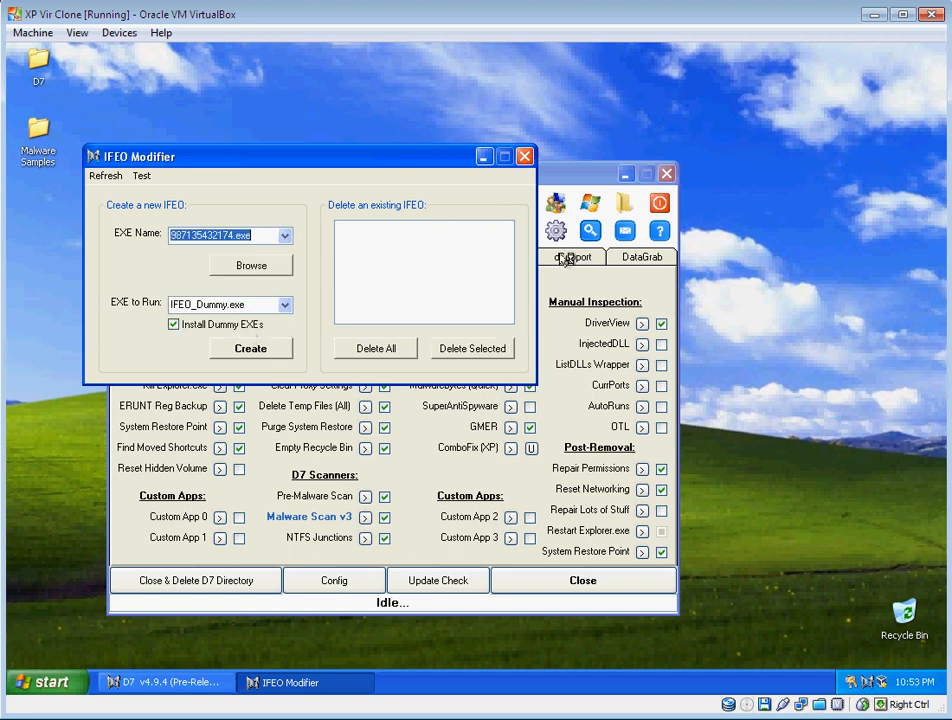
pyautogui.moveTo(372, 184)
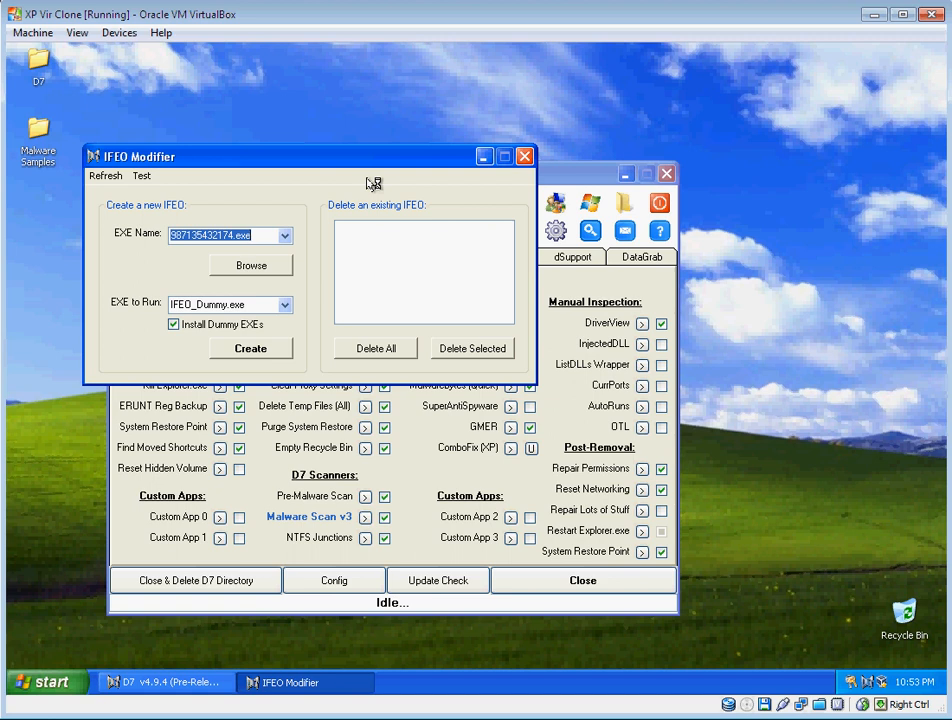
pyautogui.moveTo(374, 183)
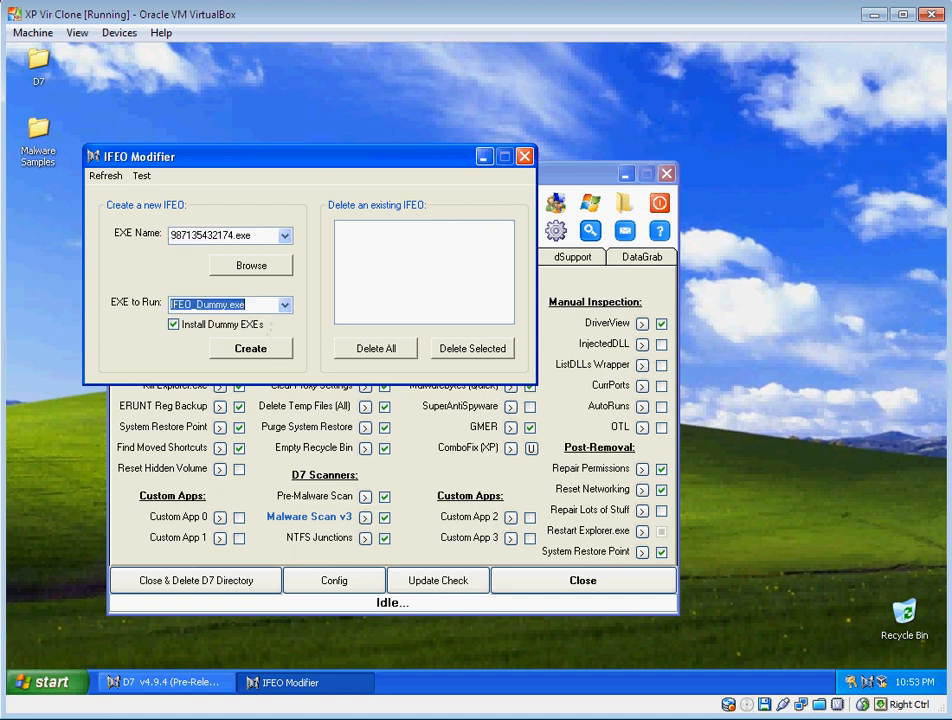
pyautogui.click(286, 304)
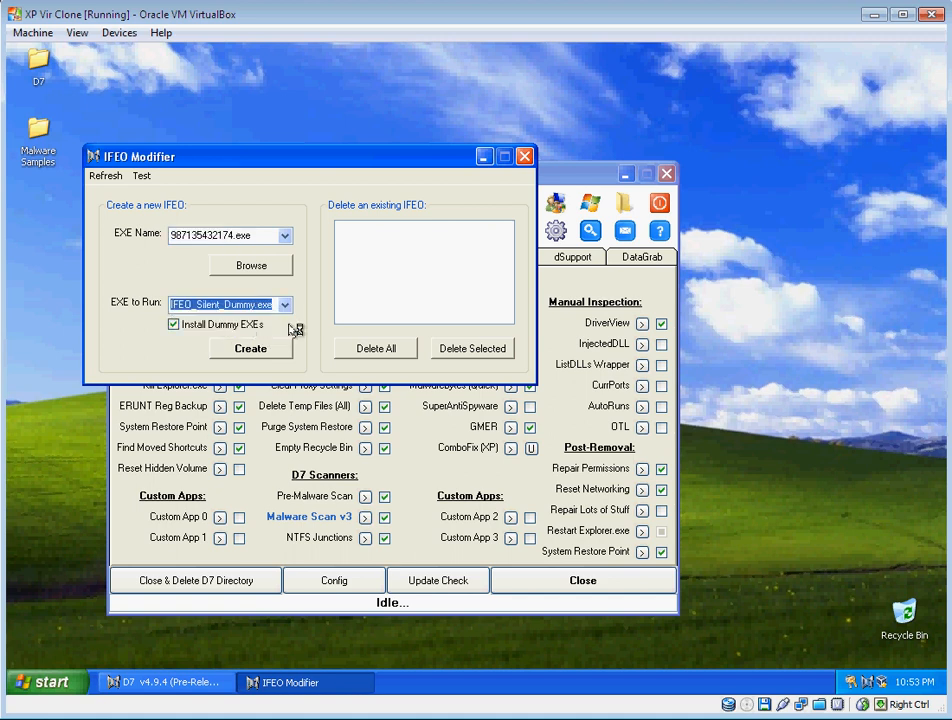
pyautogui.click(250, 348)
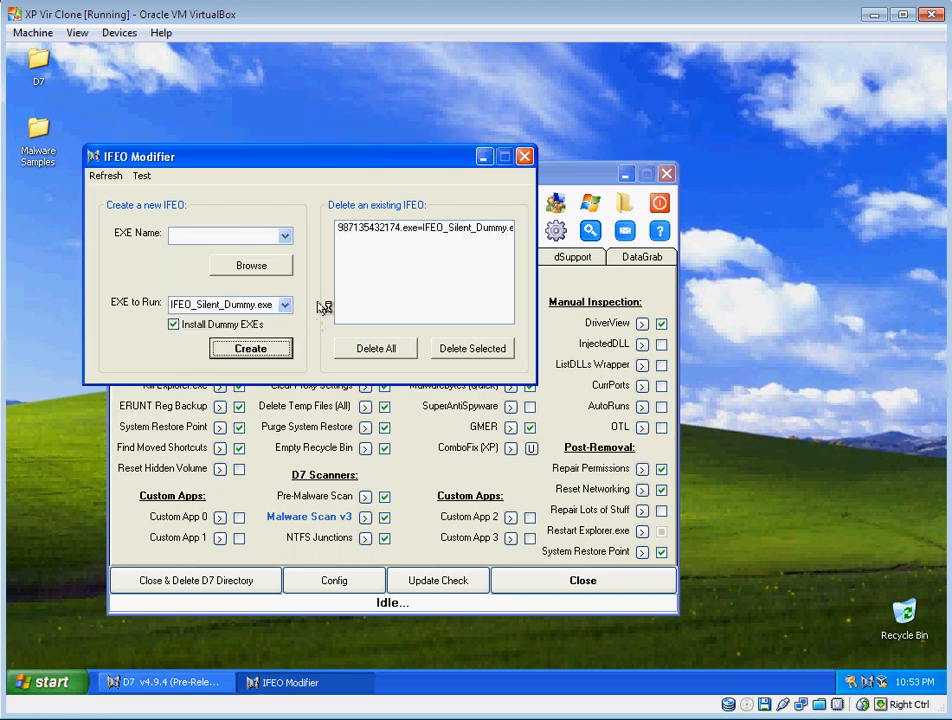
pyautogui.moveTo(455, 253)
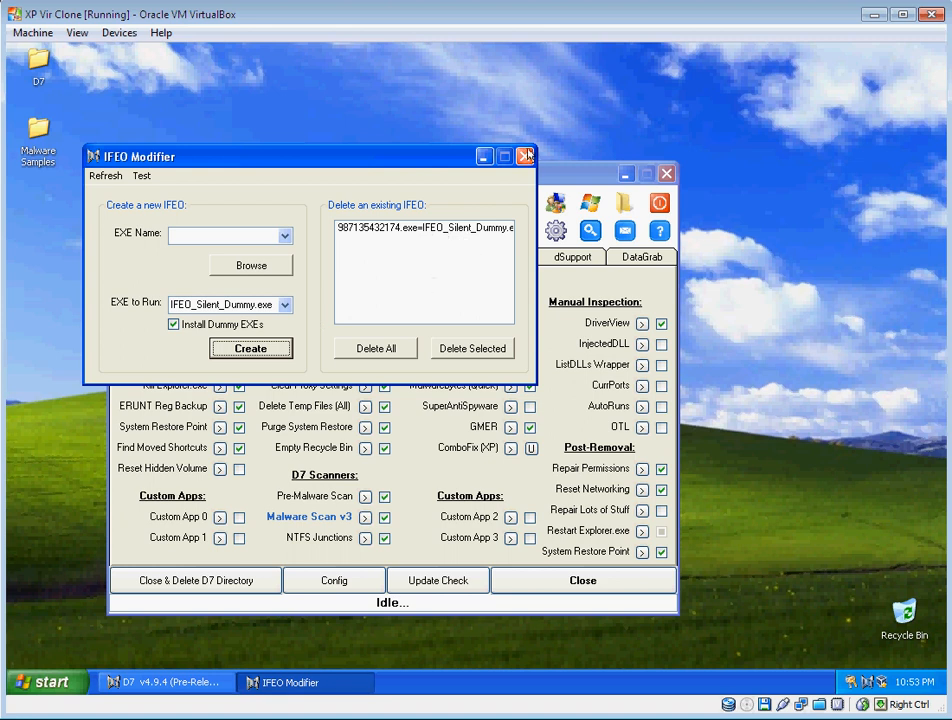
# Close IFEO Modifier and restart D7 until it prompts for SYSTEM access
pyautogui.click(526, 156)
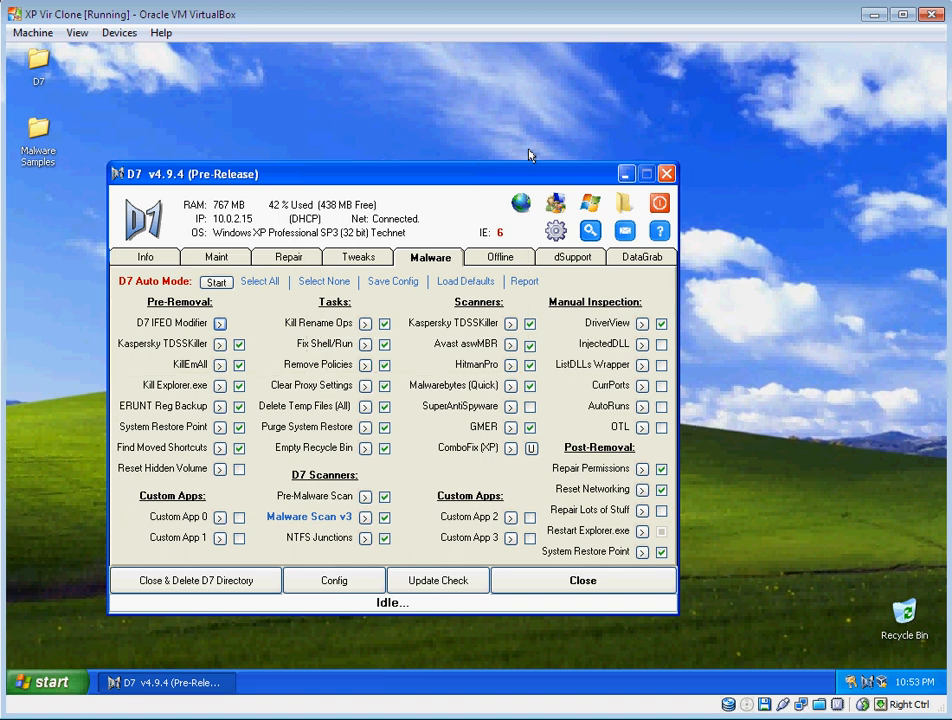
pyautogui.click(658, 203)
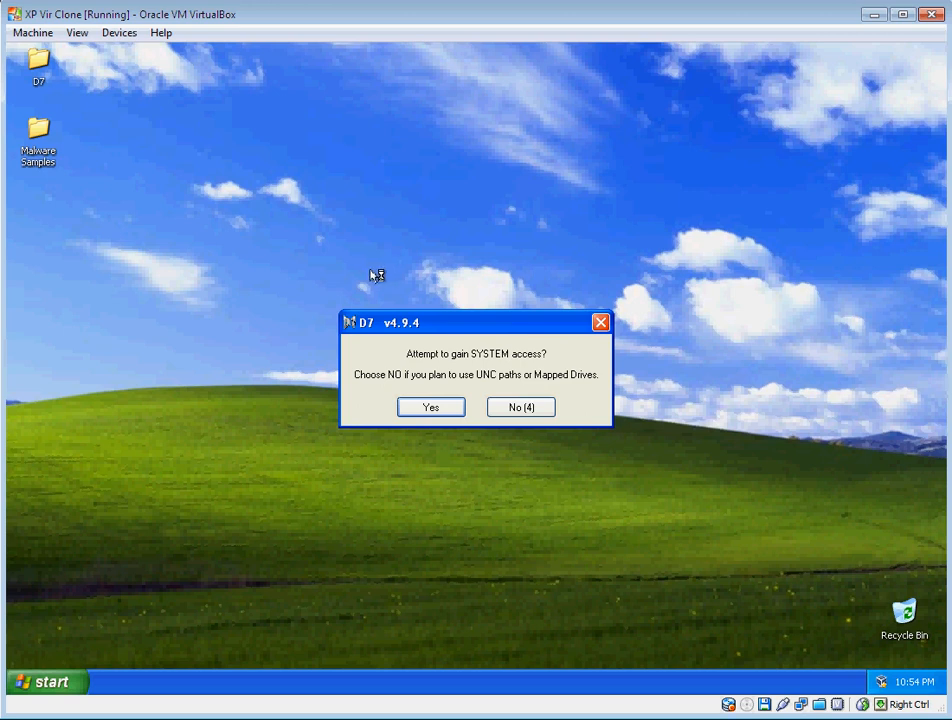
# Grant D7 SYSTEM access, run notepad, then close Task Manager's process list
pyautogui.click(430, 407)
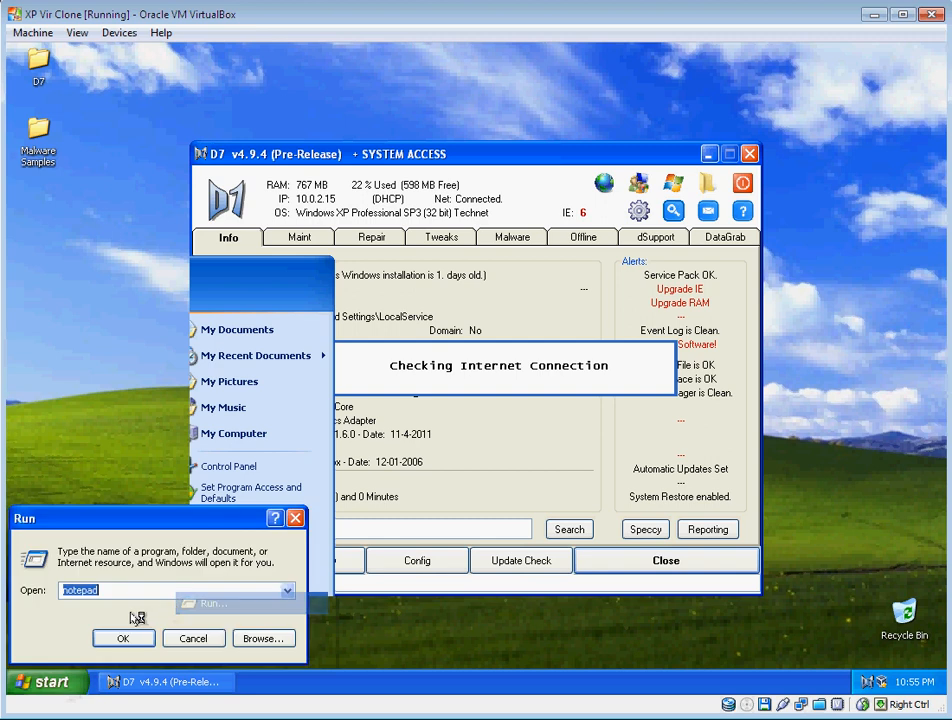
pyautogui.click(290, 589)
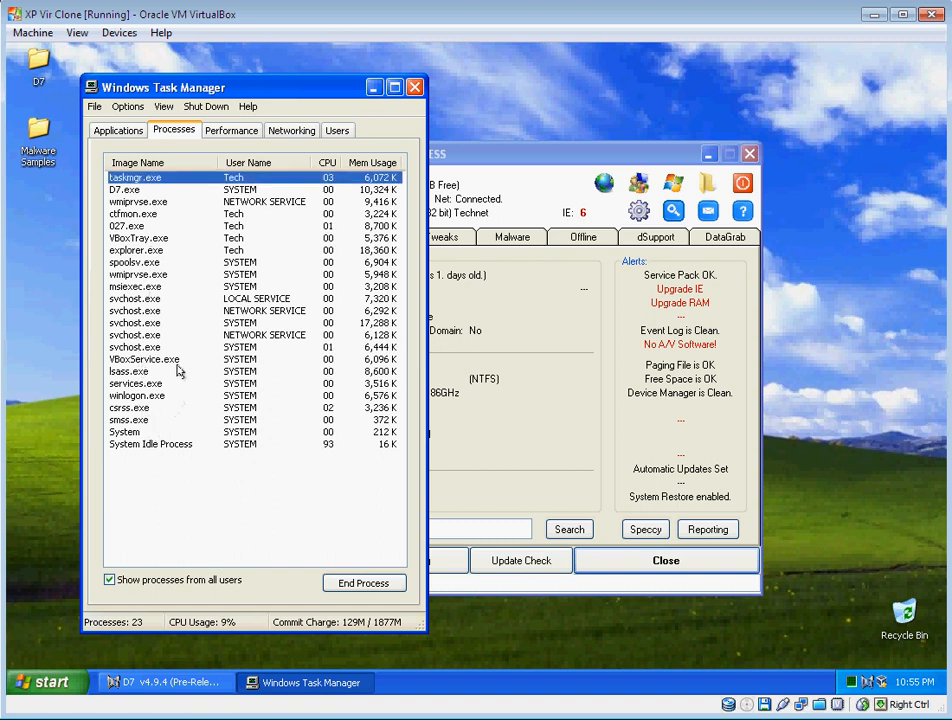
pyautogui.click(125, 225)
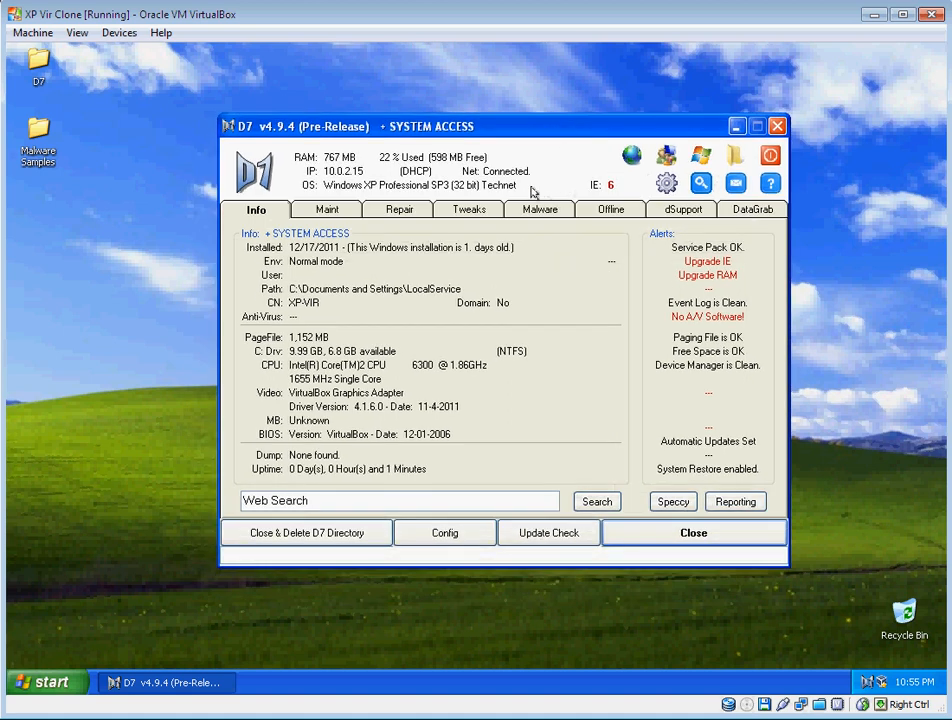
pyautogui.moveTo(515, 200)
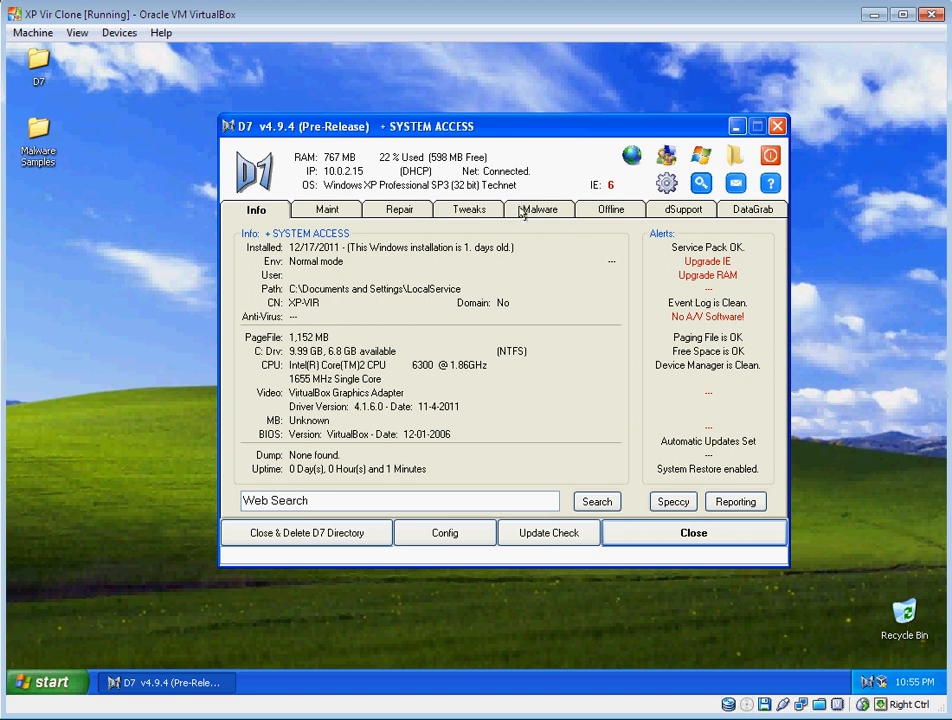
# Switch D7 to its Malware tab of removal tools and scanners
pyautogui.click(539, 209)
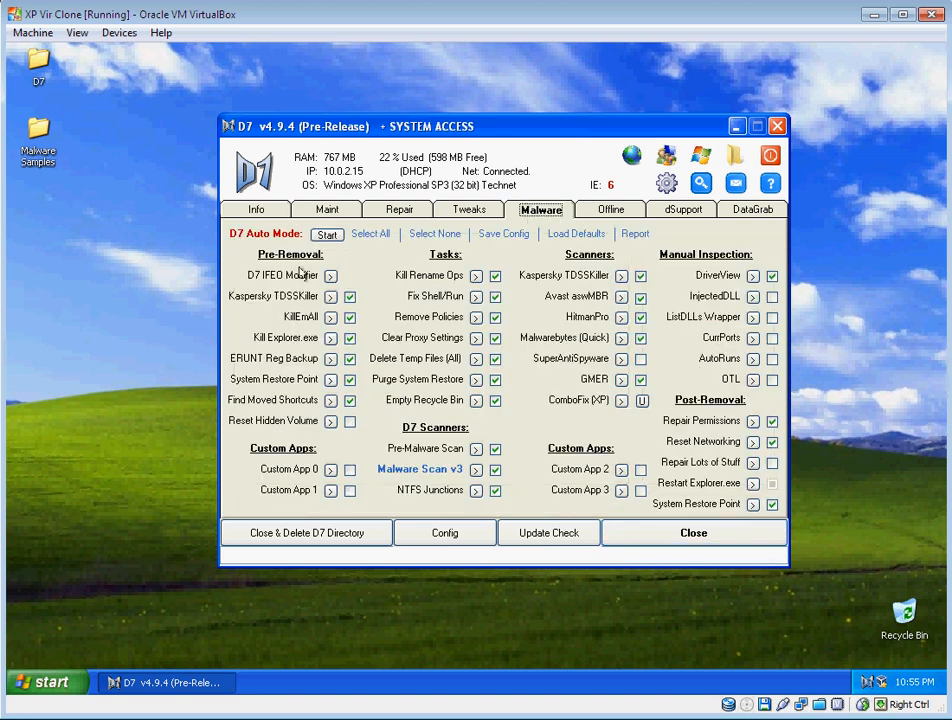
pyautogui.moveTo(363, 280)
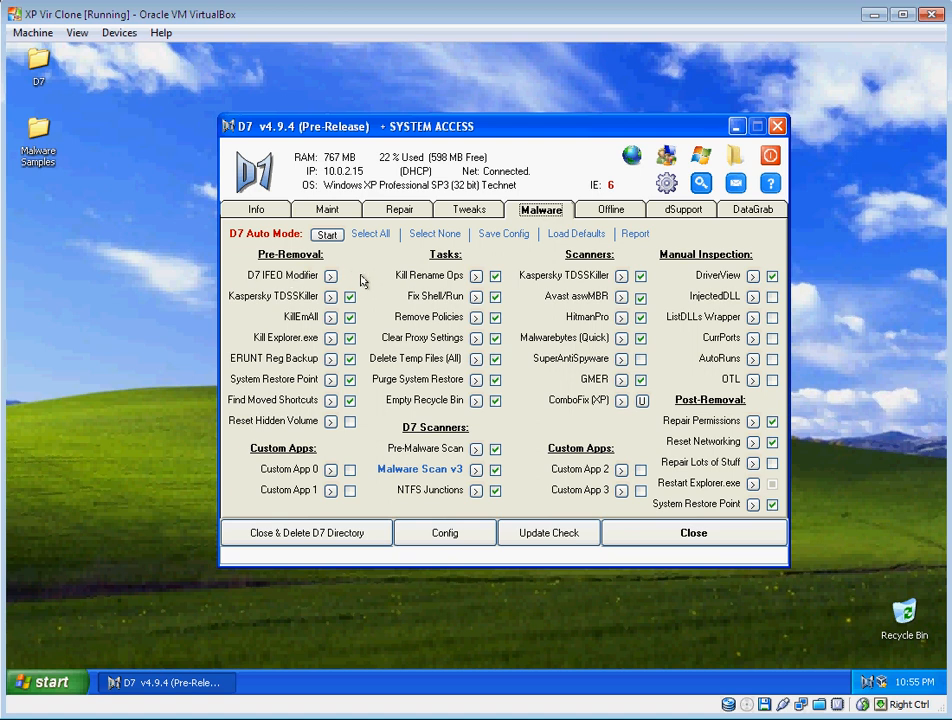
pyautogui.moveTo(508, 447)
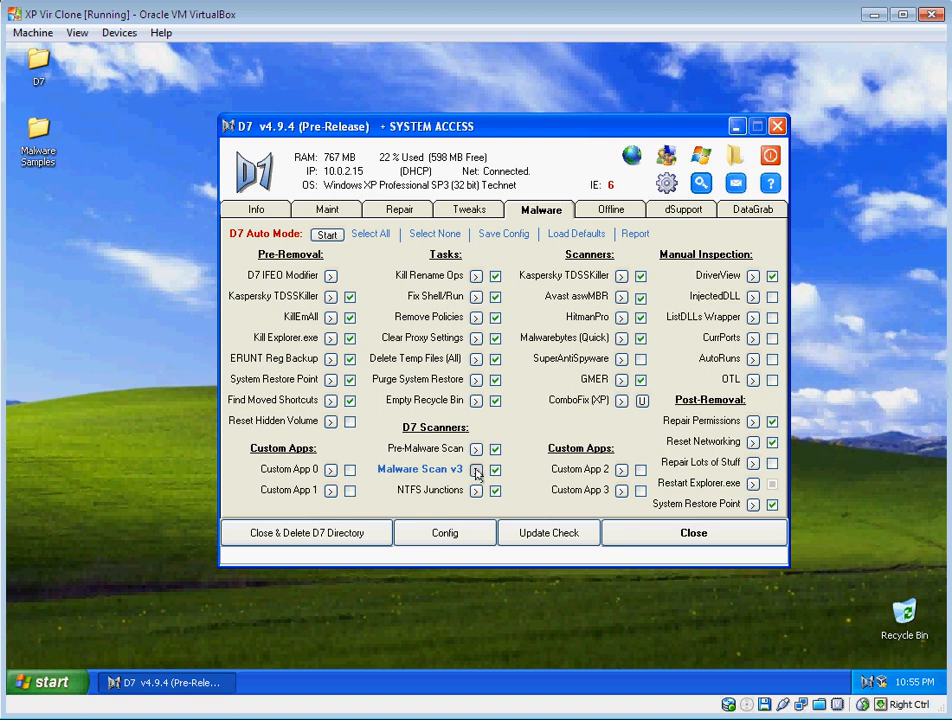
# Launch Malware Scan v3, browse to Run Keys, and tick the unsigned 027.exe entry
pyautogui.click(475, 471)
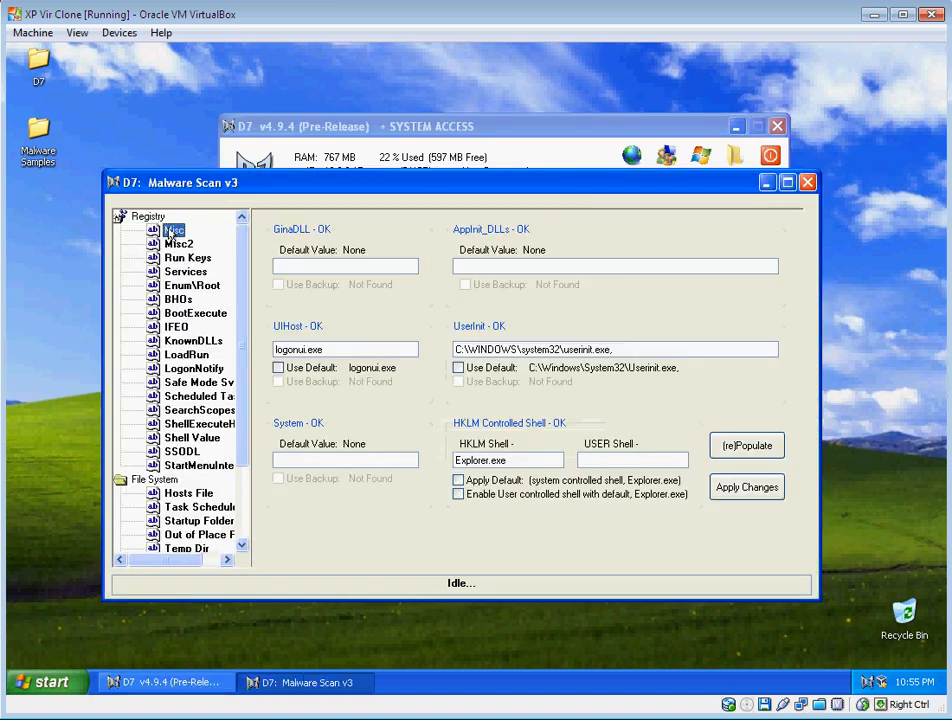
pyautogui.click(176, 244)
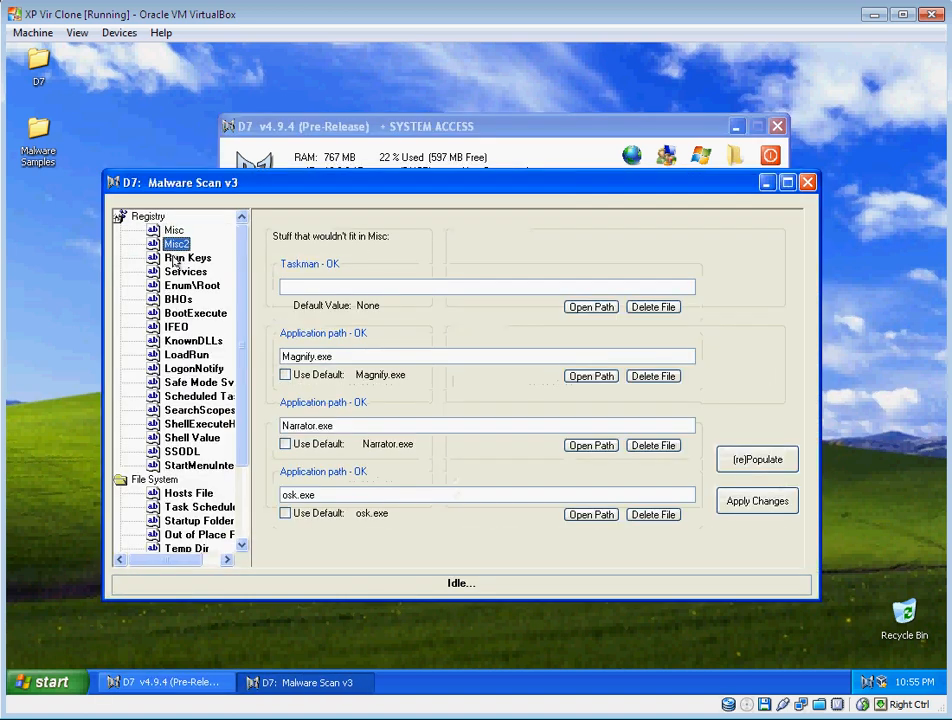
pyautogui.click(184, 258)
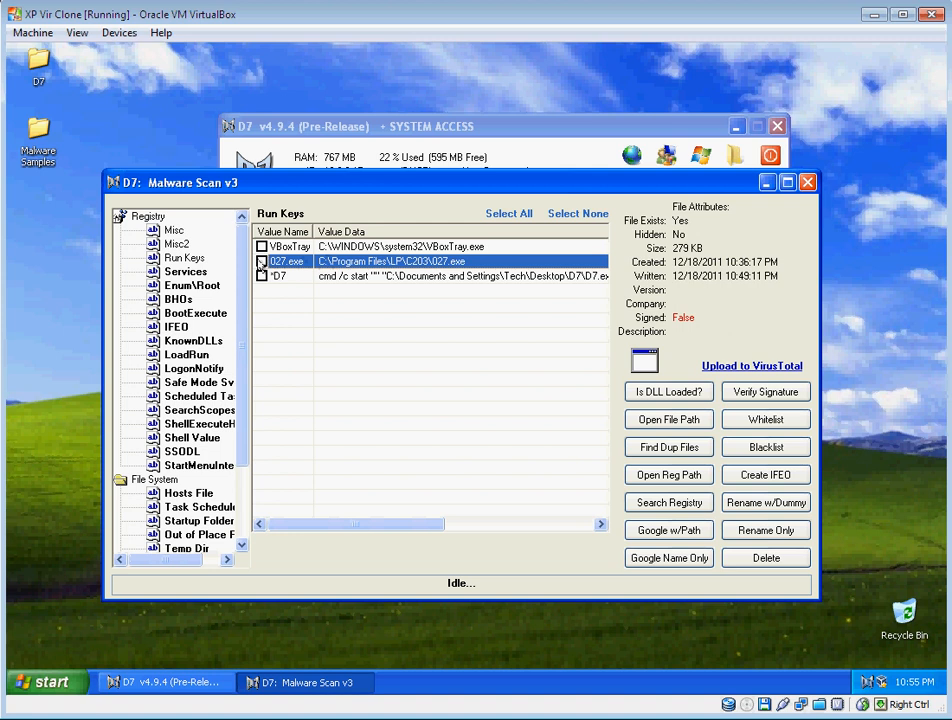
pyautogui.click(261, 261)
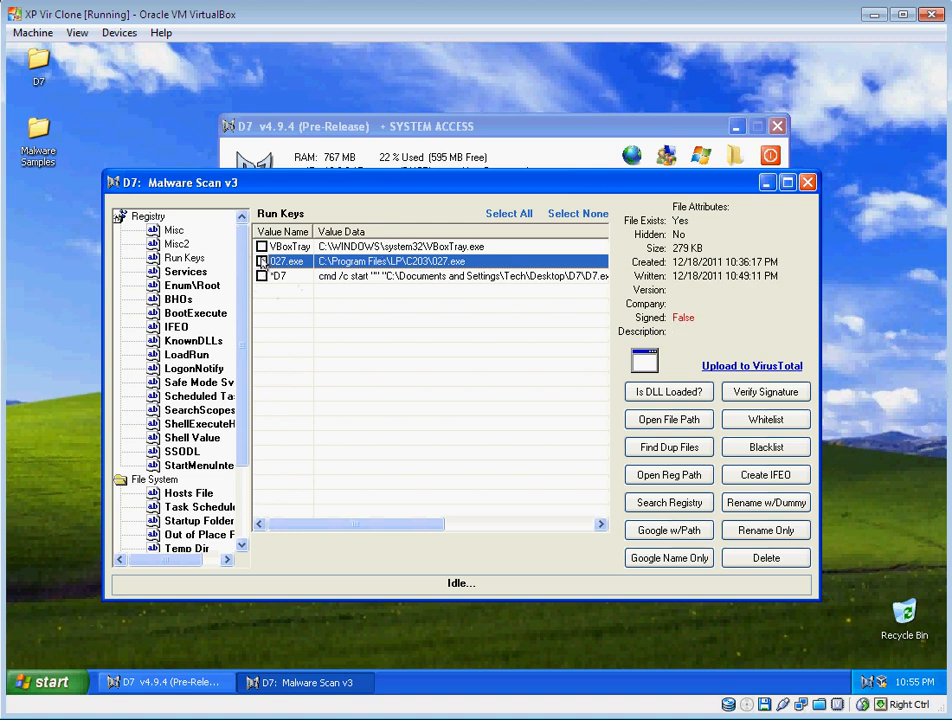
pyautogui.click(261, 261)
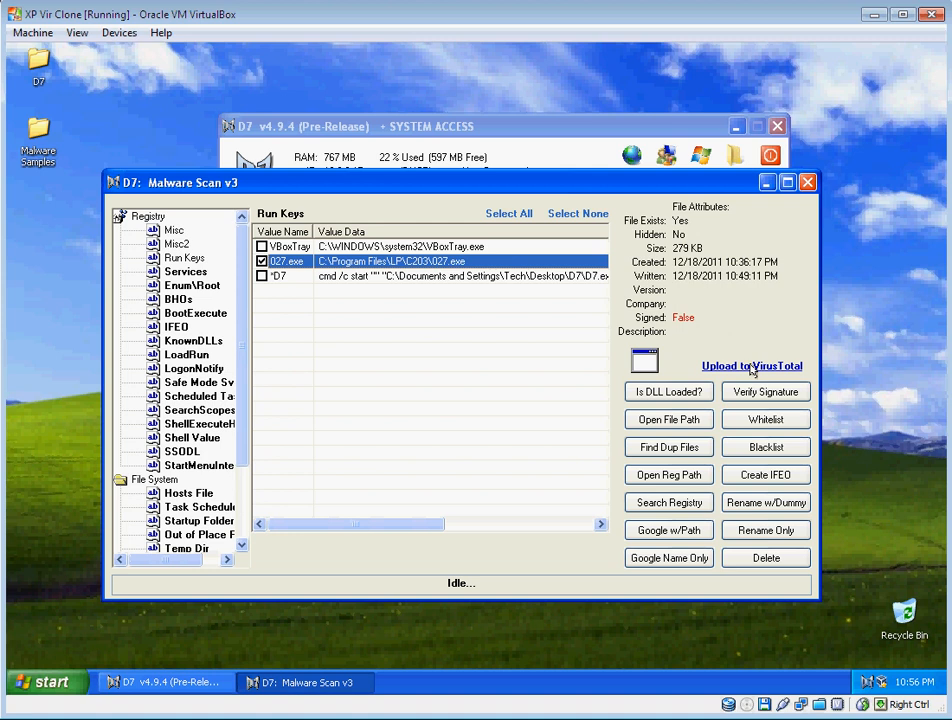
# Check 027.exe on VirusTotal and scroll the report showing 39 of 43 detections
pyautogui.click(751, 365)
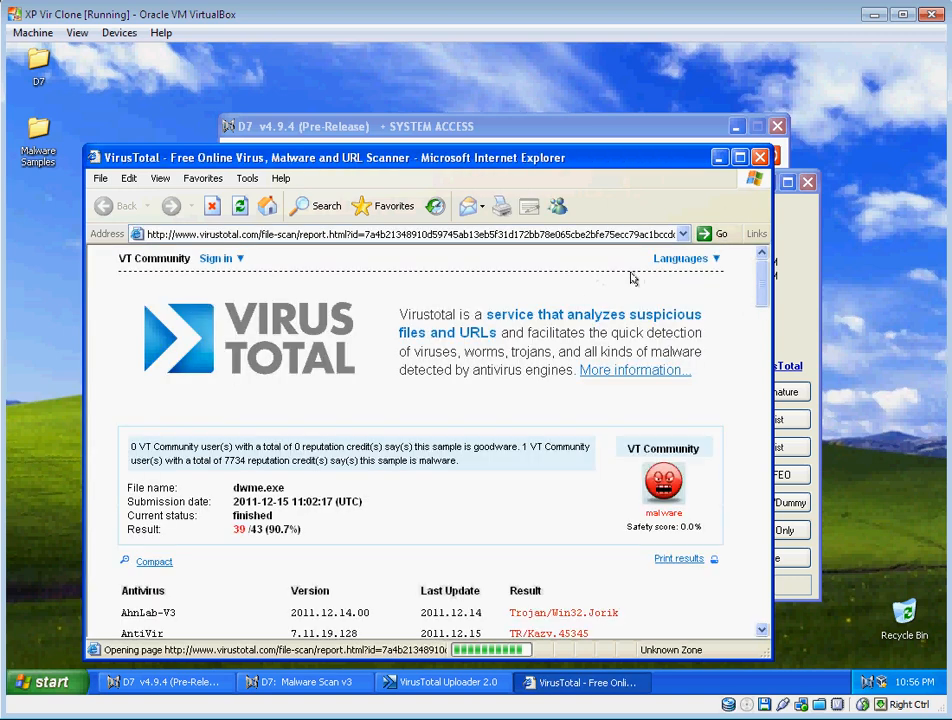
pyautogui.scroll(-3)
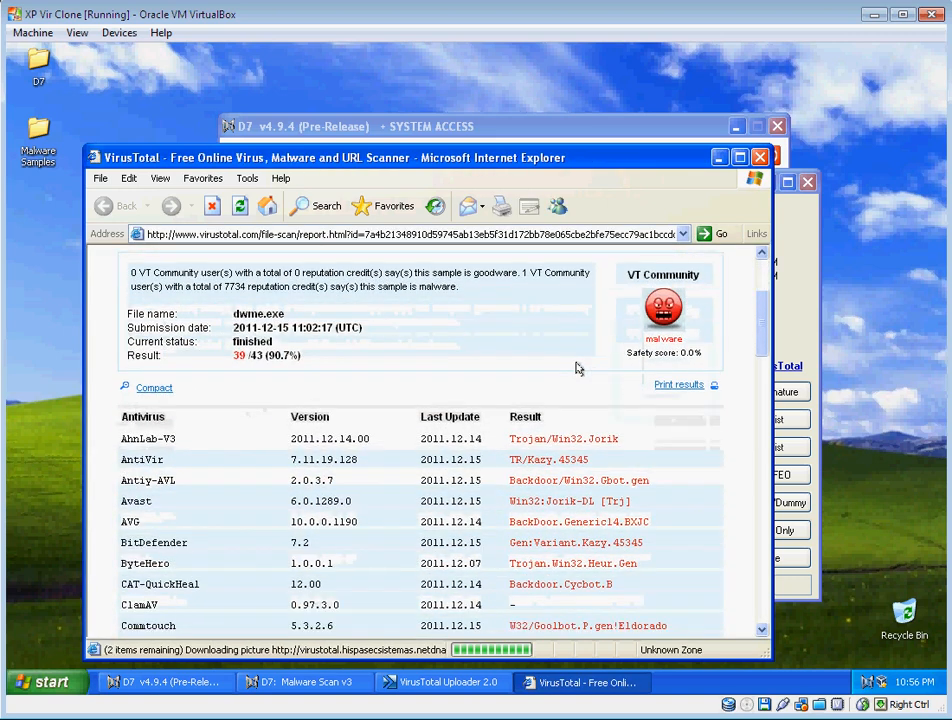
pyautogui.scroll(-3)
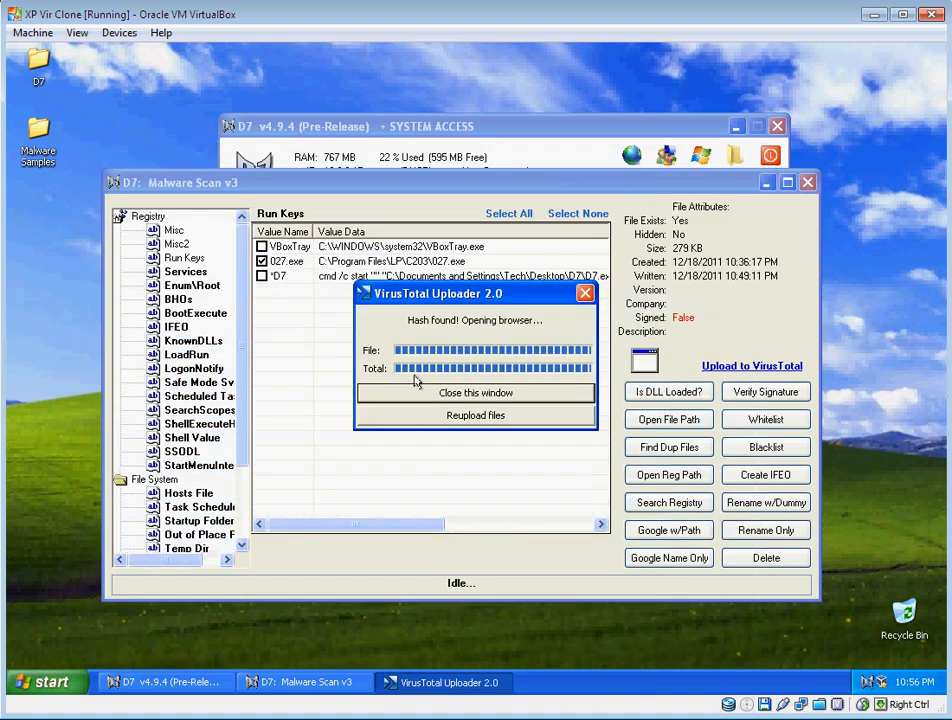
# Delete the checked 027.exe Run Keys entry along with its associated files
pyautogui.click(475, 392)
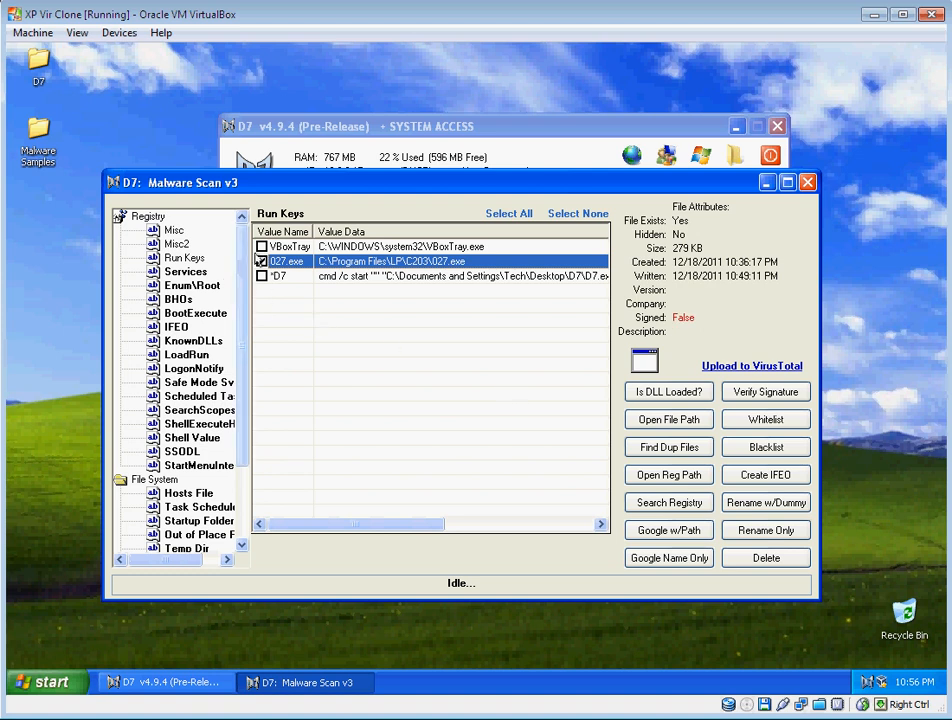
pyautogui.moveTo(744, 357)
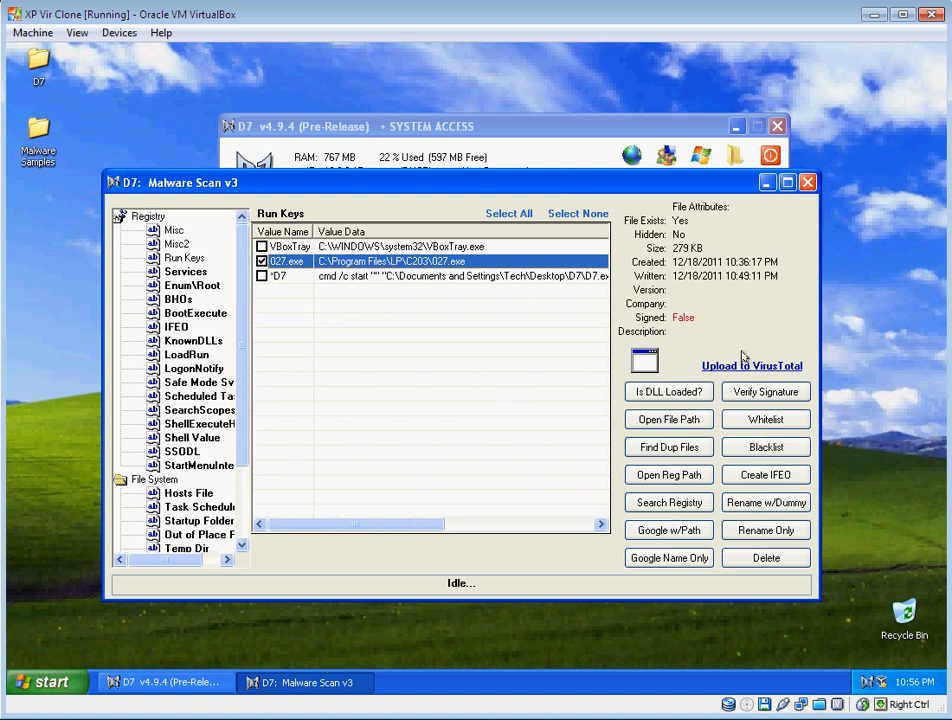
pyautogui.click(765, 557)
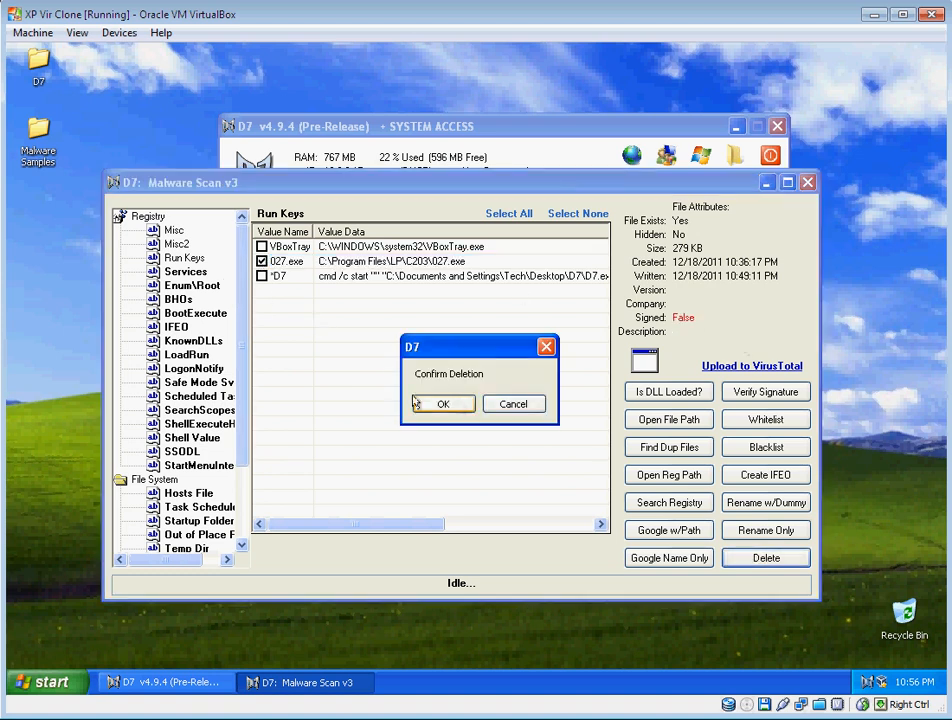
pyautogui.click(442, 403)
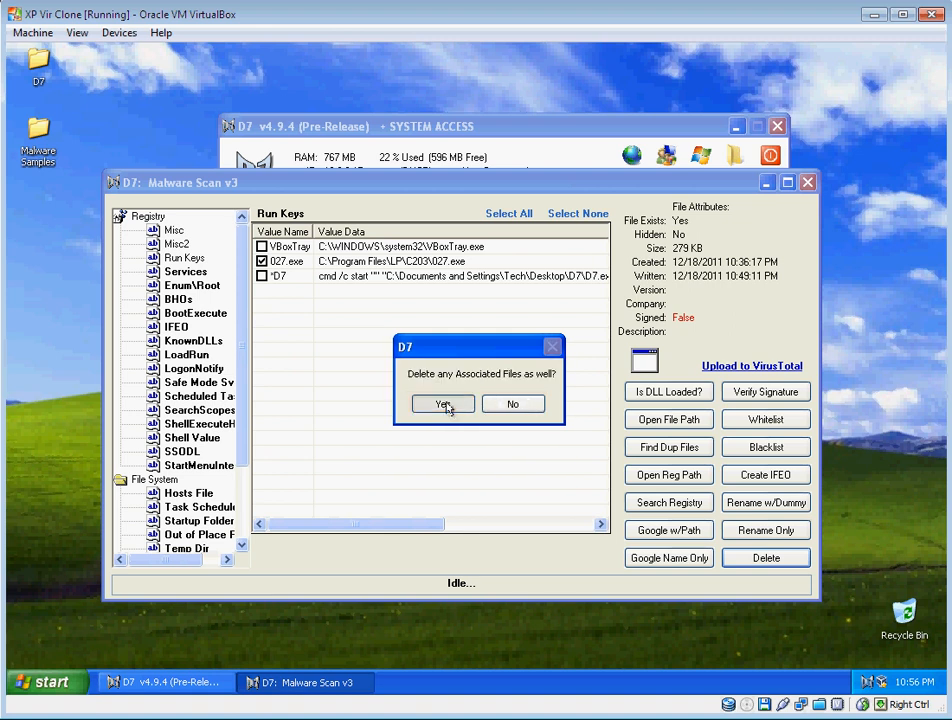
pyautogui.click(442, 403)
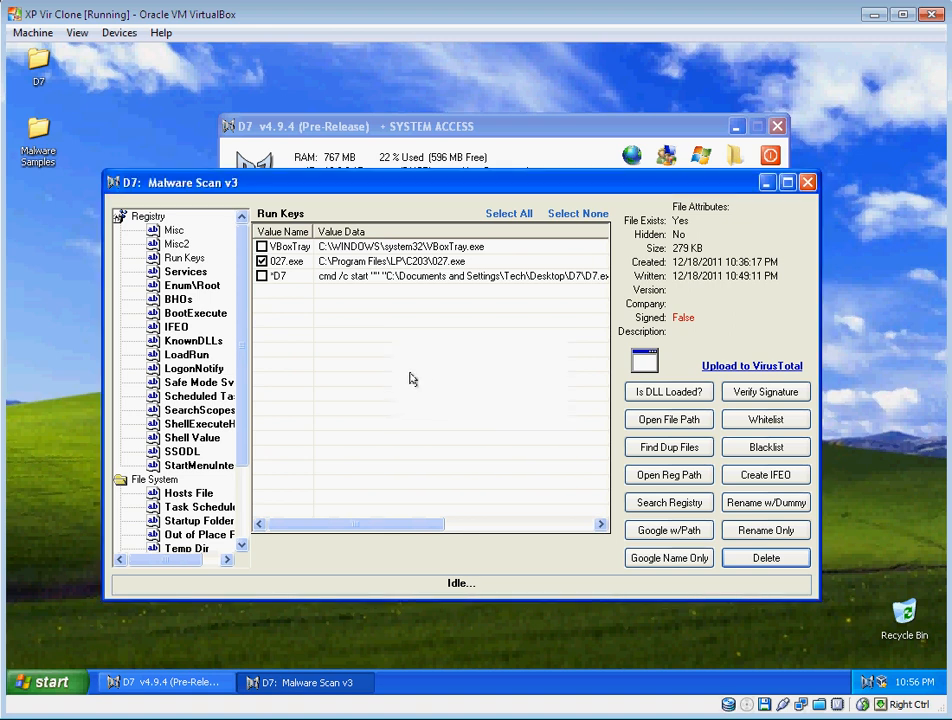
pyautogui.click(765, 557)
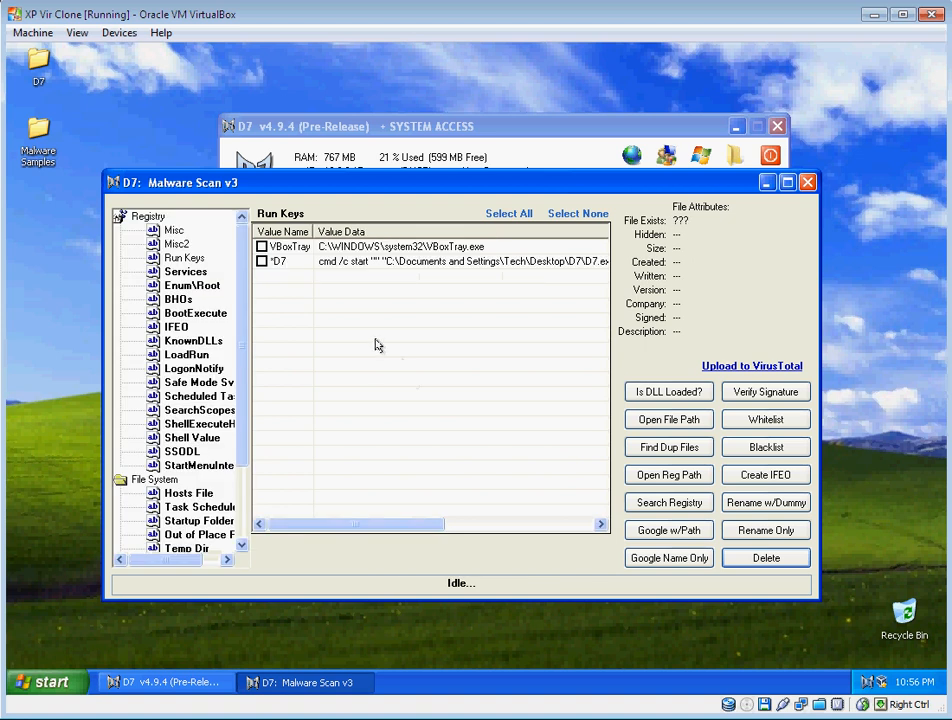
pyautogui.moveTo(186, 258)
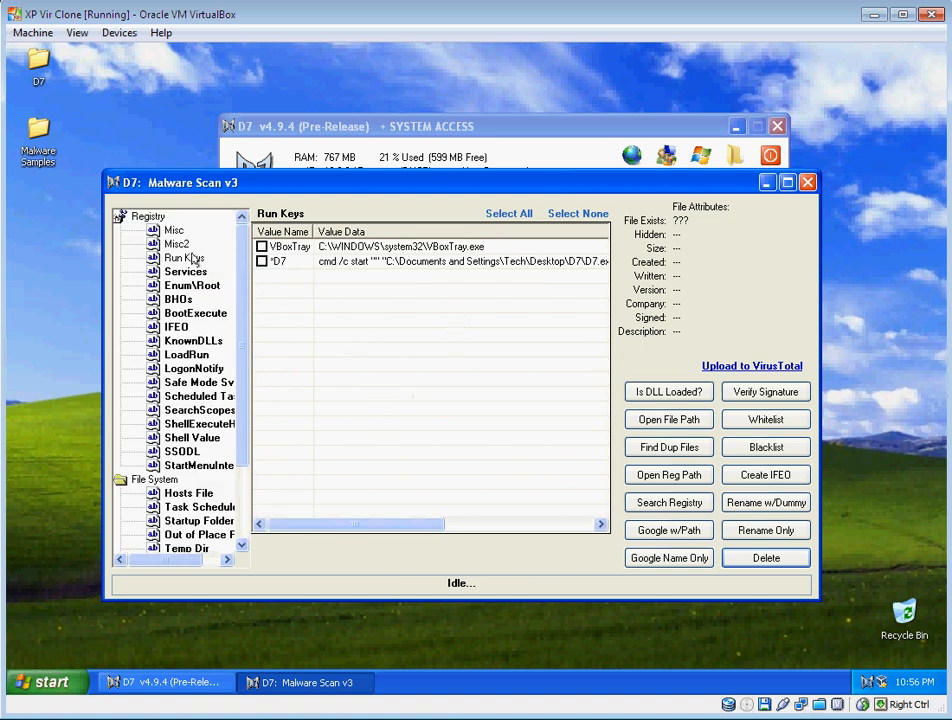
# Step through Services, BootExecute, IFEO, KnownDLLs, LogonNotify, Scheduled Tasks, ShellExecuteHooks, SSODL, StartMenuInternet
pyautogui.click(185, 271)
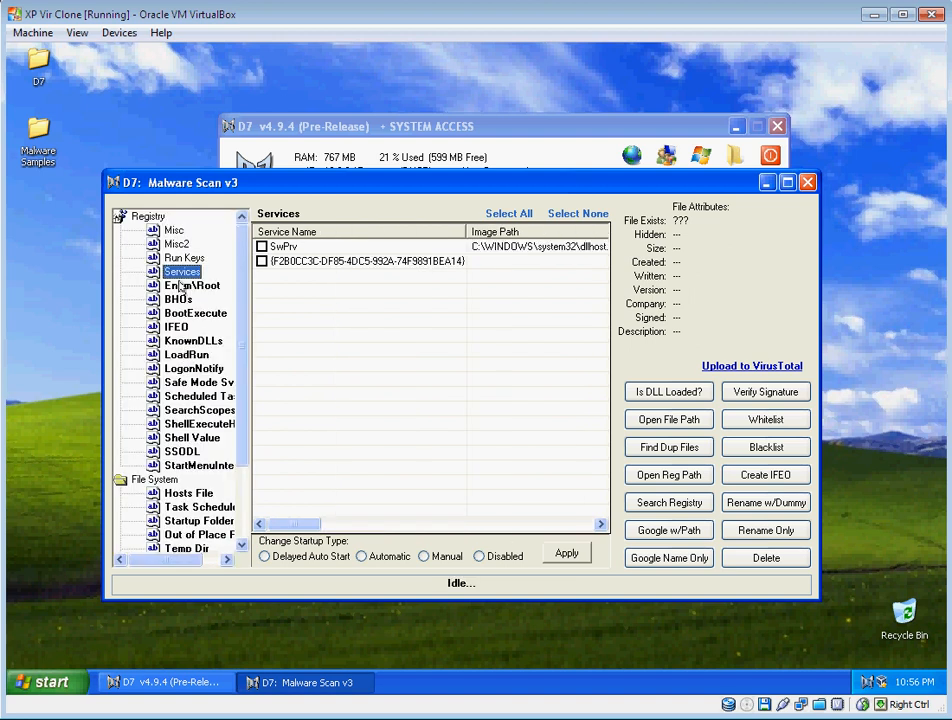
pyautogui.click(191, 313)
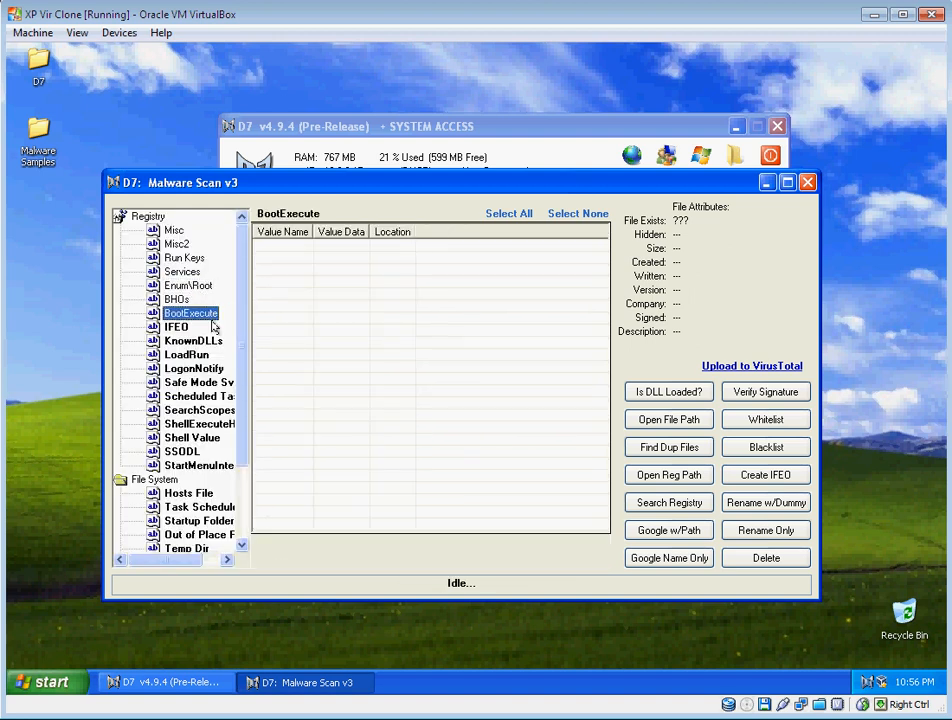
pyautogui.click(175, 326)
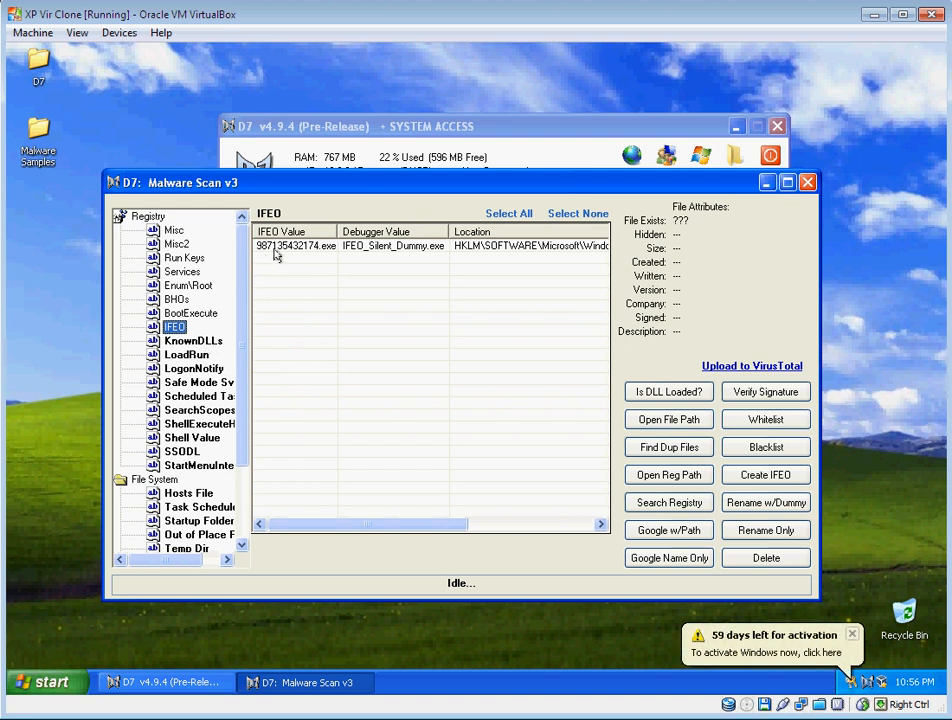
pyautogui.moveTo(543, 254)
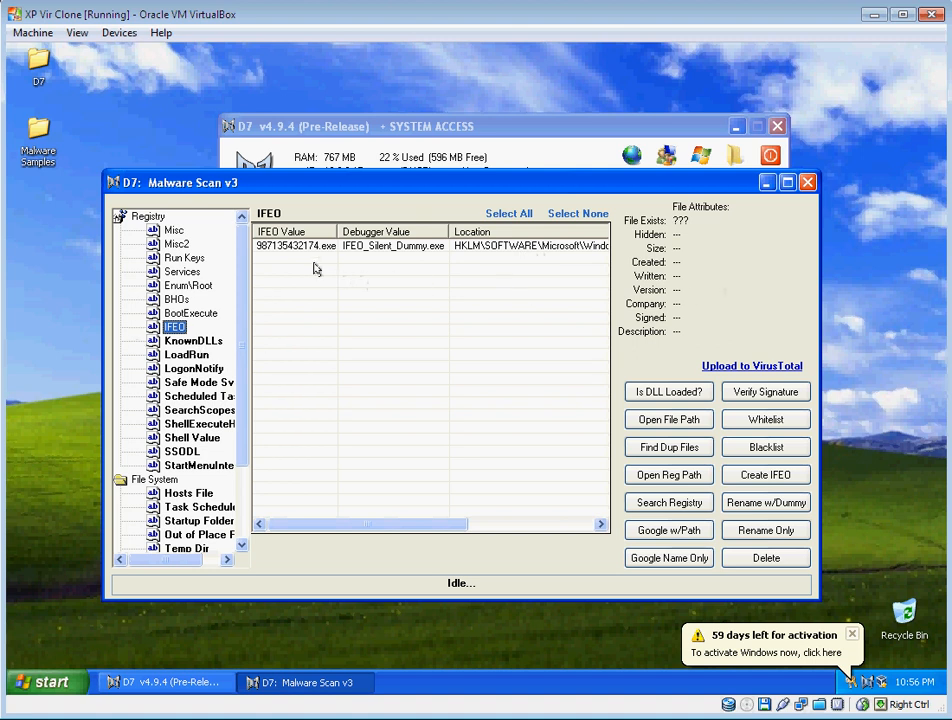
pyautogui.moveTo(284, 346)
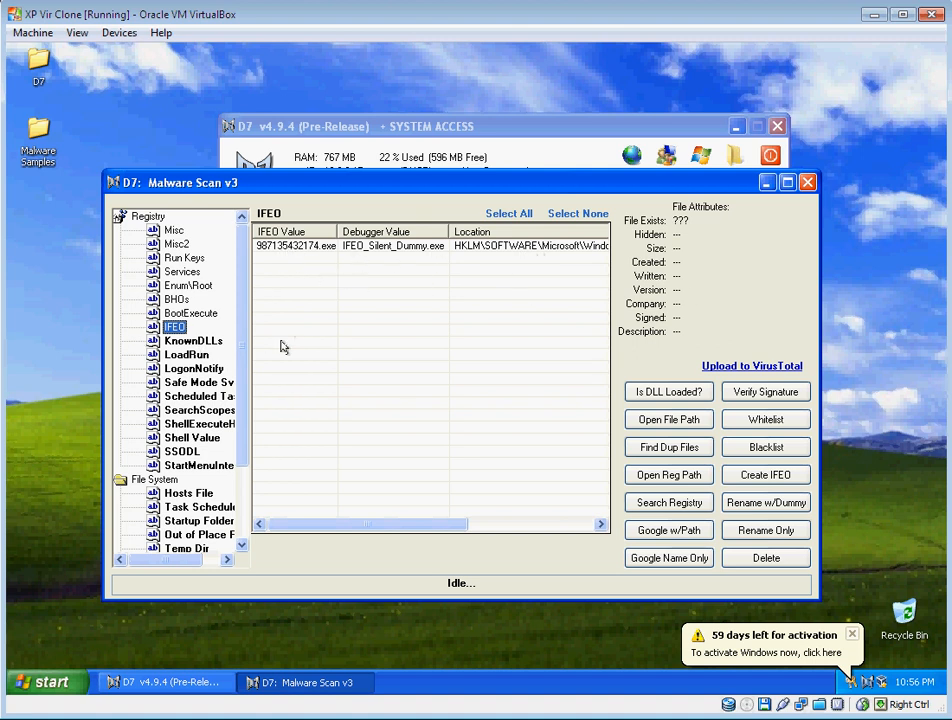
pyautogui.click(190, 340)
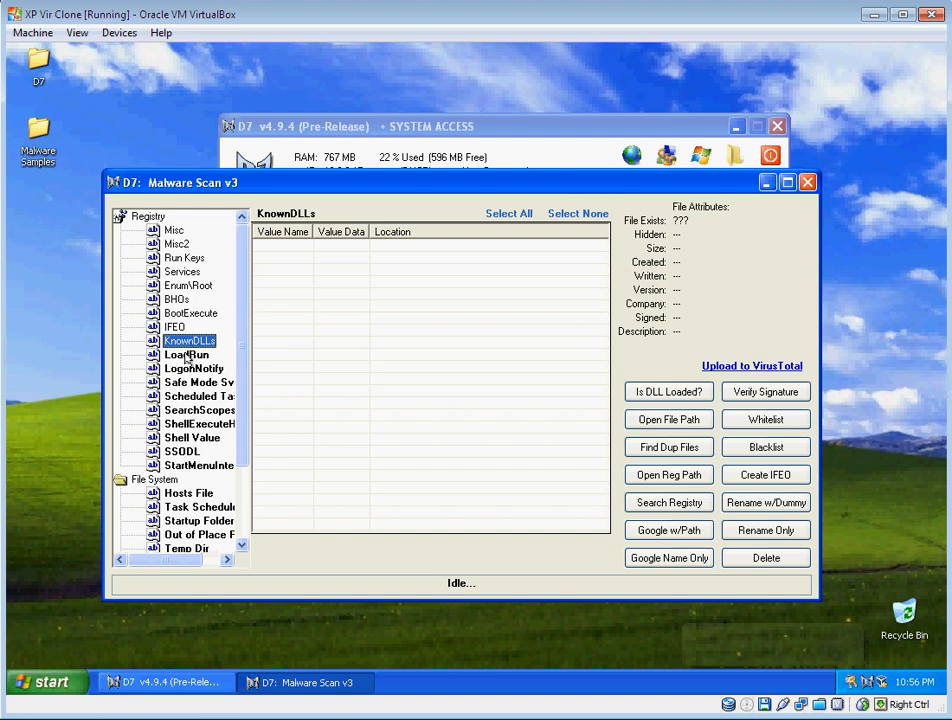
pyautogui.click(204, 382)
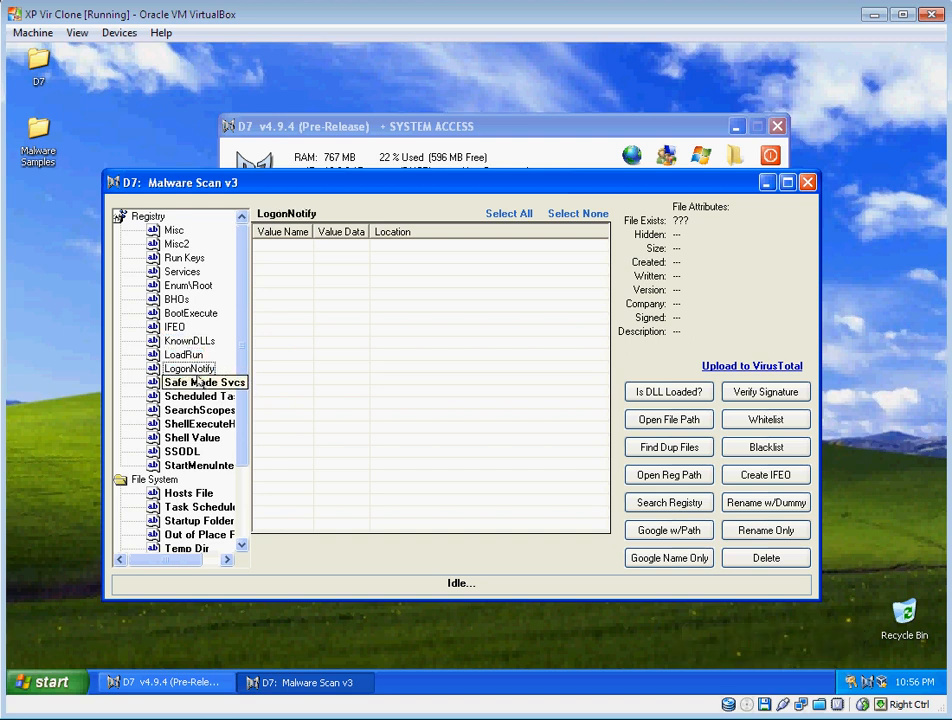
pyautogui.click(198, 396)
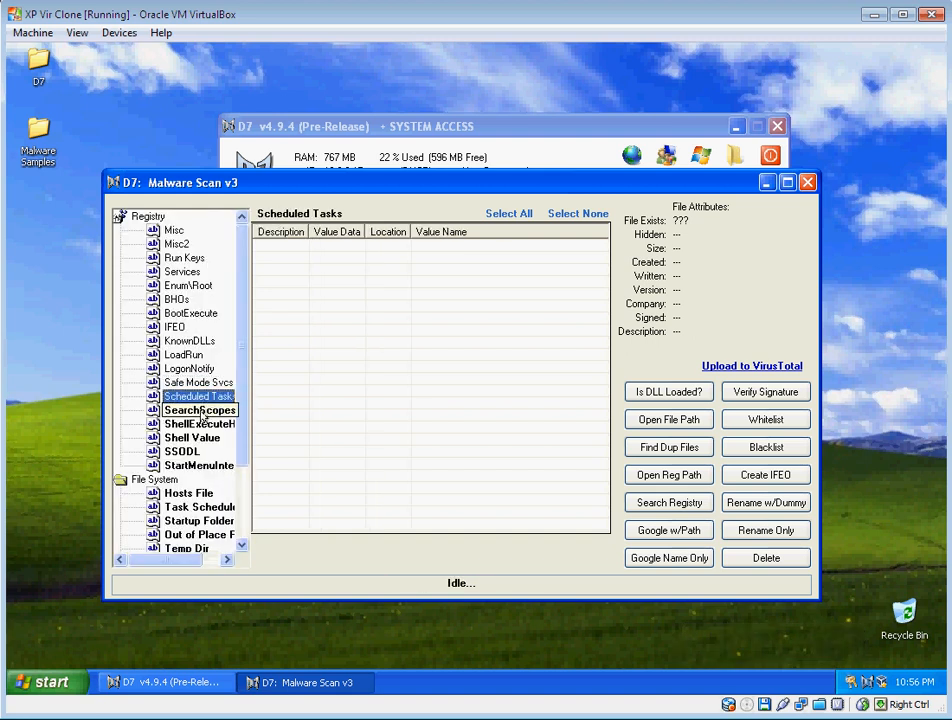
pyautogui.click(211, 423)
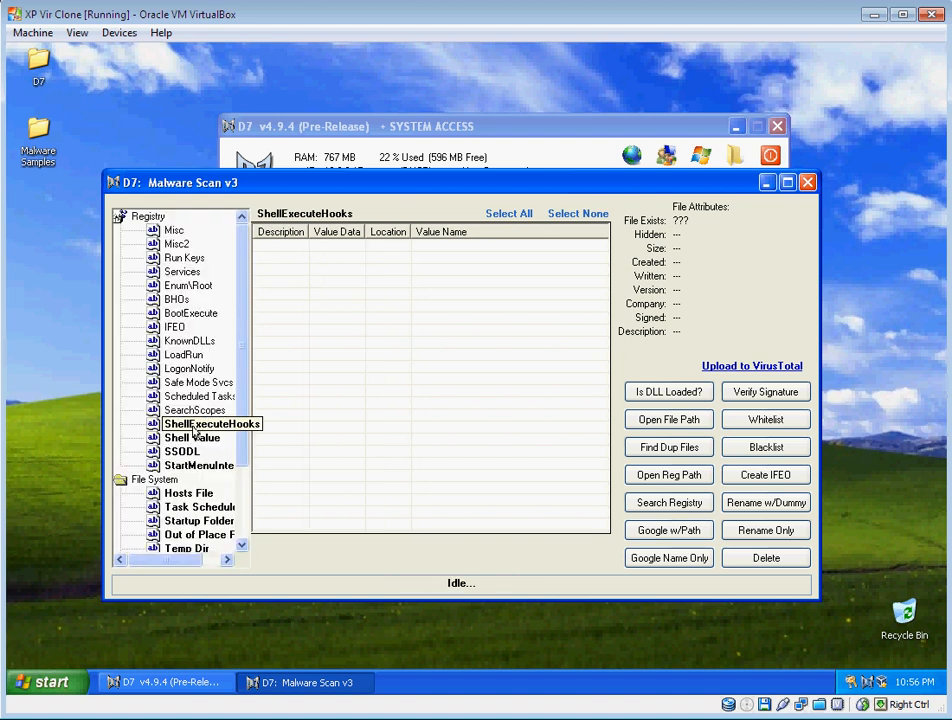
pyautogui.click(182, 451)
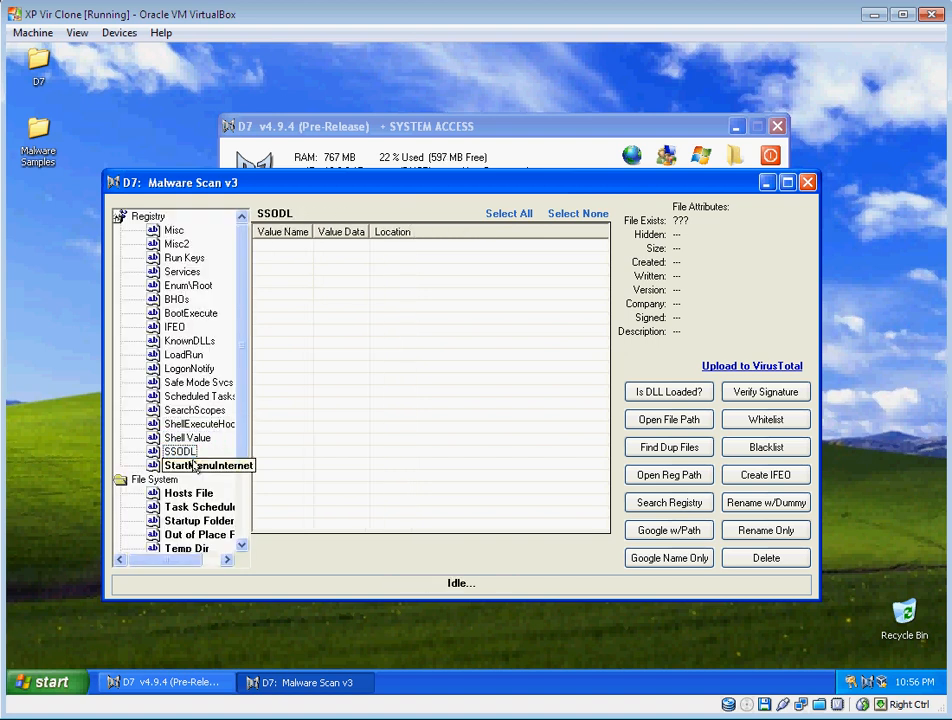
pyautogui.click(200, 465)
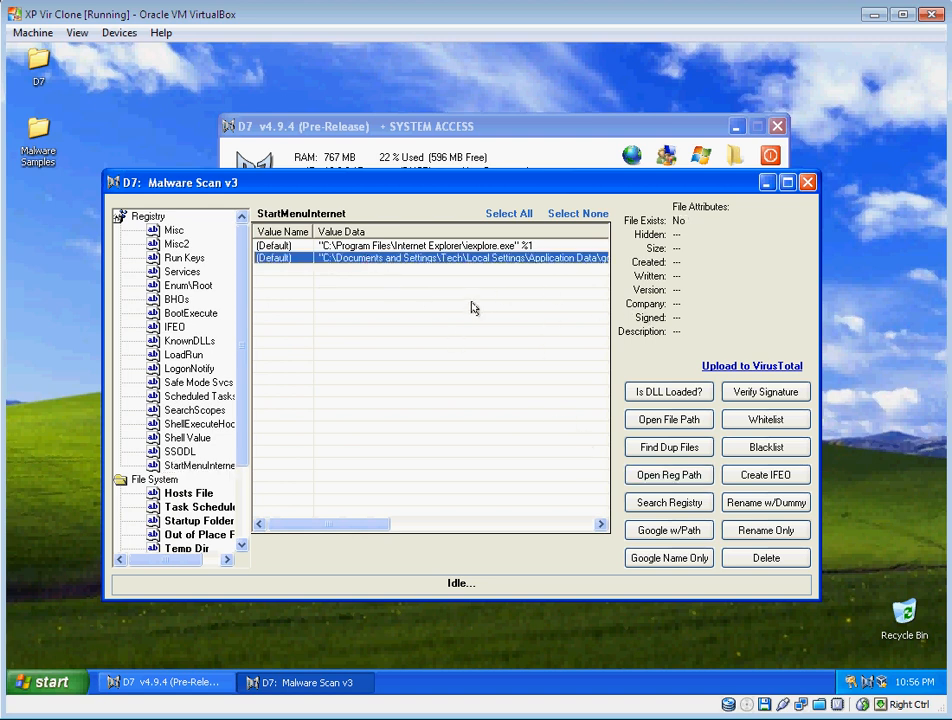
pyautogui.moveTo(329, 524); pyautogui.dragTo(399, 524)
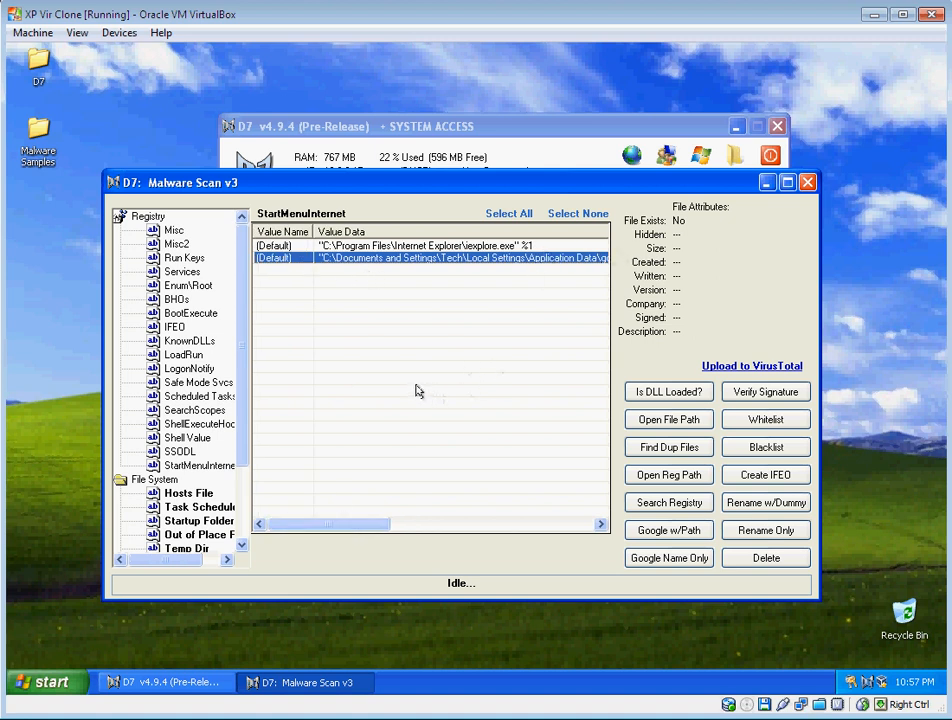
pyautogui.moveTo(325, 524); pyautogui.dragTo(352, 524)
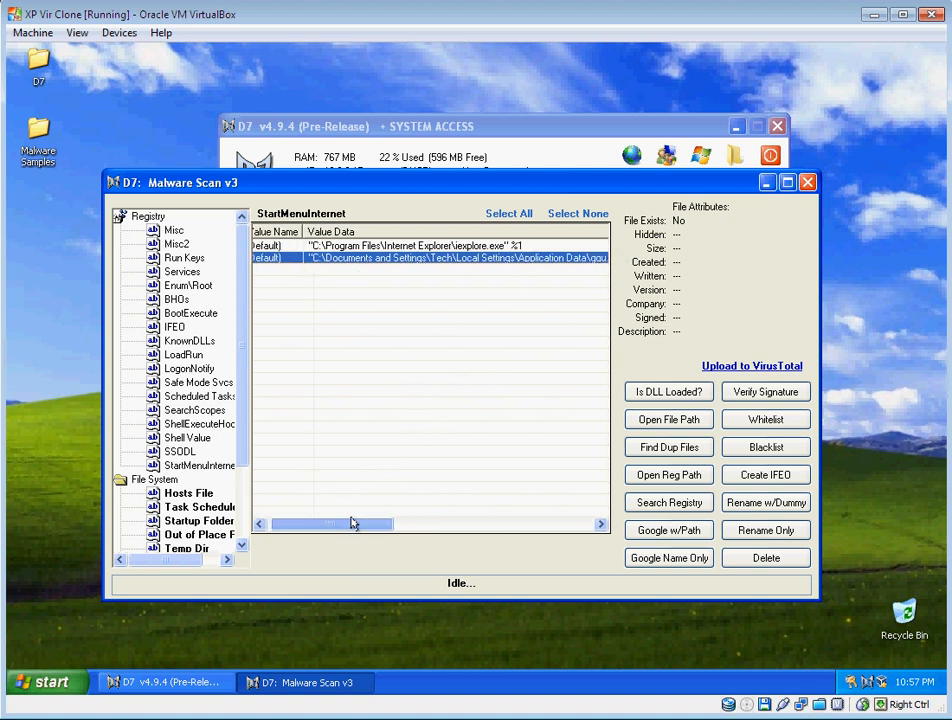
pyautogui.moveTo(330, 524); pyautogui.dragTo(380, 524)
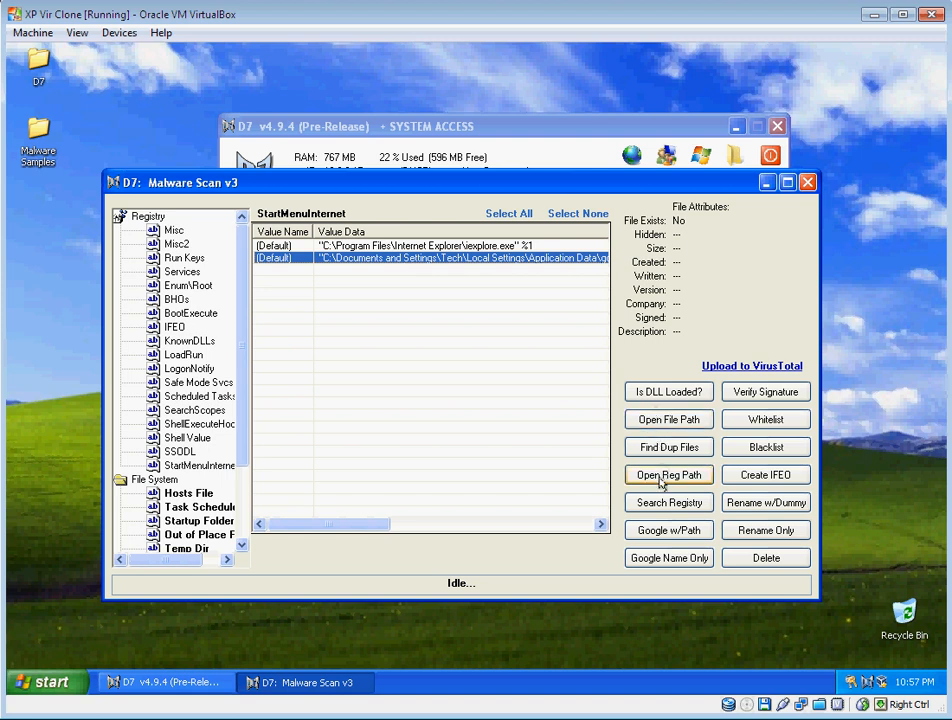
# Reset the IEXPLORE.EXE open command's (Default) value to the genuine iexplore.exe path
pyautogui.click(668, 474)
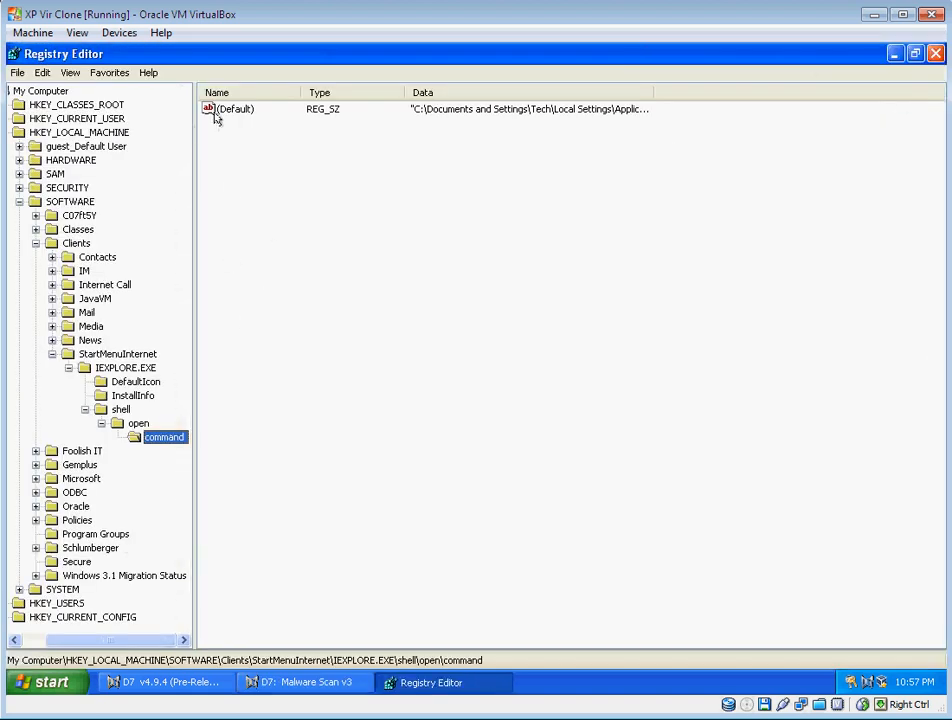
pyautogui.doubleClick(237, 108)
pyautogui.write('"C:\\Program Files\\Internet Explorer\\iexplore.exe"')
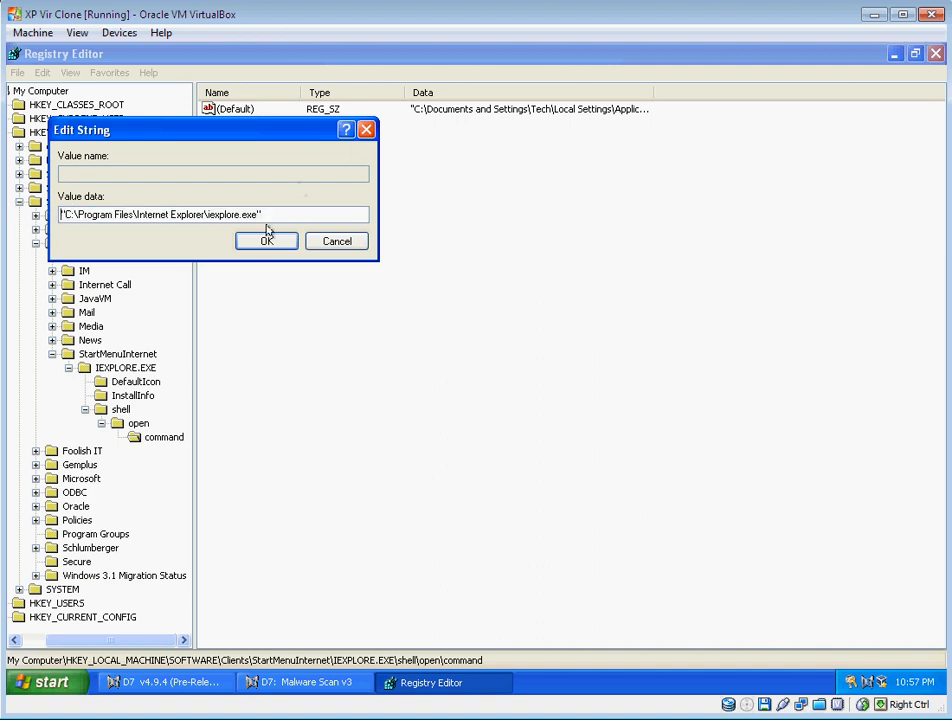
pyautogui.click(266, 240)
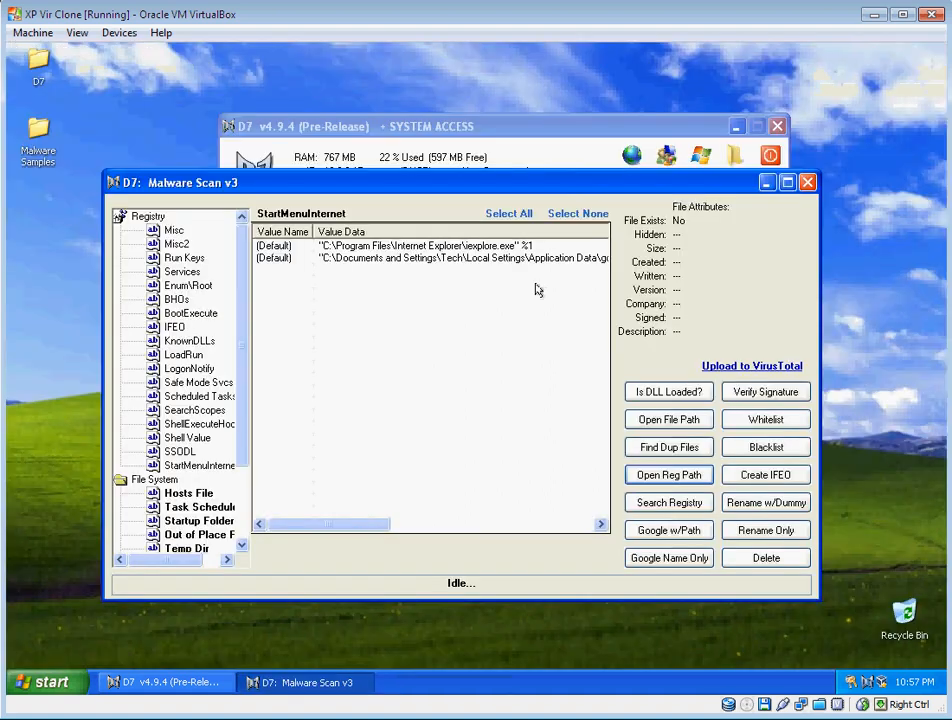
# Refresh StartMenuInternet and verify the second entry is Microsoft-signed iexplore.exe
pyautogui.click(199, 465)
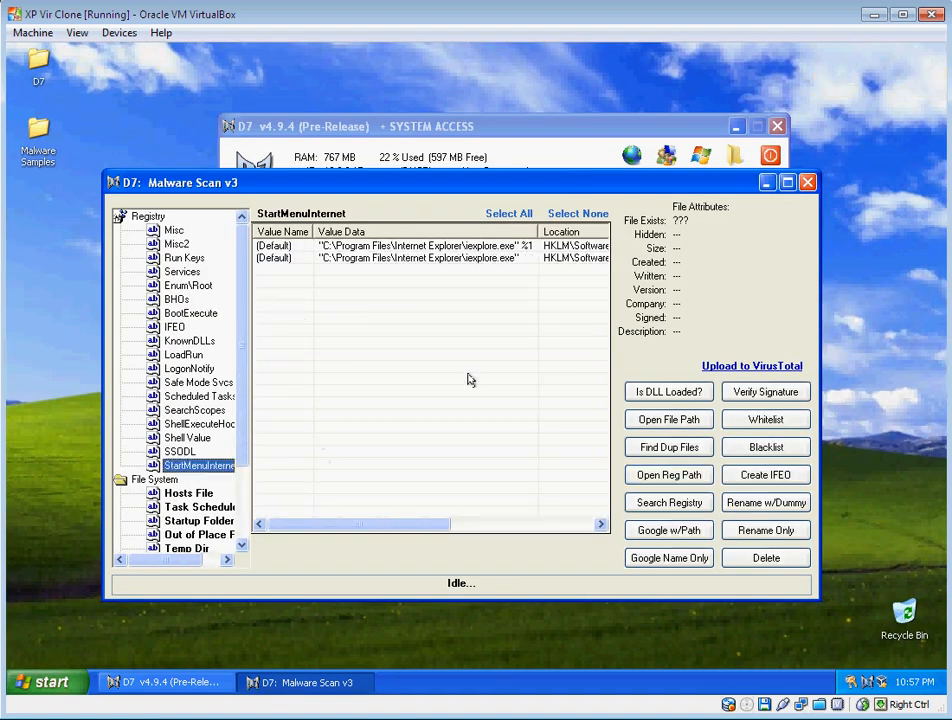
pyautogui.click(430, 258)
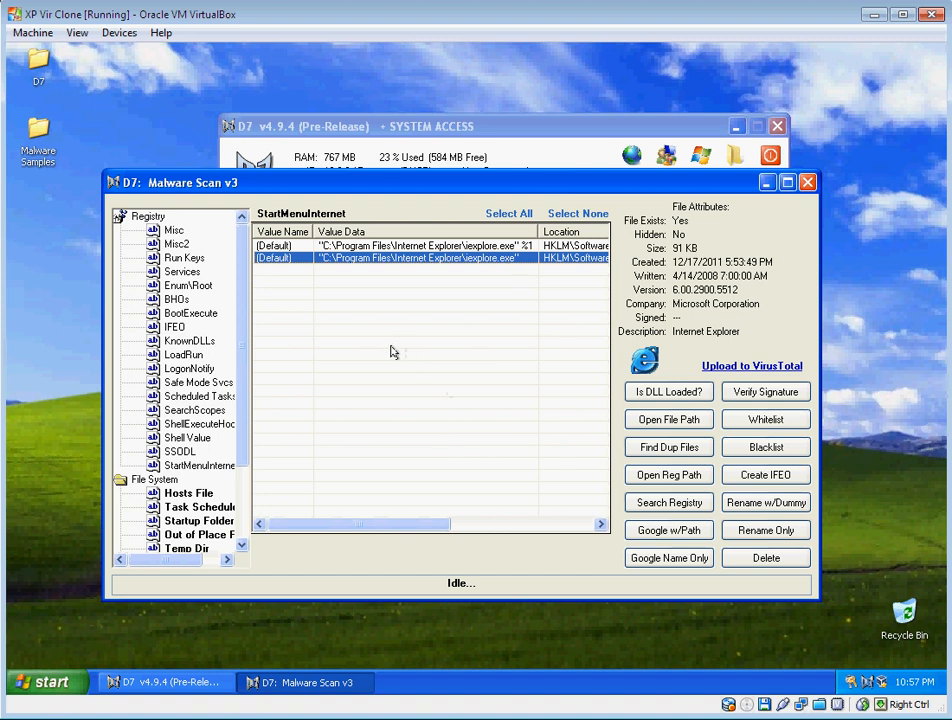
pyautogui.click(766, 391)
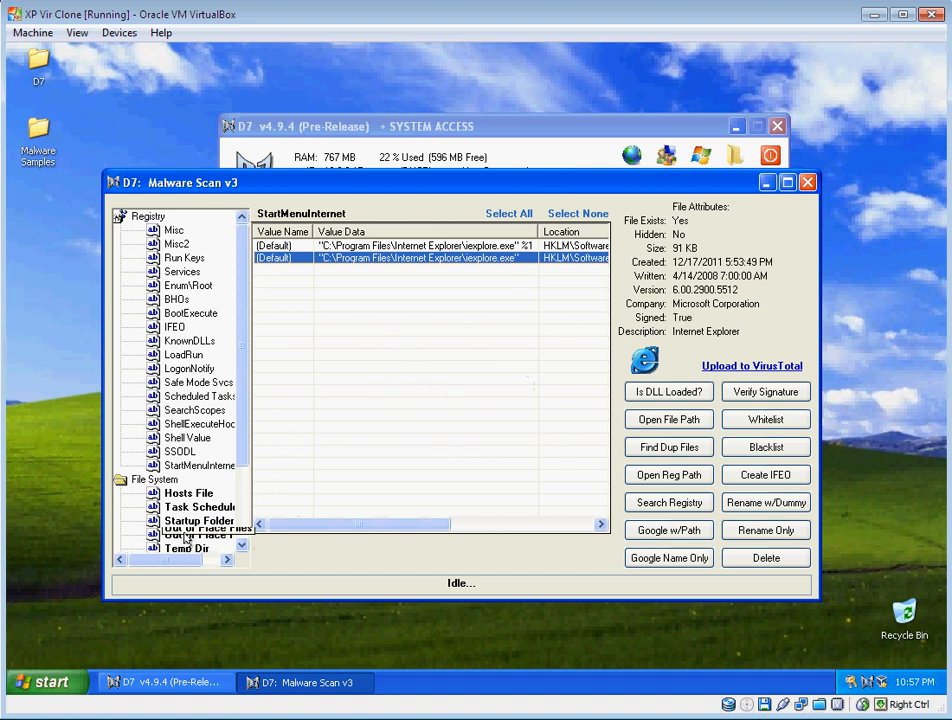
pyautogui.scroll(-3)
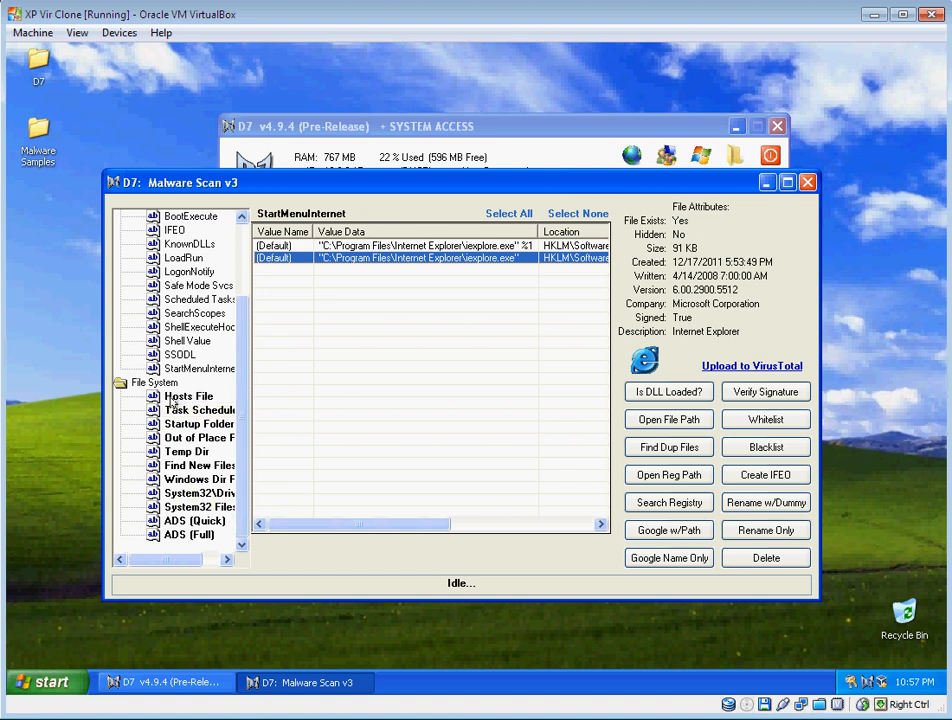
# Select the unsigned 987135432174.exe in Out of Place Files and delete it
pyautogui.click(199, 410)
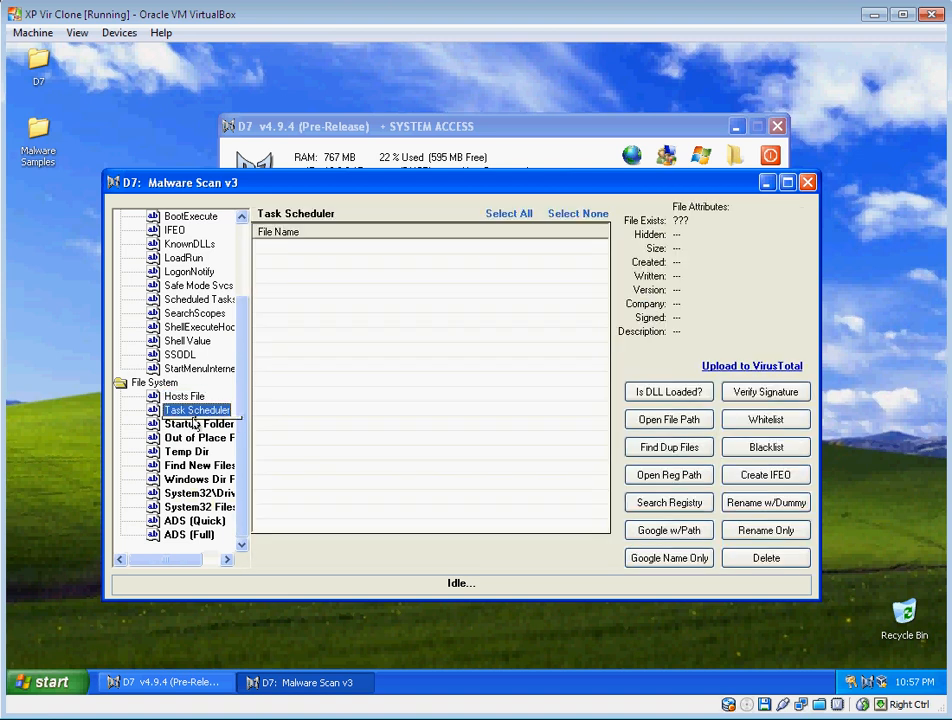
pyautogui.click(199, 437)
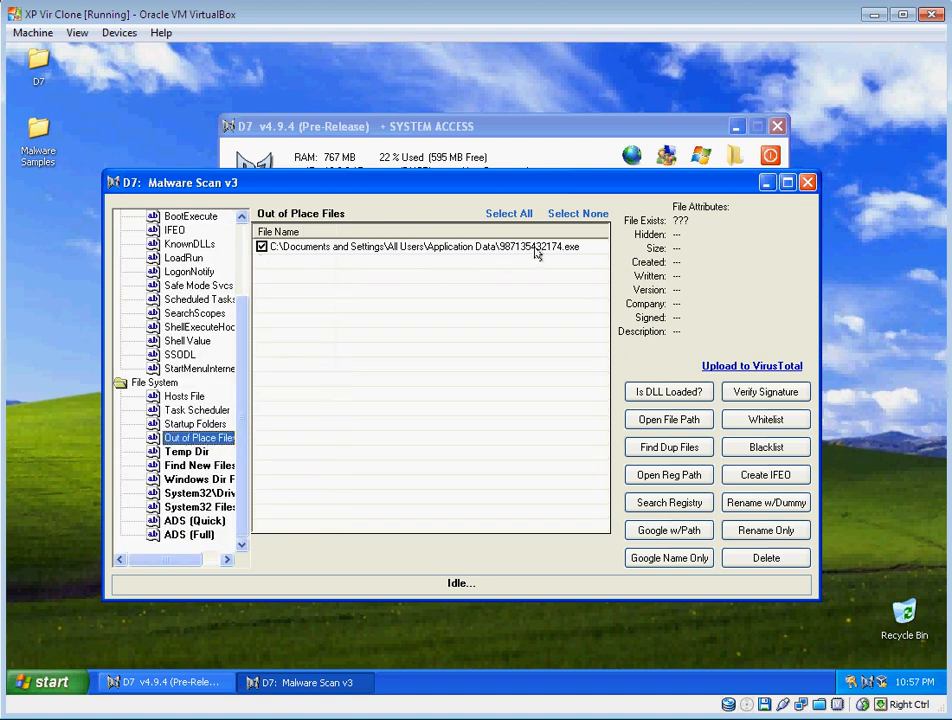
pyautogui.click(420, 246)
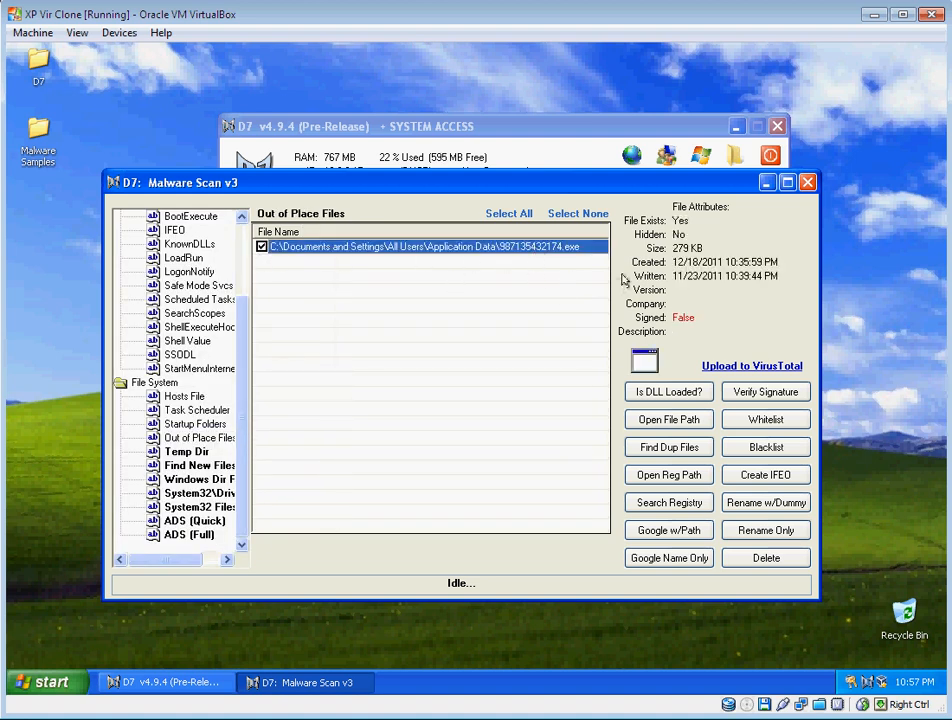
pyautogui.moveTo(425, 330)
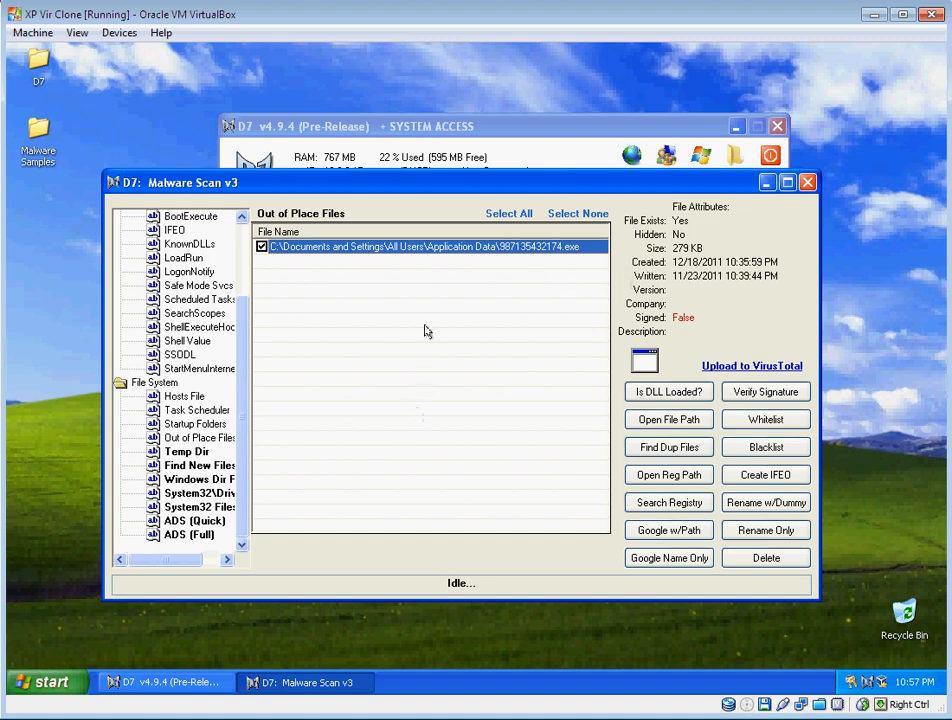
pyautogui.moveTo(410, 288)
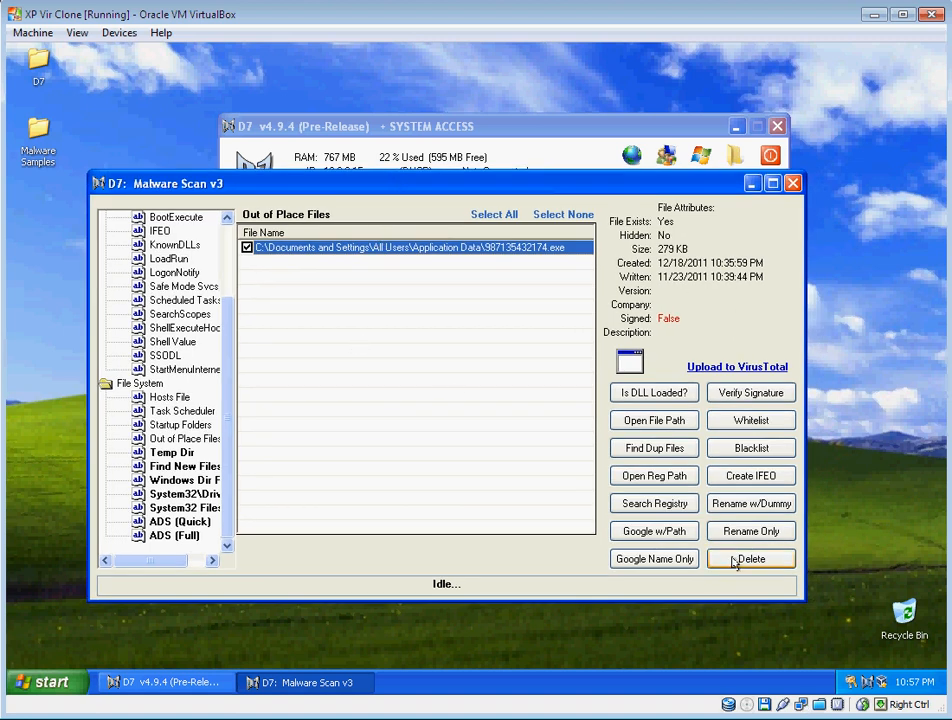
pyautogui.click(750, 558)
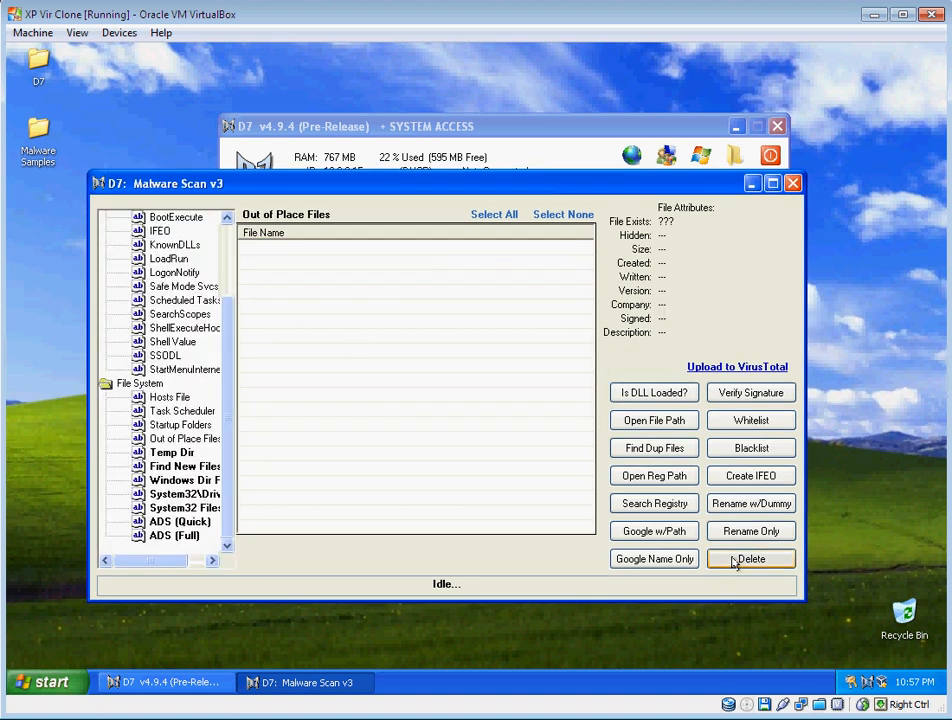
pyautogui.click(185, 438)
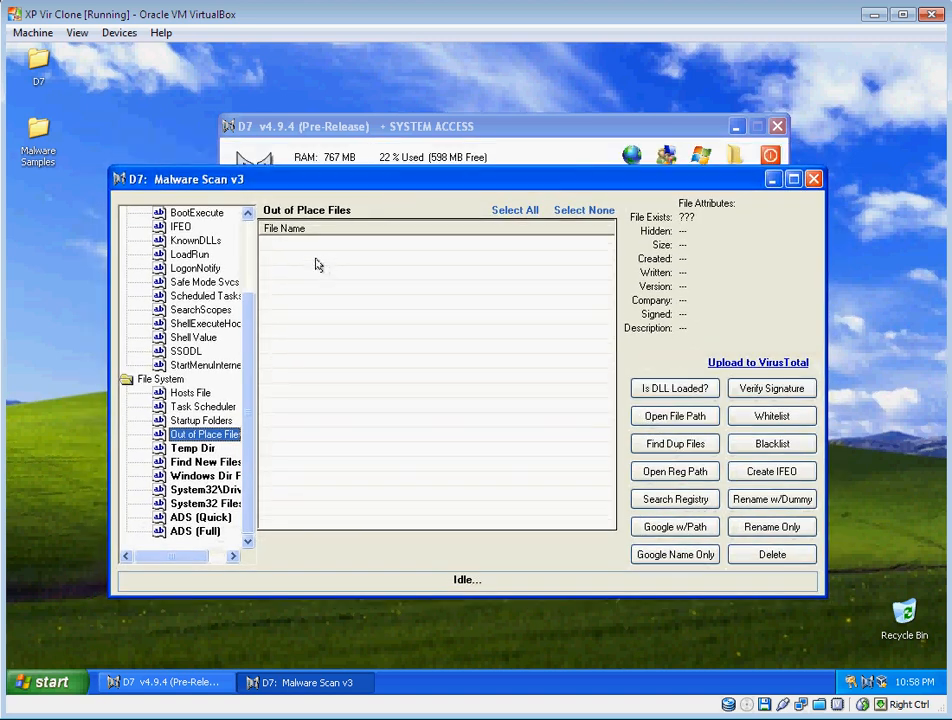
# Review Temp Dir, Windows Dir and System32 file results, then close Malware Scan v3
pyautogui.click(191, 448)
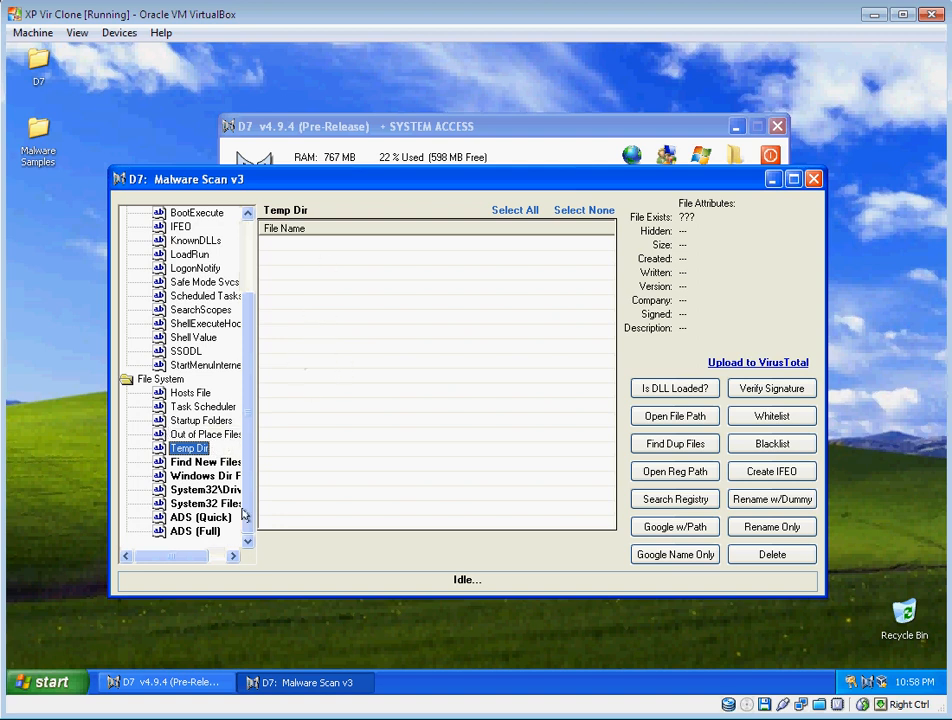
pyautogui.click(205, 475)
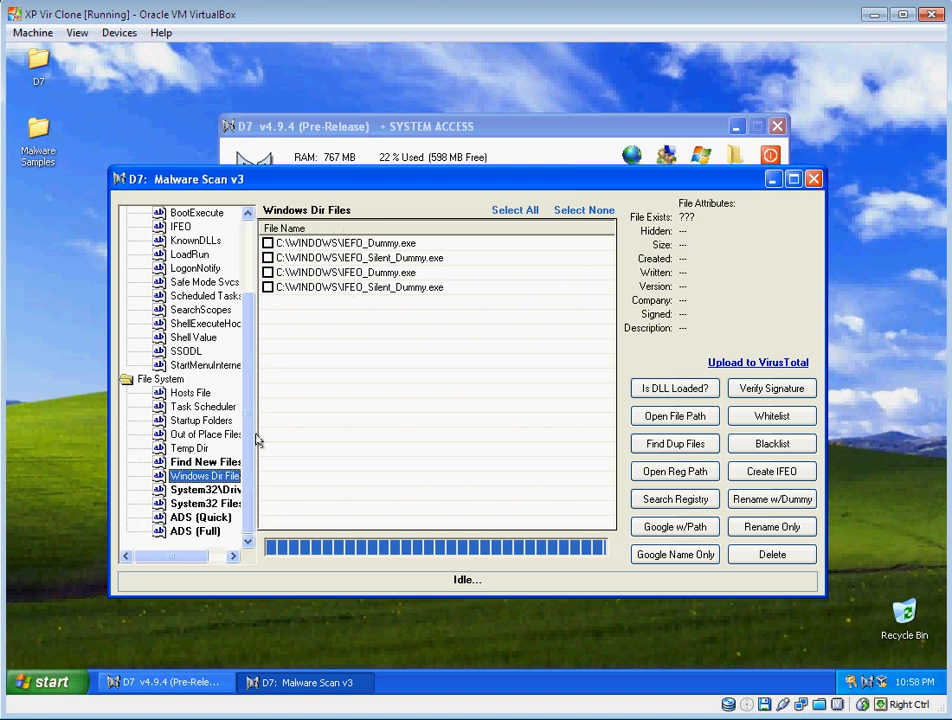
pyautogui.click(205, 489)
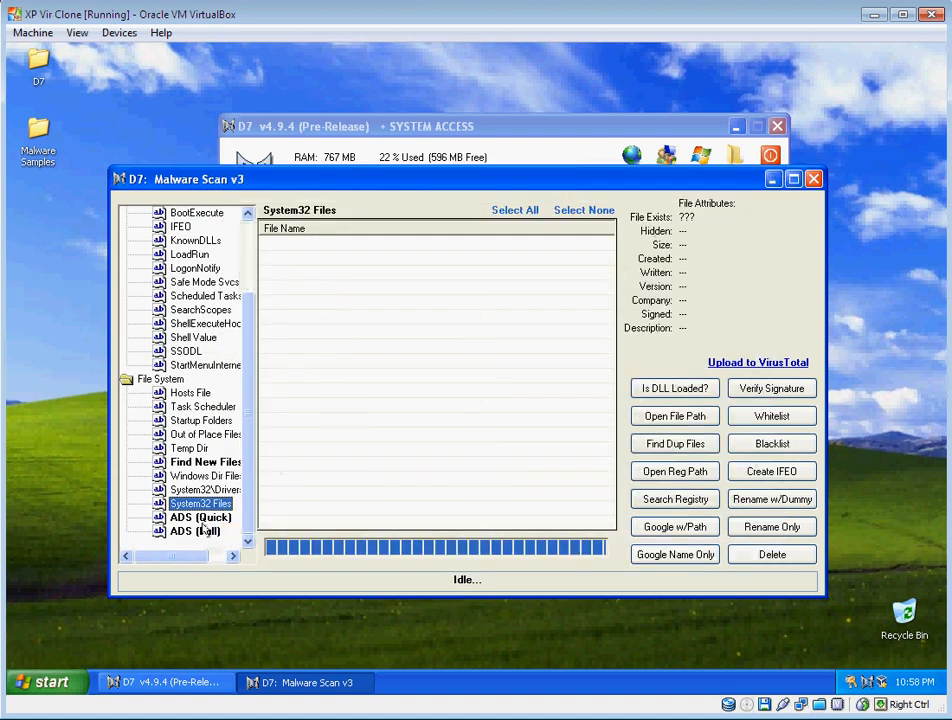
pyautogui.moveTo(692, 178)
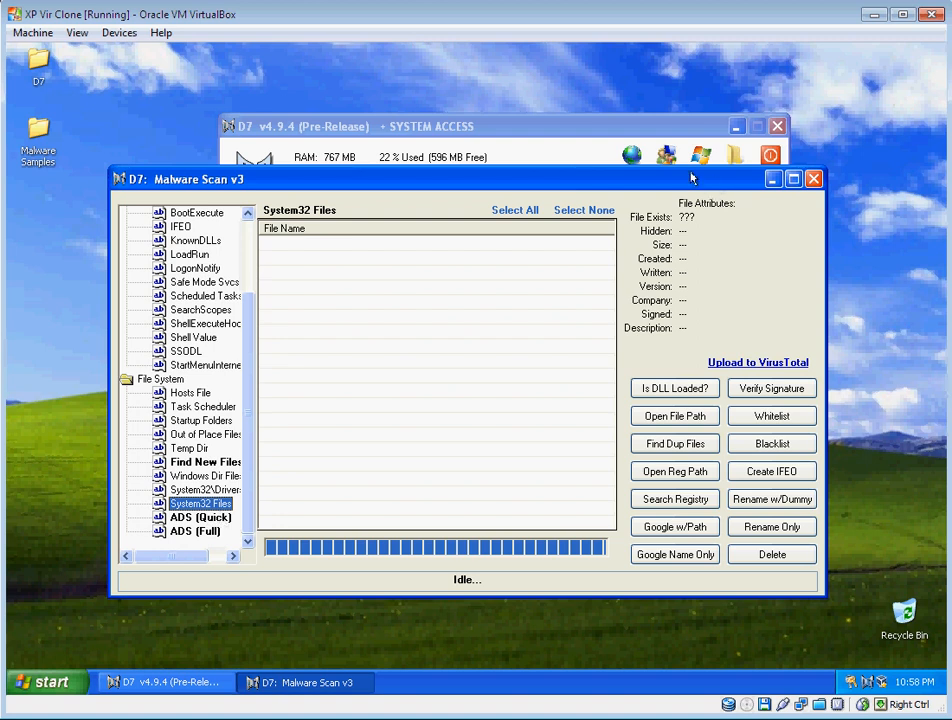
pyautogui.moveTo(456, 120)
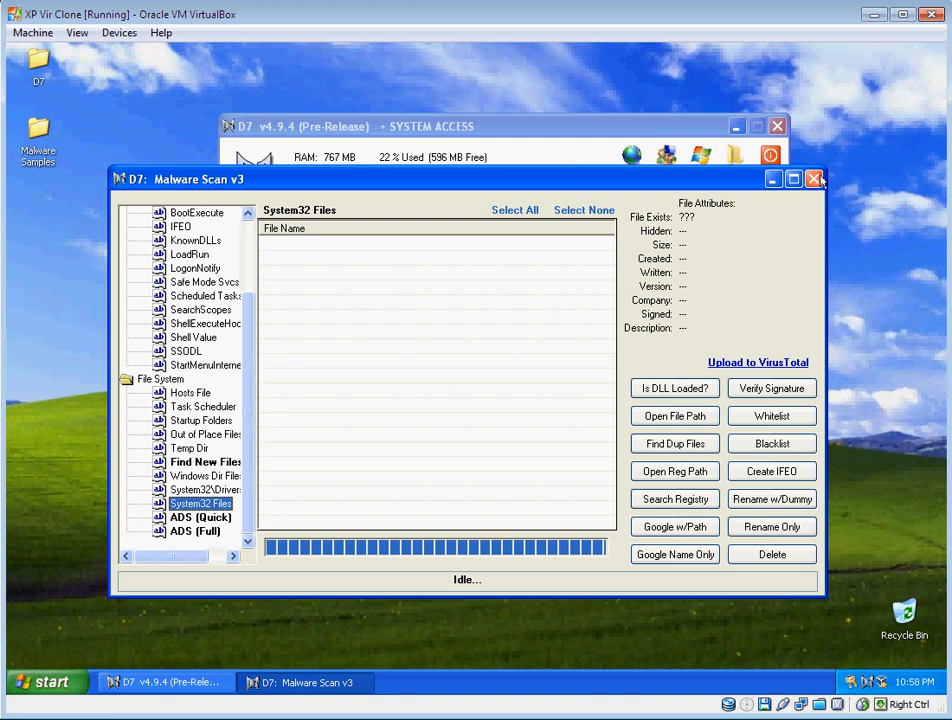
pyautogui.click(200, 517)
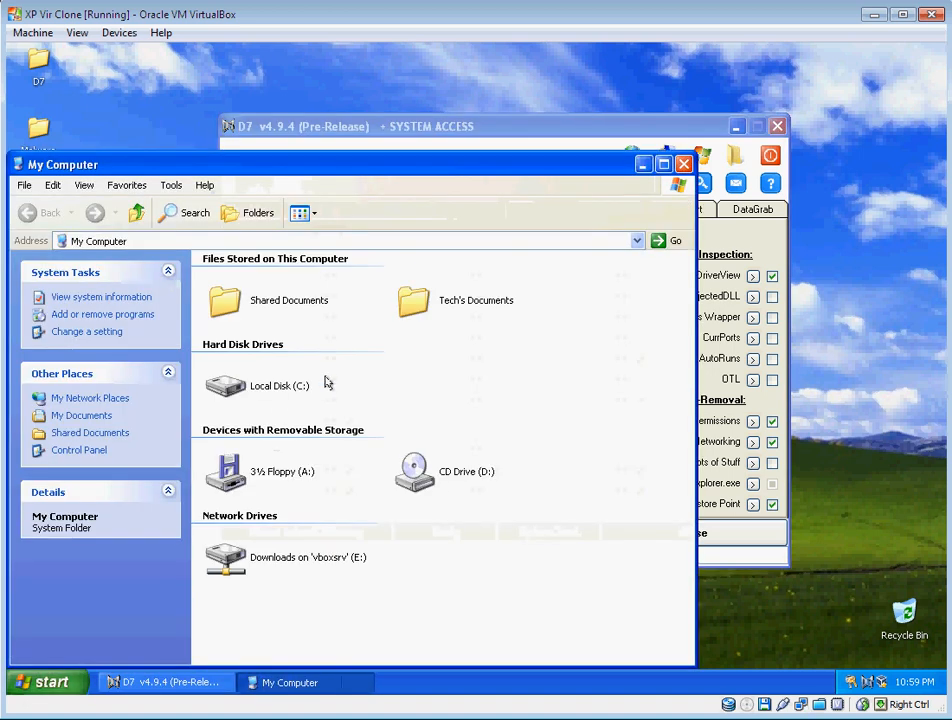
# Browse to C:\WINDOWS and try opening $NtUninstallKB16663$, which denies access twice
pyautogui.doubleClick(280, 385)
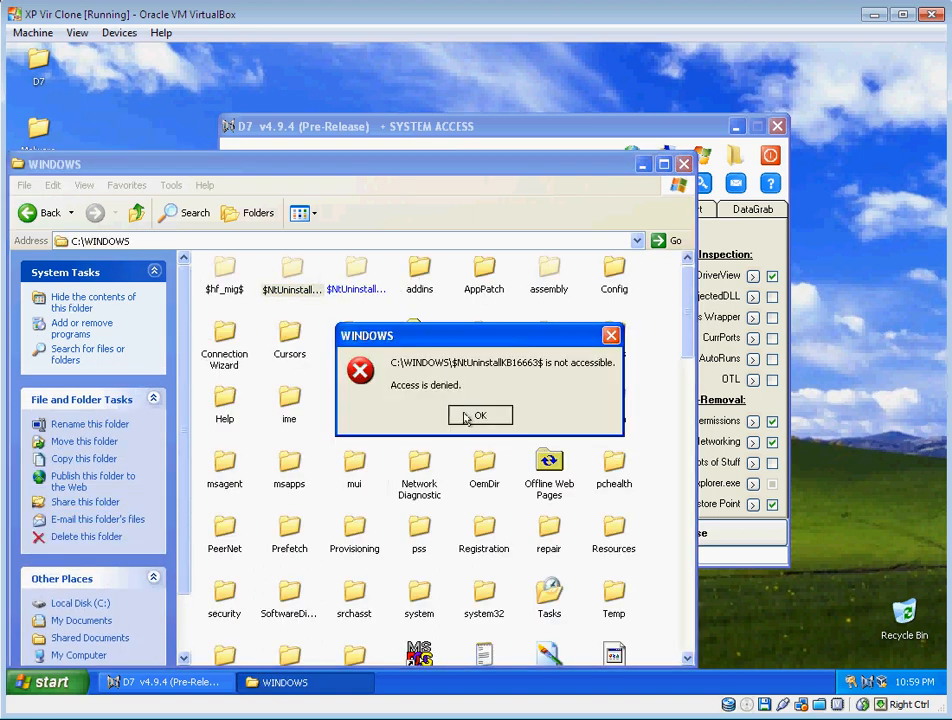
pyautogui.moveTo(515, 440)
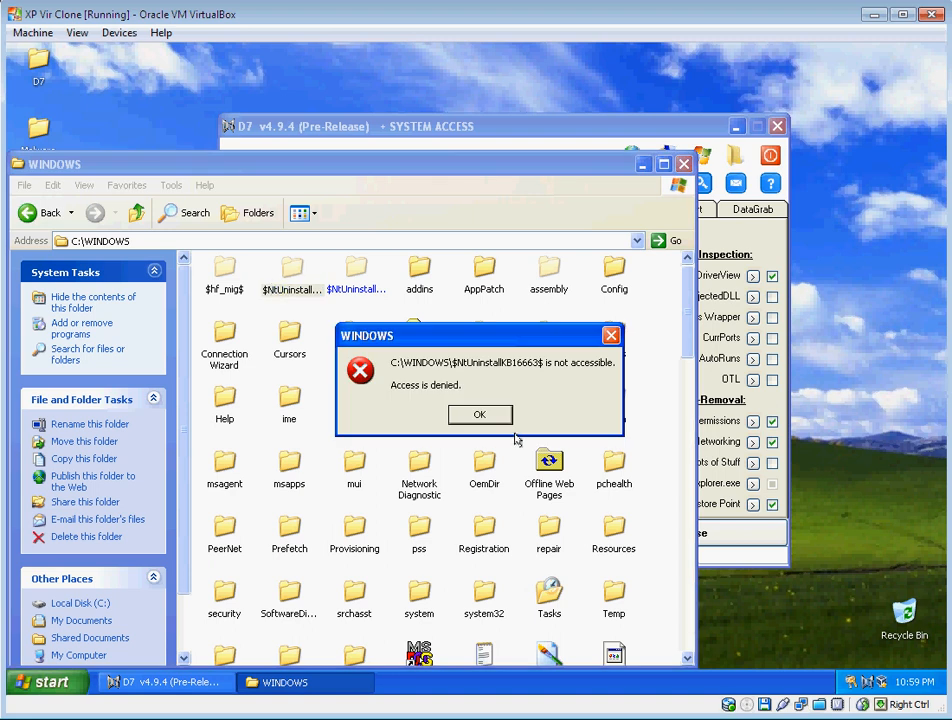
pyautogui.click(479, 414)
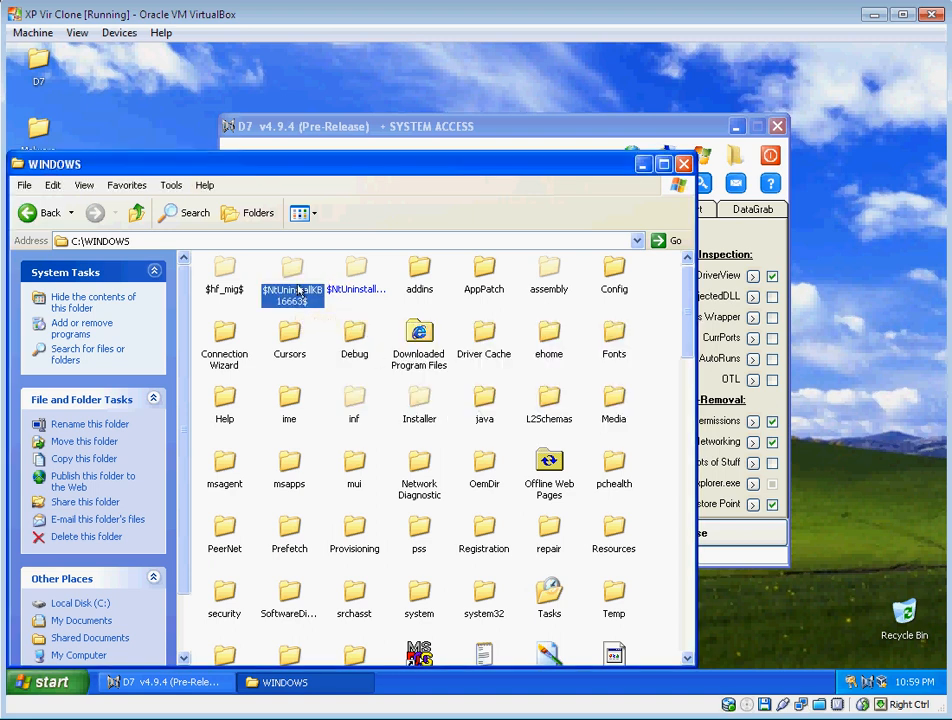
pyautogui.click(354, 268)
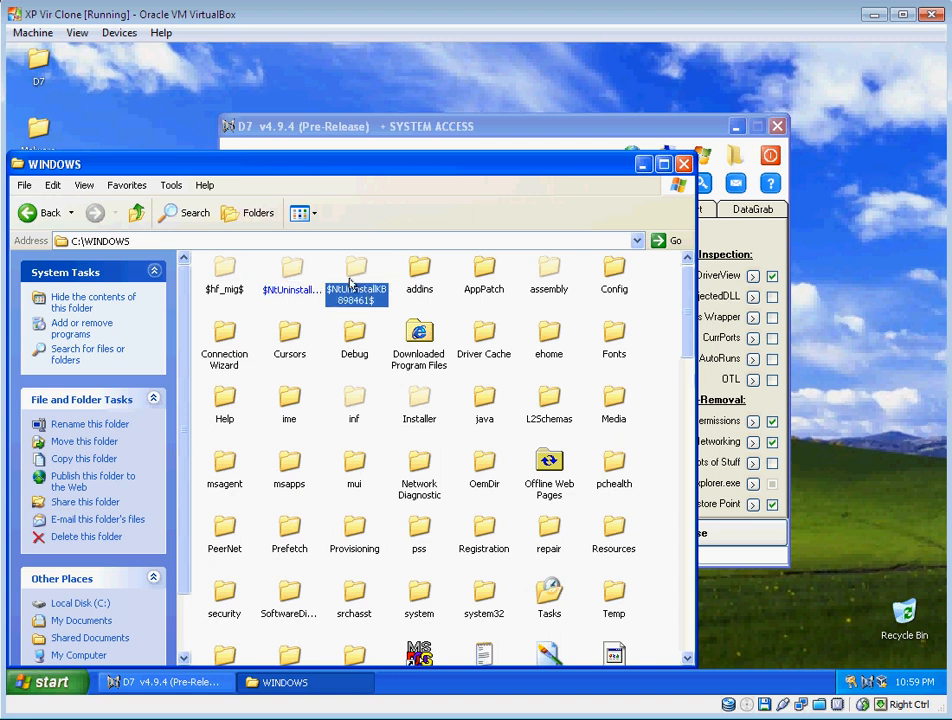
pyautogui.doubleClick(356, 275)
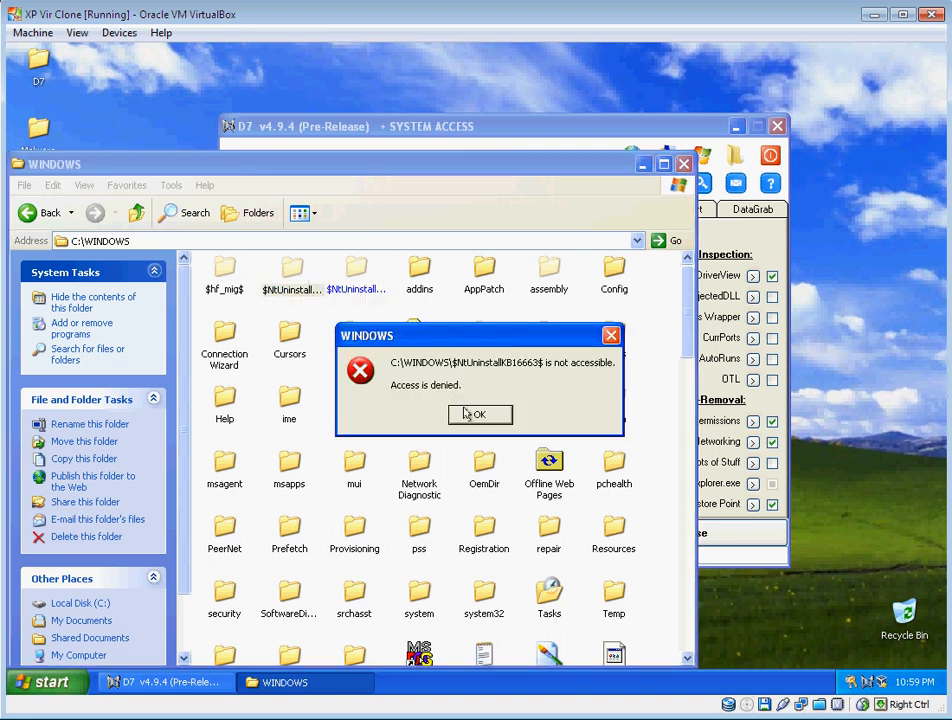
pyautogui.click(480, 414)
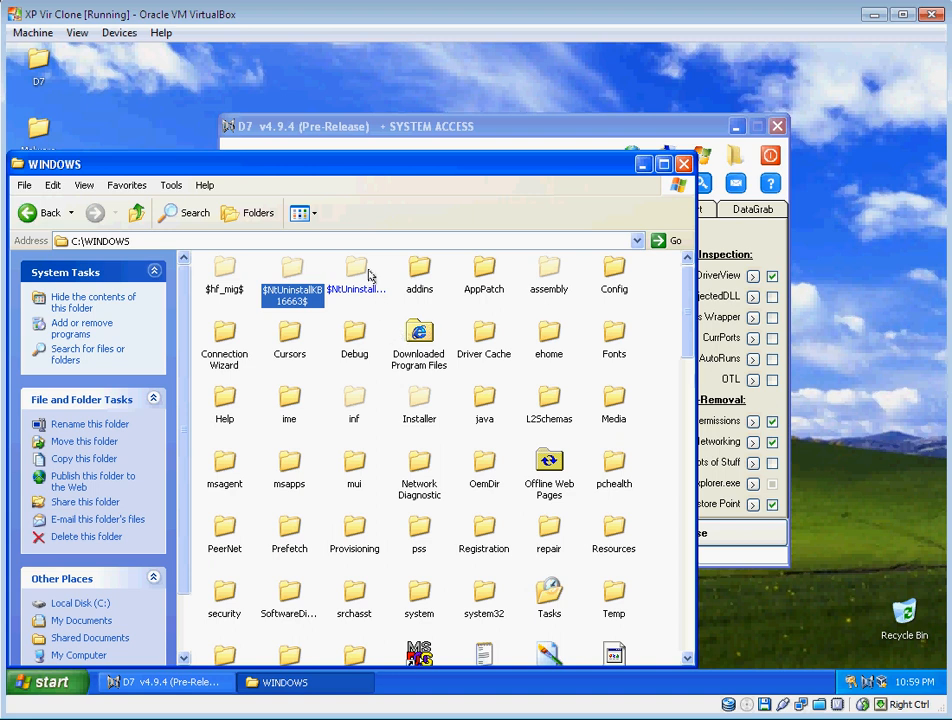
# Open sibling $NtUninstallKB898461$ for comparison, then return and select $NtUninstallKB16663$
pyautogui.click(310, 310)
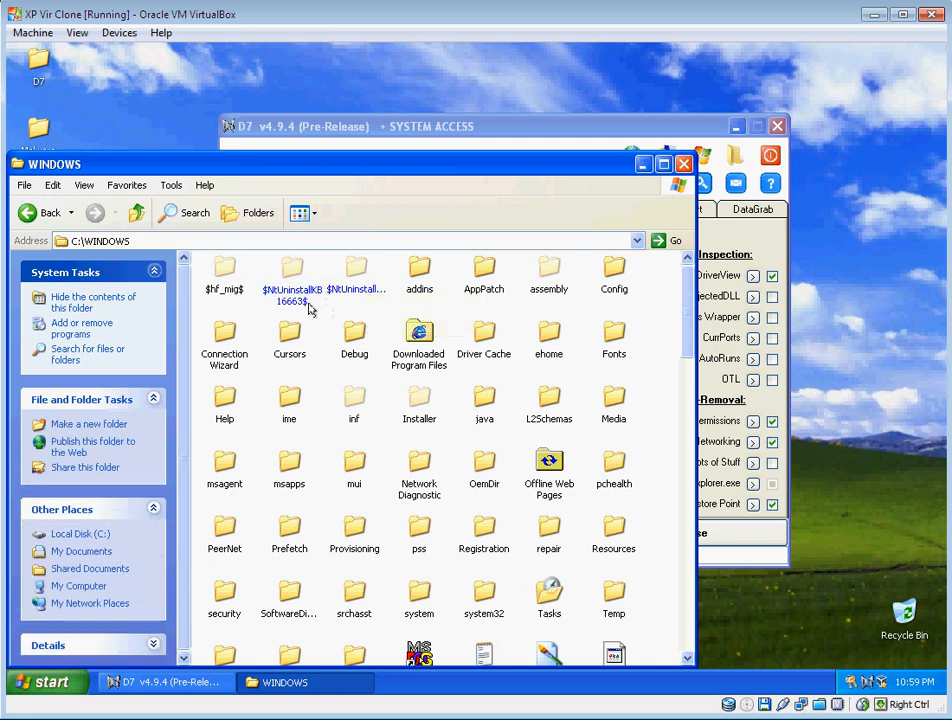
pyautogui.click(355, 270)
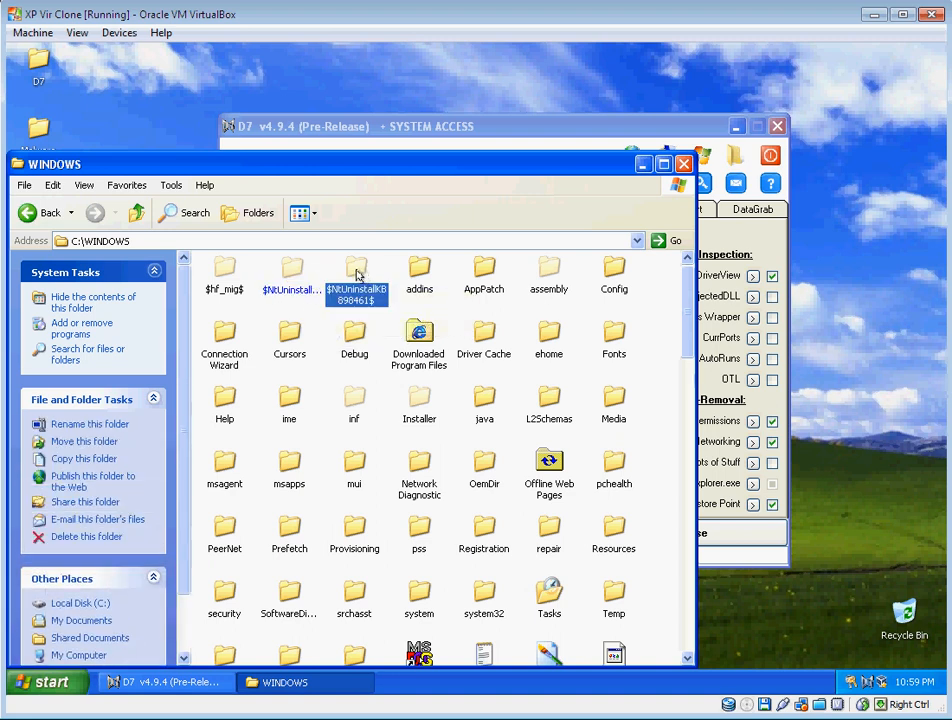
pyautogui.doubleClick(355, 265)
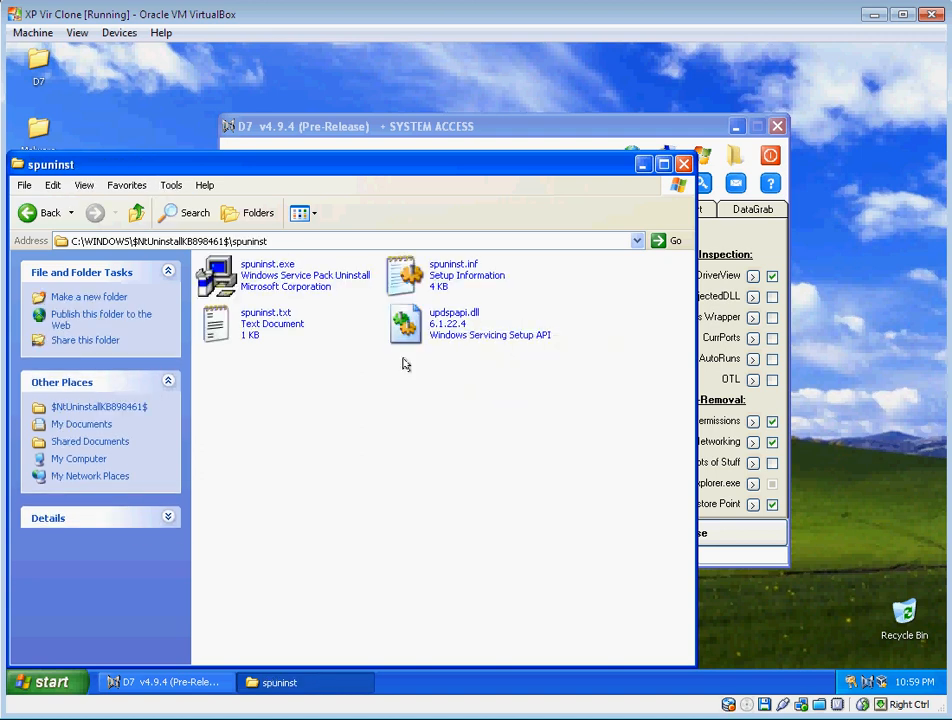
pyautogui.moveTo(136, 212)
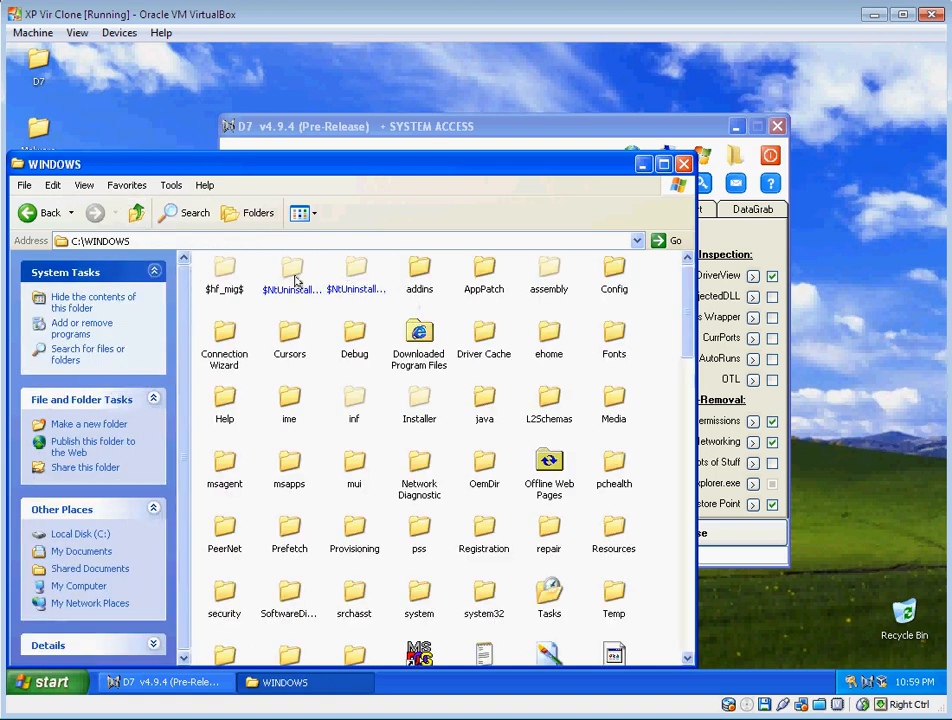
pyautogui.click(292, 268)
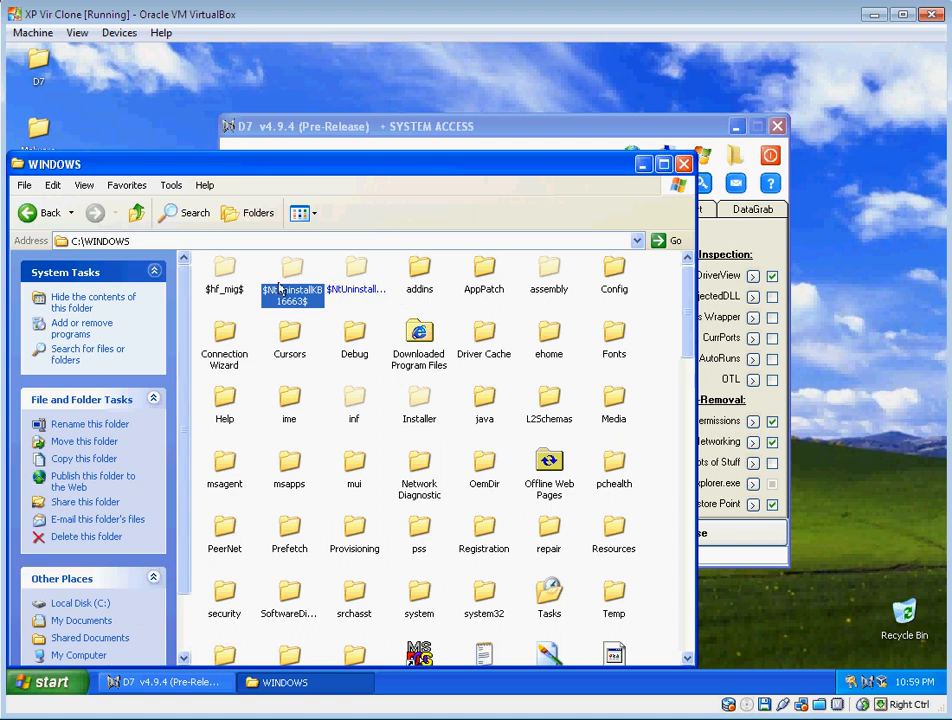
pyautogui.moveTo(642, 107)
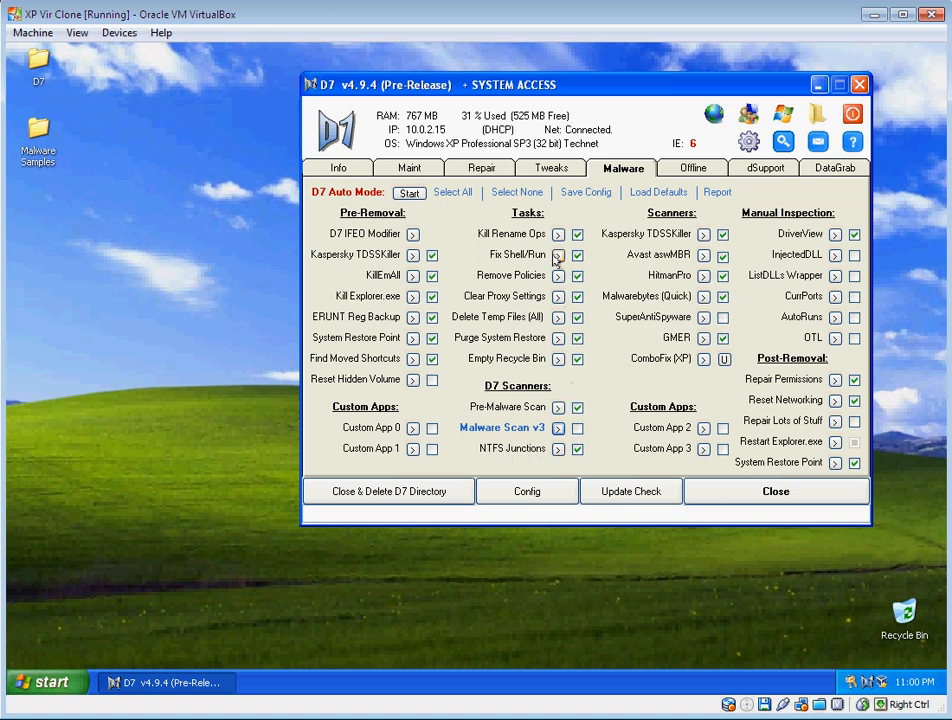
pyautogui.click(550, 167)
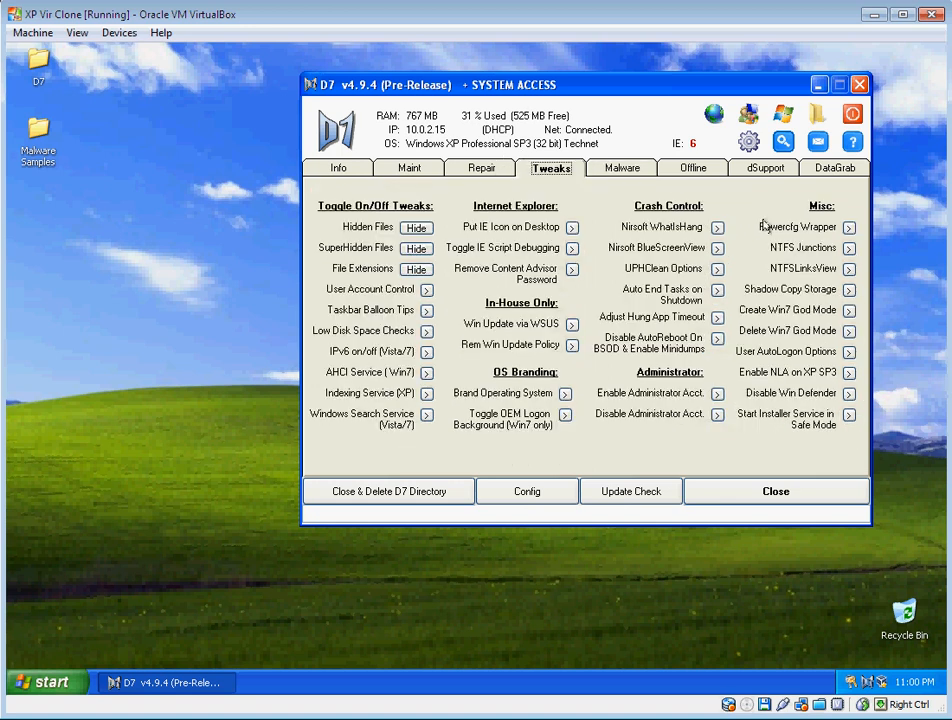
pyautogui.click(622, 167)
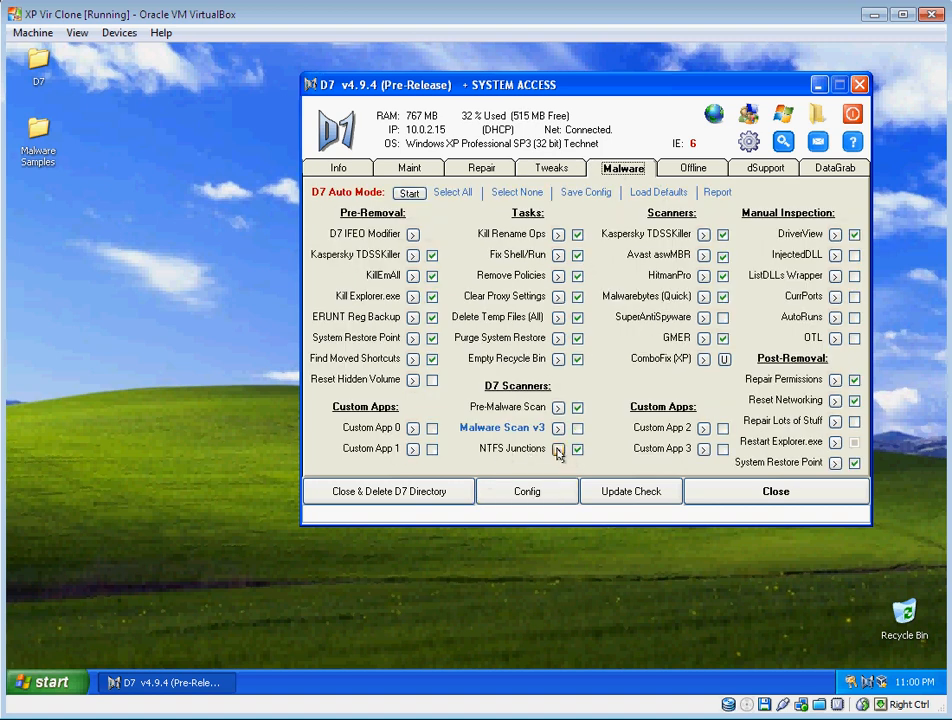
# Scan C:\WINDOWS for NTFS junctions, revealing the $NtUninstallKB16663$ link to system32\config
pyautogui.click(558, 449)
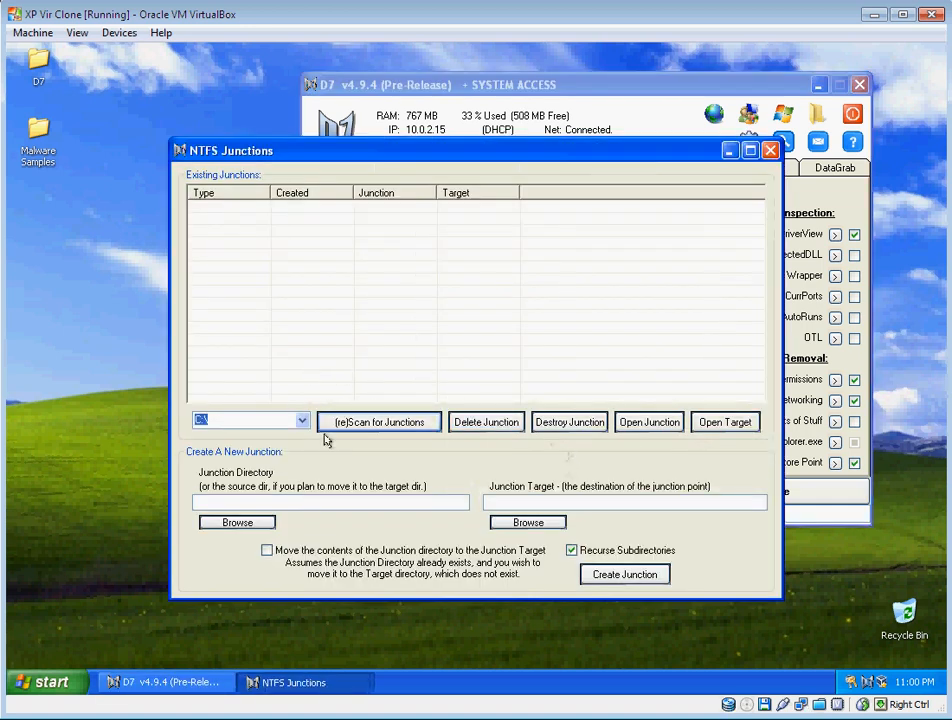
pyautogui.click(302, 419)
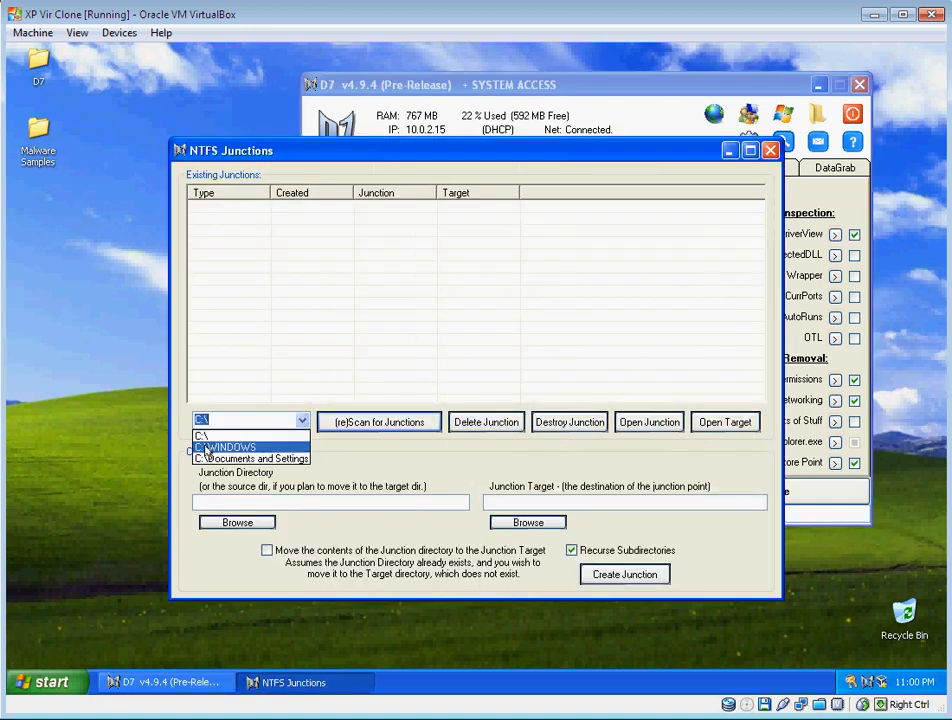
pyautogui.click(225, 446)
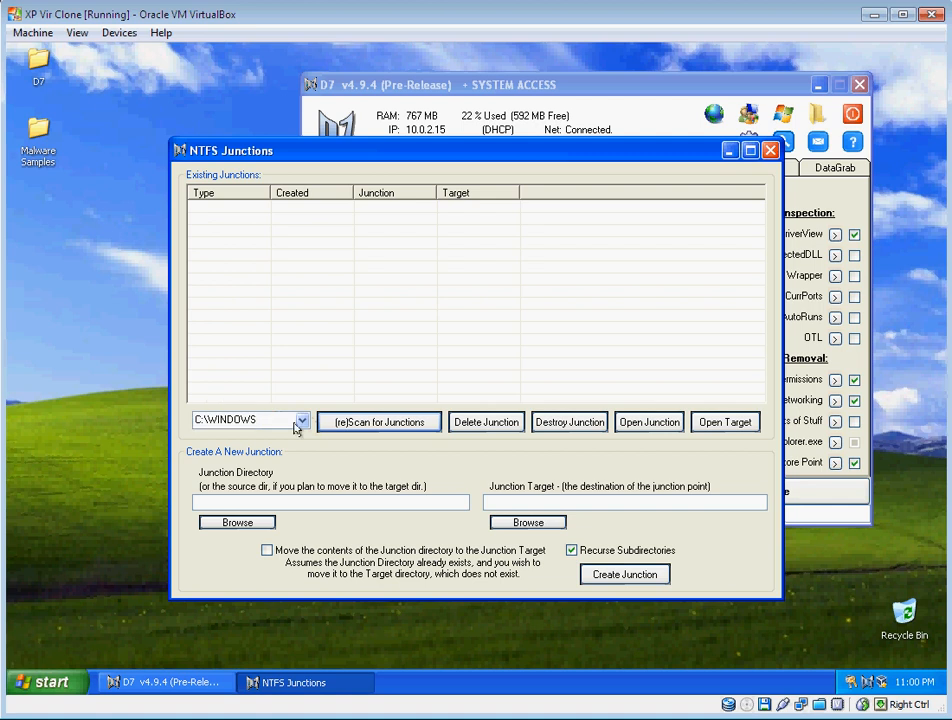
pyautogui.moveTo(378, 421)
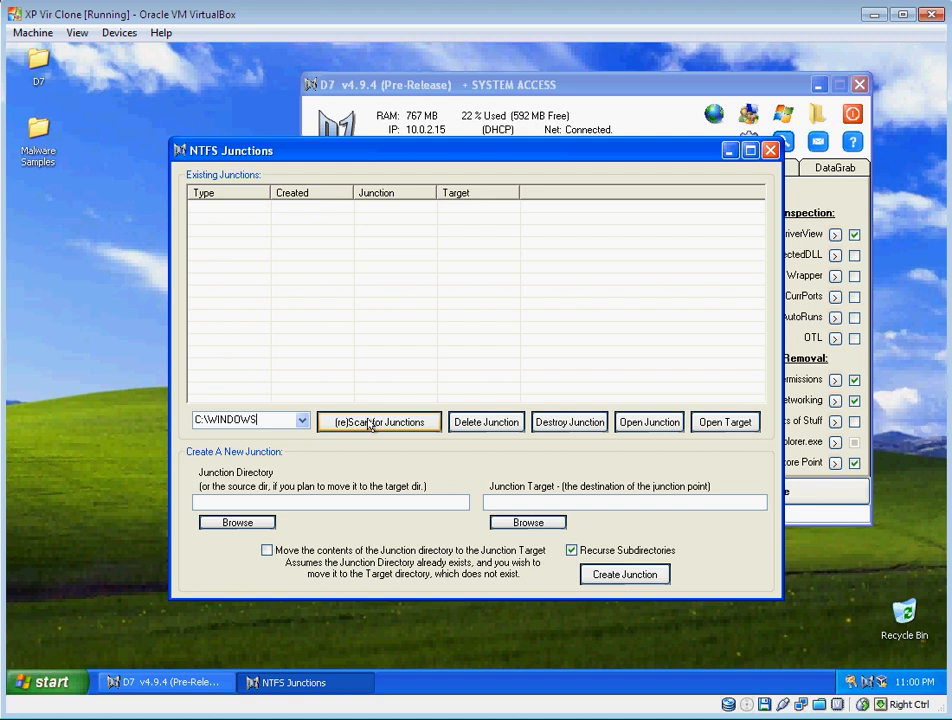
pyautogui.click(378, 421)
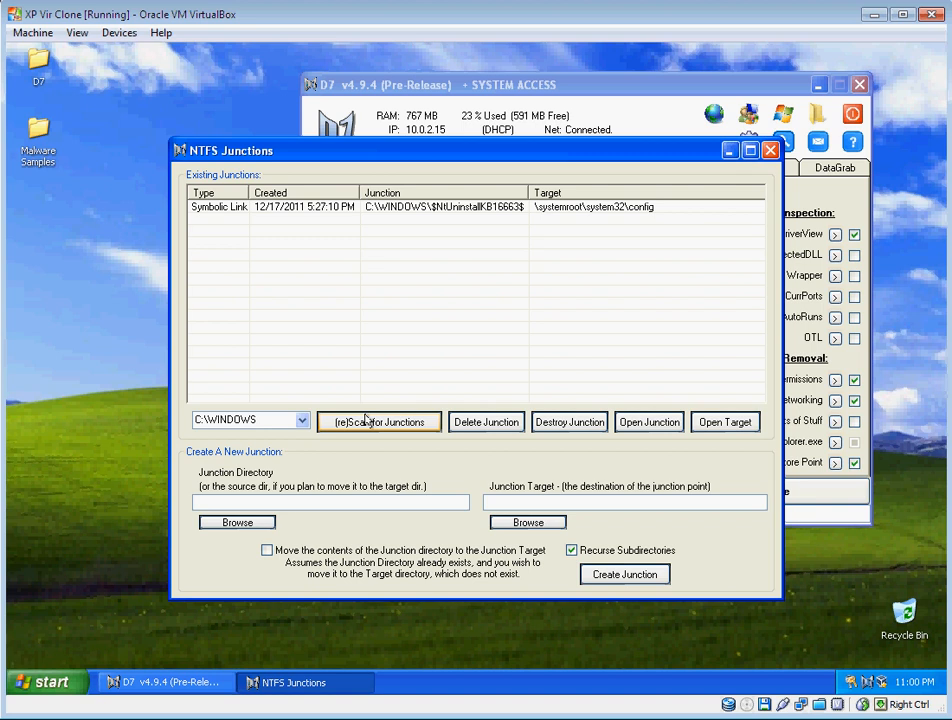
pyautogui.moveTo(271, 173)
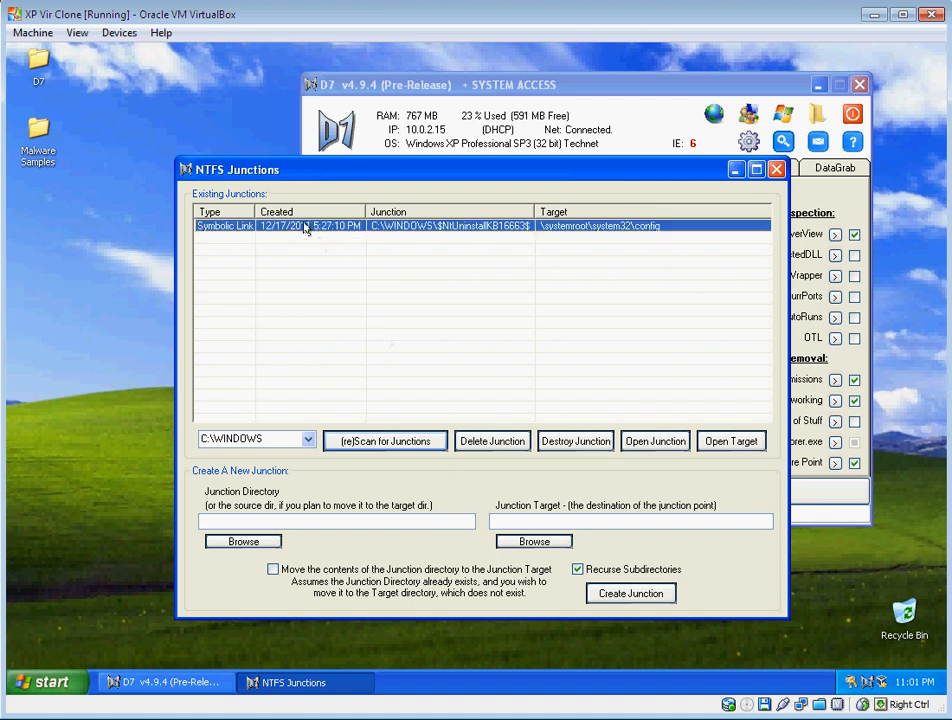
pyautogui.moveTo(577, 461)
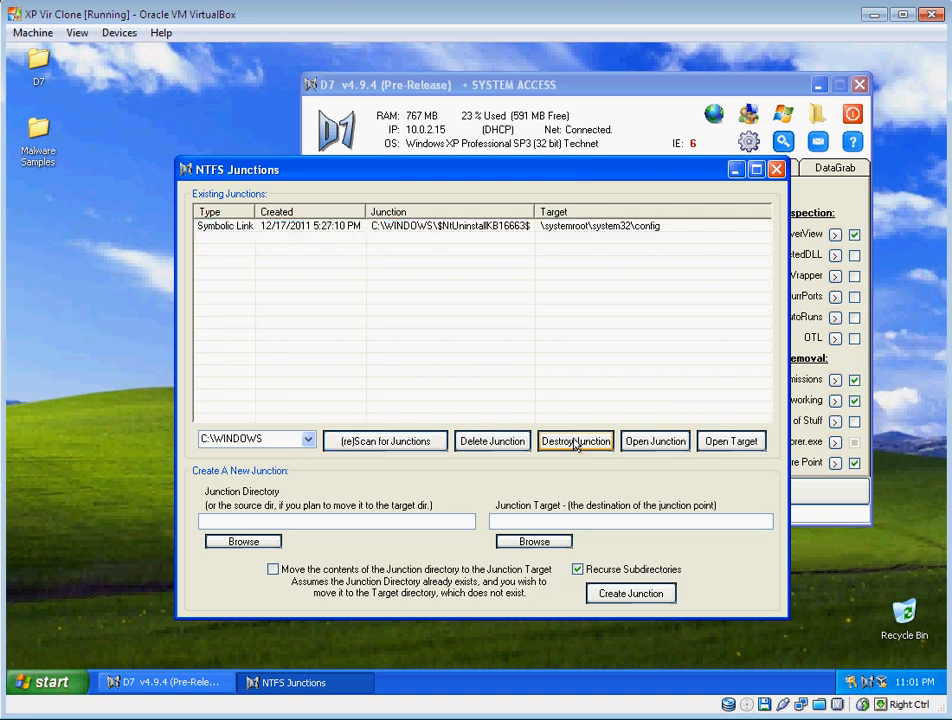
# Destroy the $NtUninstallKB16663$ junction, assigning System ownership and Everyone permissions
pyautogui.click(575, 441)
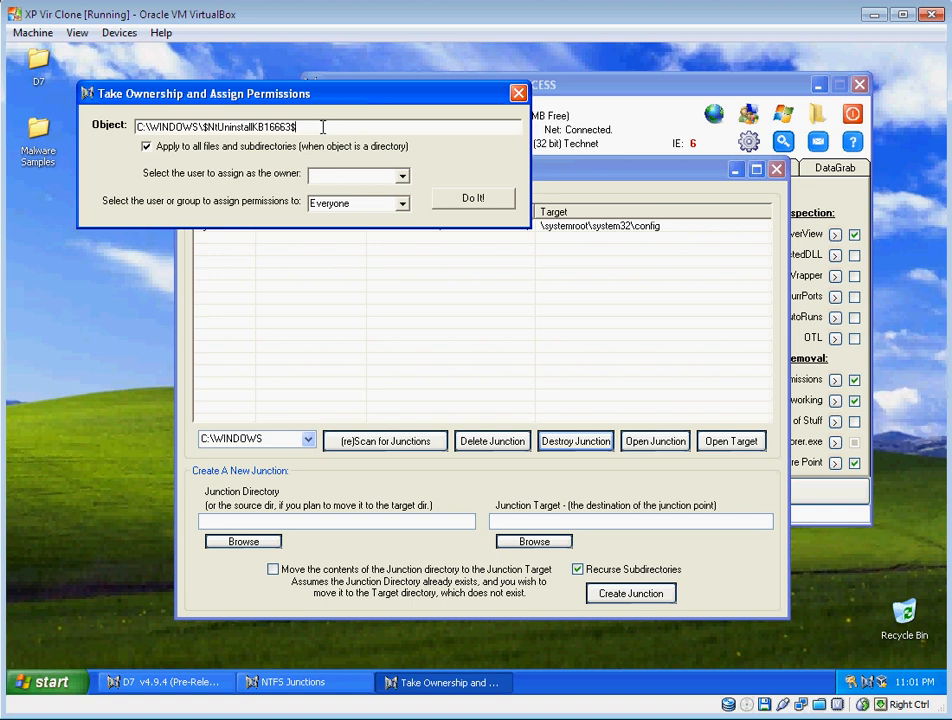
pyautogui.click(402, 176)
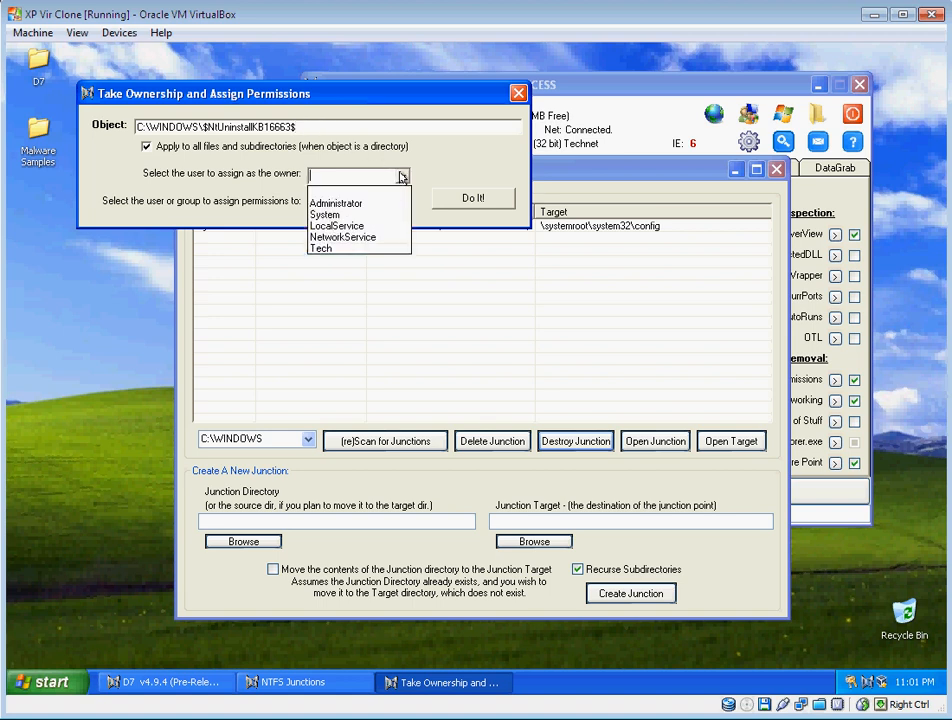
pyautogui.moveTo(324, 214)
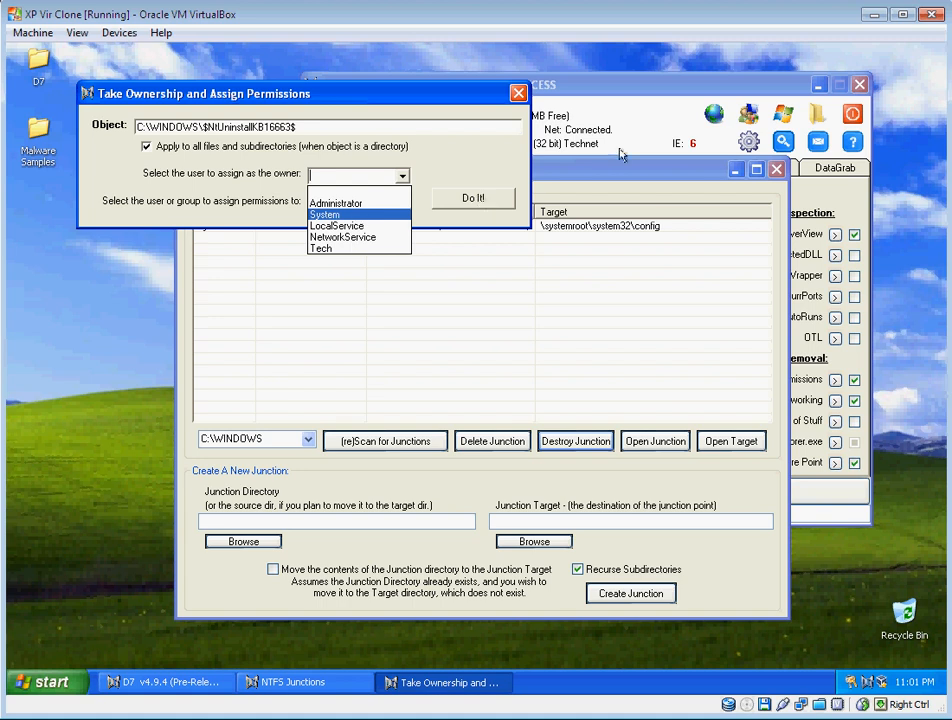
pyautogui.click(324, 214)
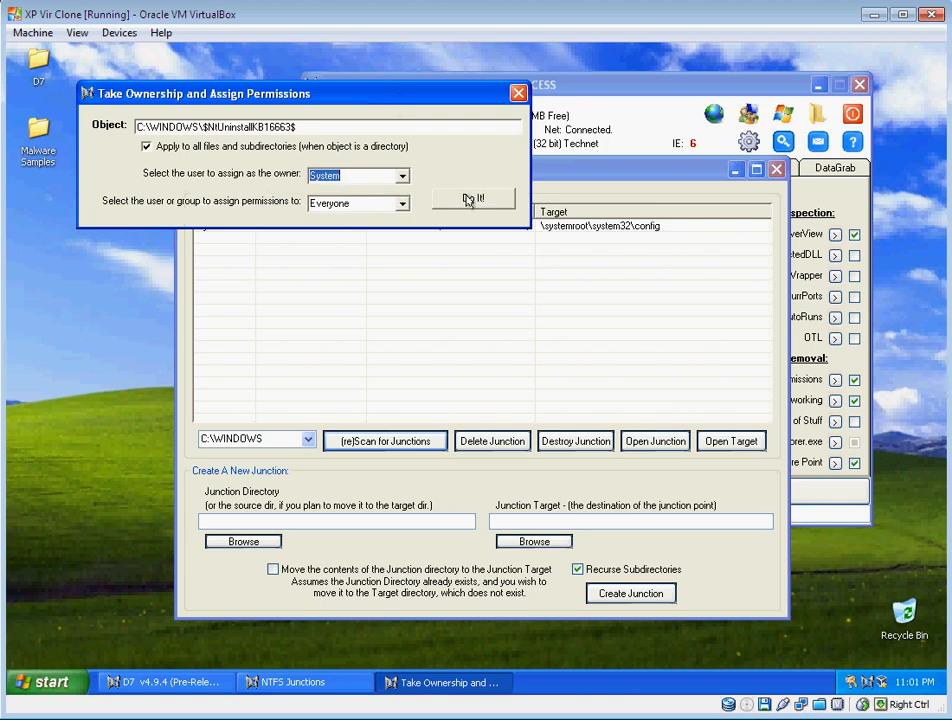
pyautogui.click(474, 198)
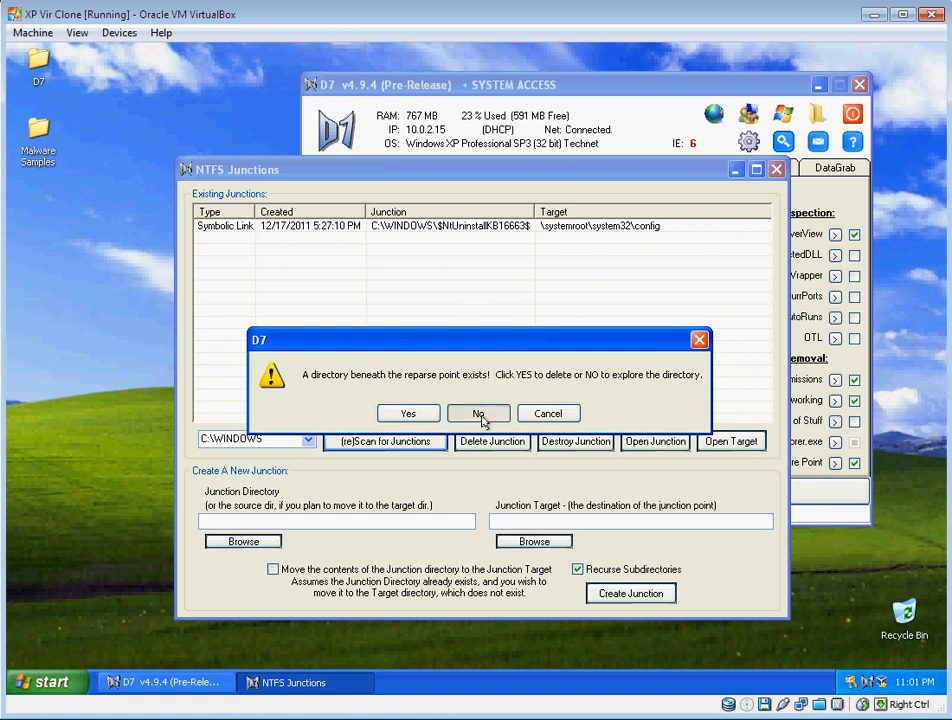
# Explore $NtUninstallKB16663$ down to the U folder holding the ZeroAccess files
pyautogui.click(478, 413)
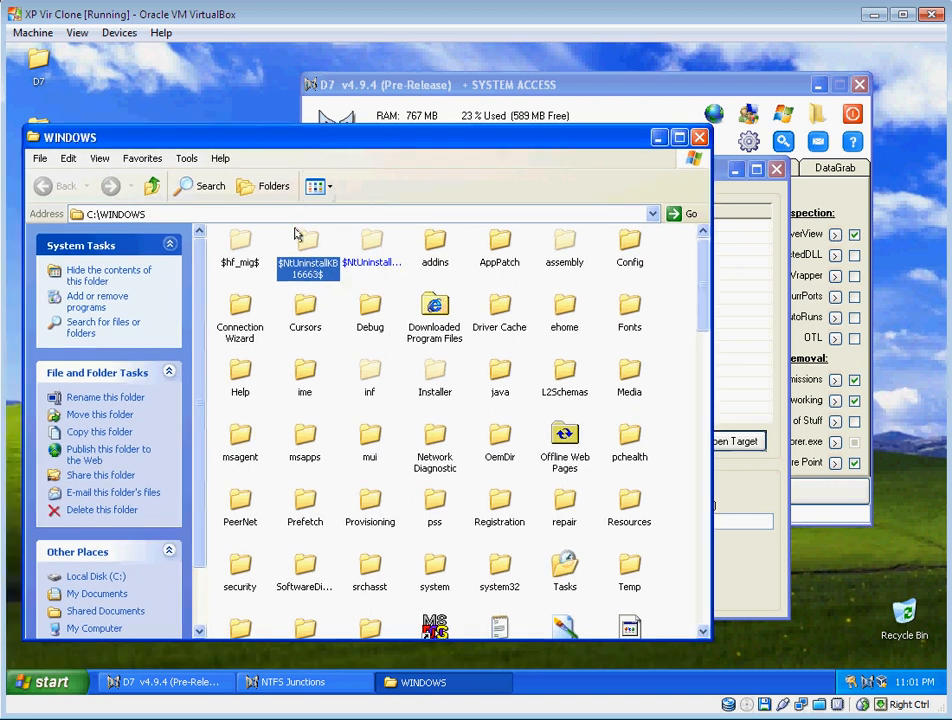
pyautogui.doubleClick(307, 245)
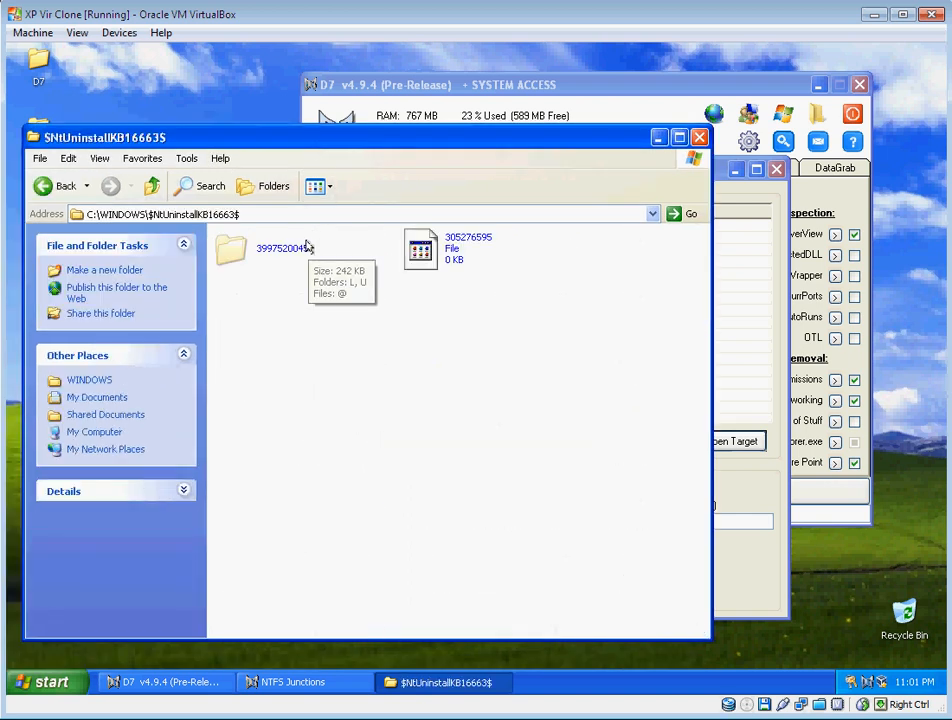
pyautogui.moveTo(282, 250)
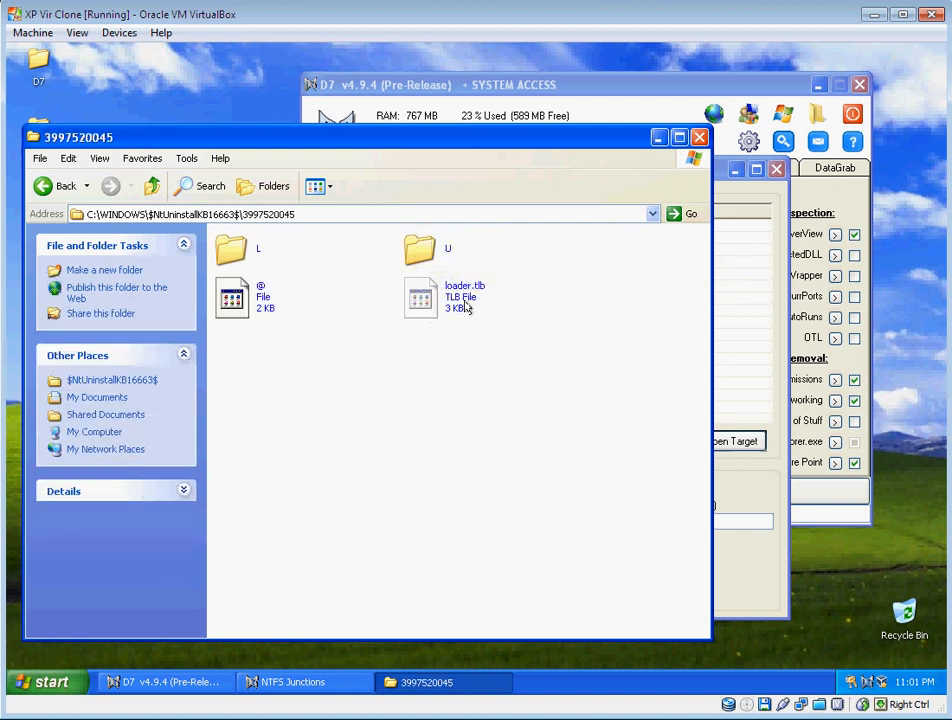
pyautogui.click(419, 248)
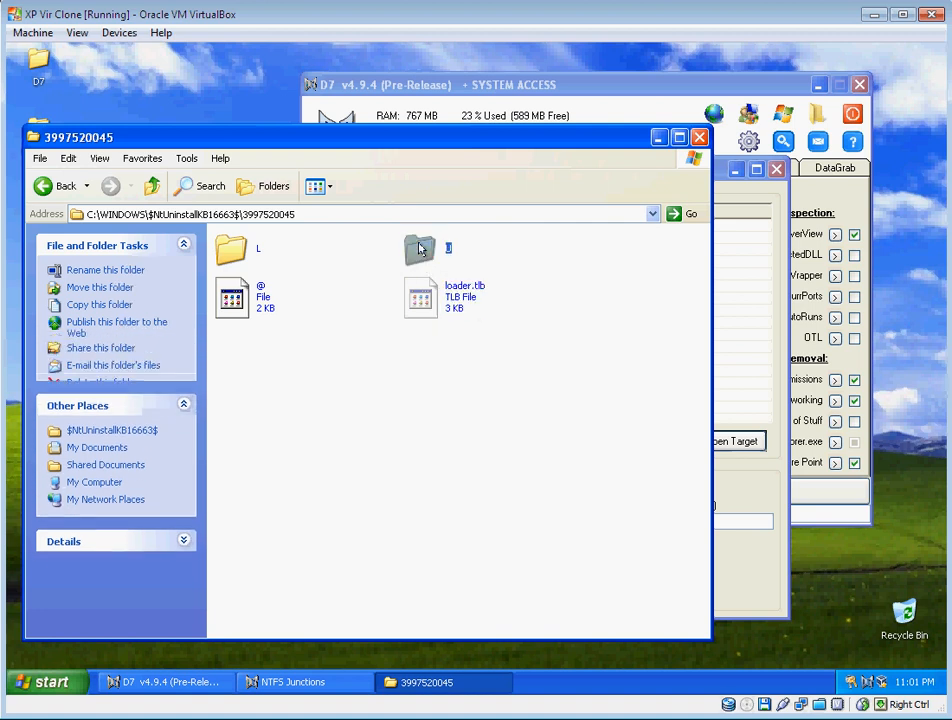
pyautogui.doubleClick(421, 247)
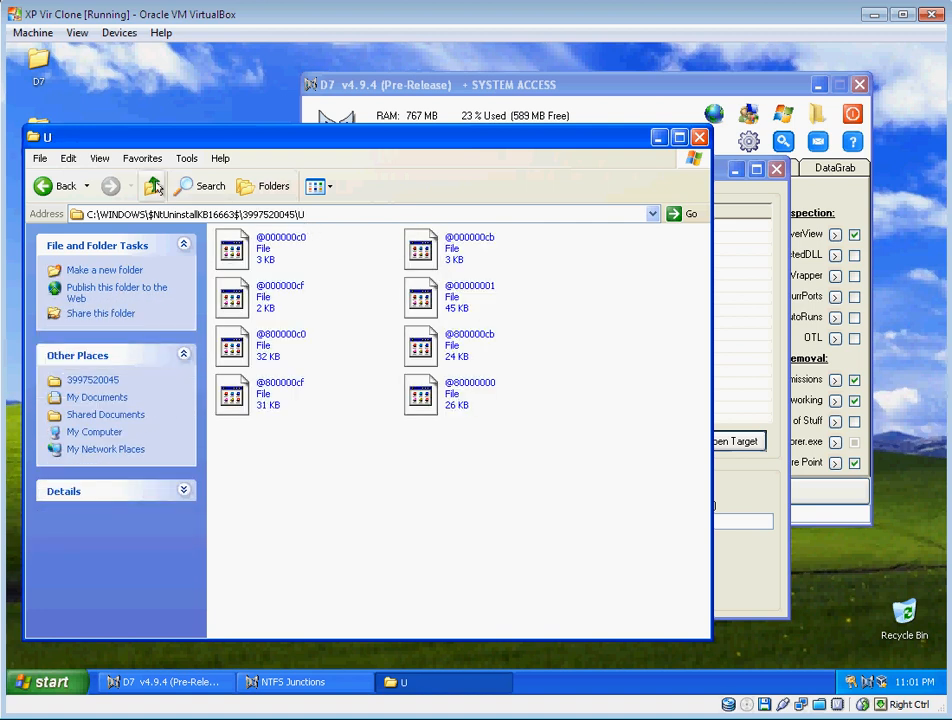
# Go back up to C:\WINDOWS and delete the $NtUninstallKB16663$ folder
pyautogui.click(152, 186)
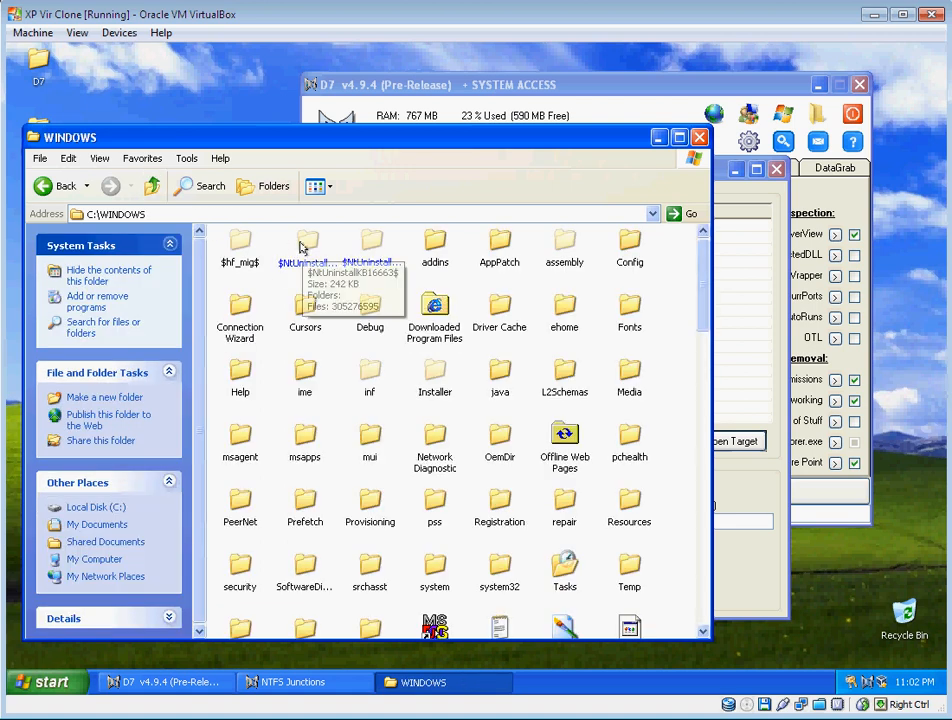
pyautogui.rightClick(305, 247)
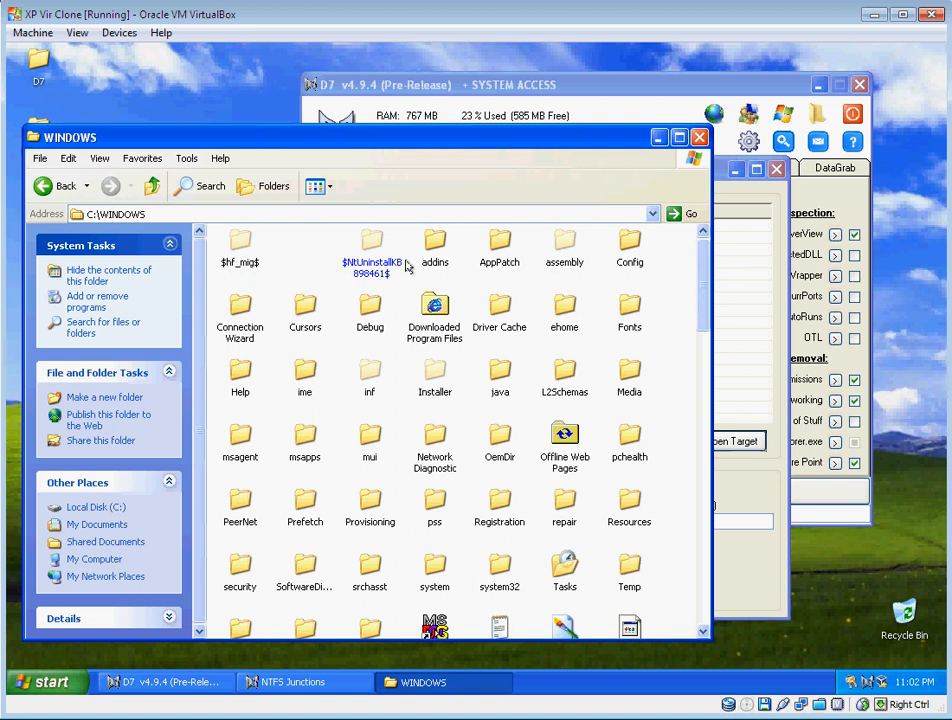
pyautogui.moveTo(396, 267)
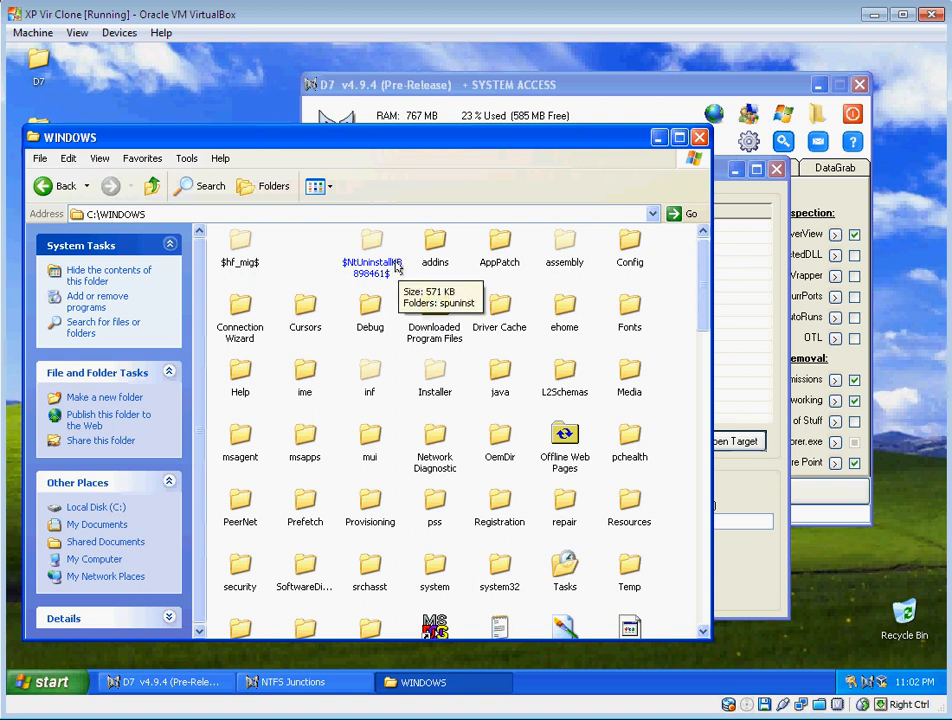
pyautogui.moveTo(605, 258)
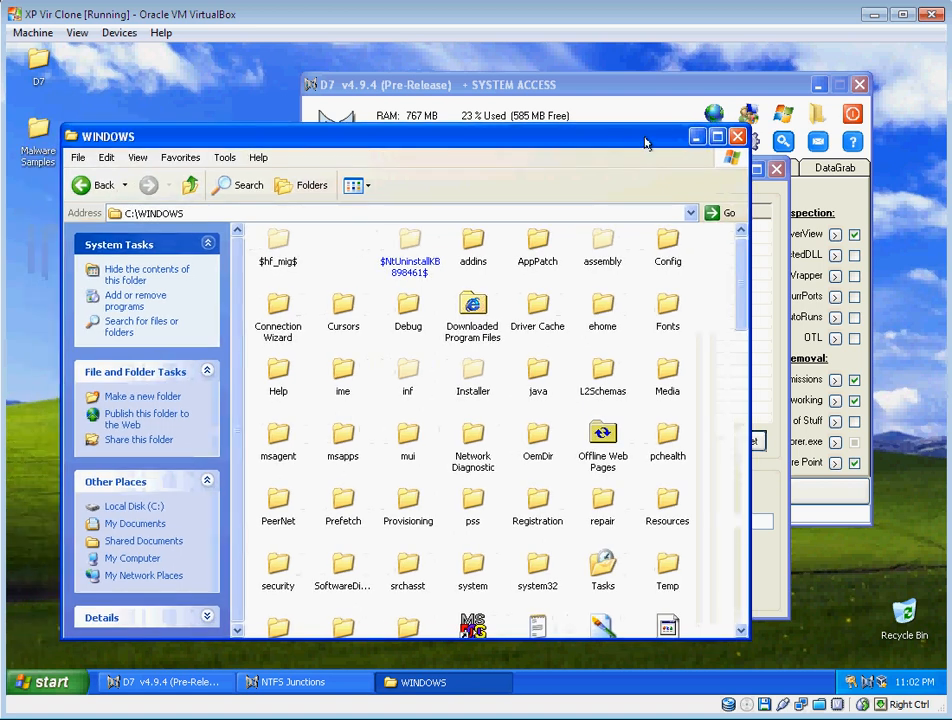
# Close Explorer, rescan C:\WINDOWS to confirm zero junctions, and close NTFS Junctions
pyautogui.click(292, 682)
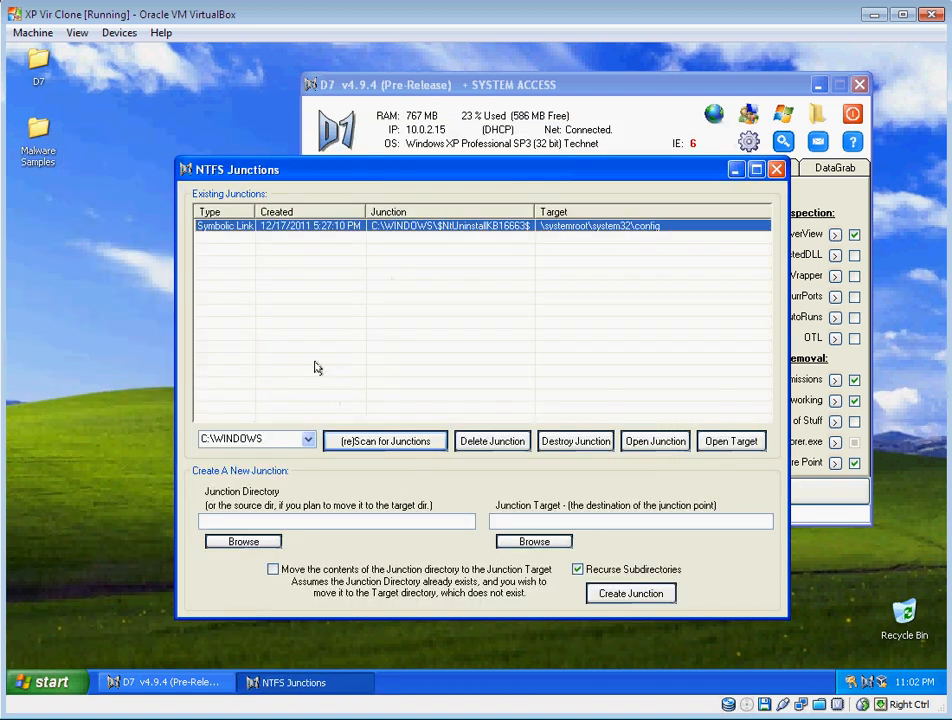
pyautogui.click(384, 441)
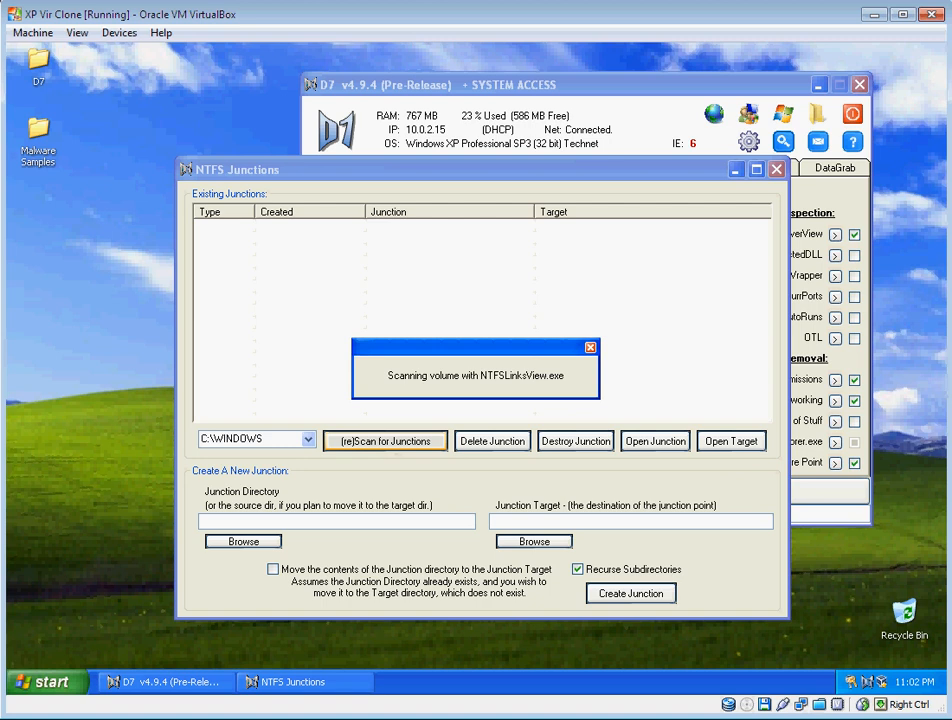
pyautogui.click(40, 681)
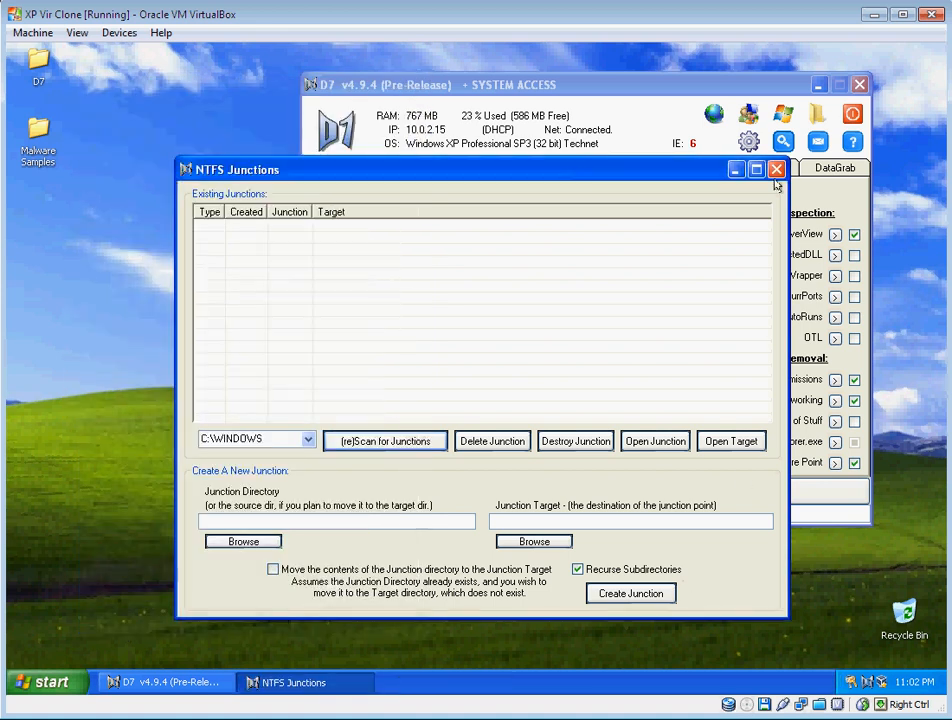
pyautogui.click(775, 168)
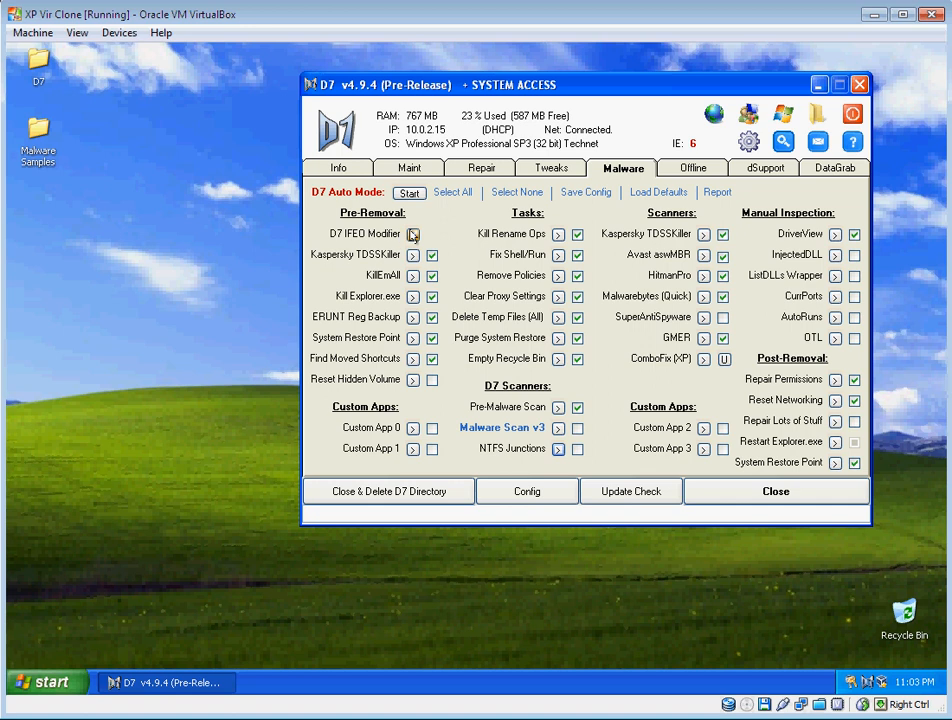
# Delete the 987135432174.exe dummy entry in IFEO Modifier, then show the Info summary
pyautogui.click(412, 234)
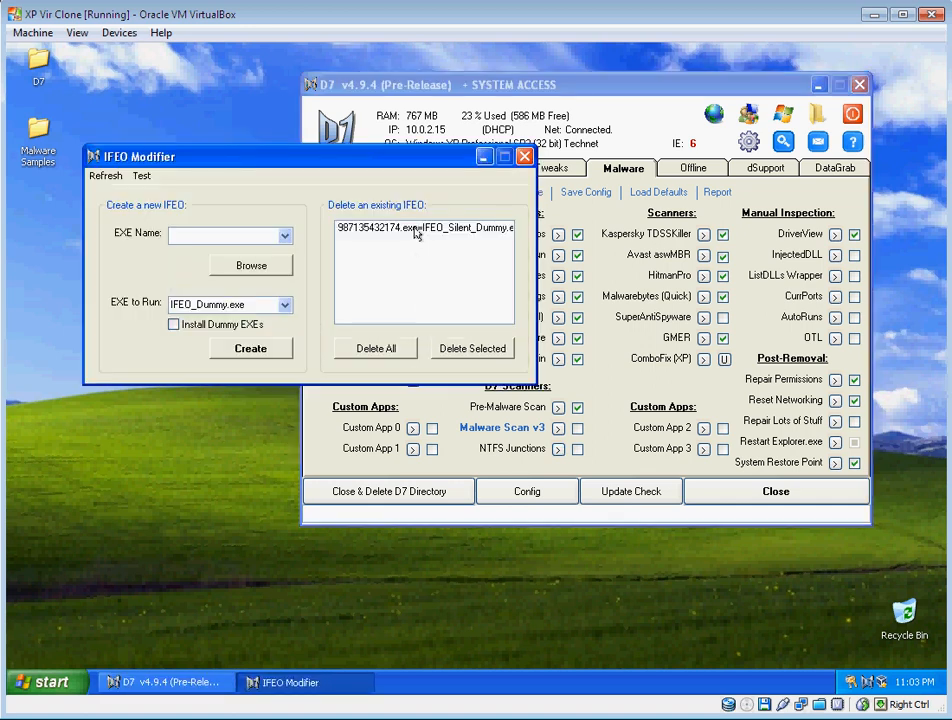
pyautogui.click(472, 348)
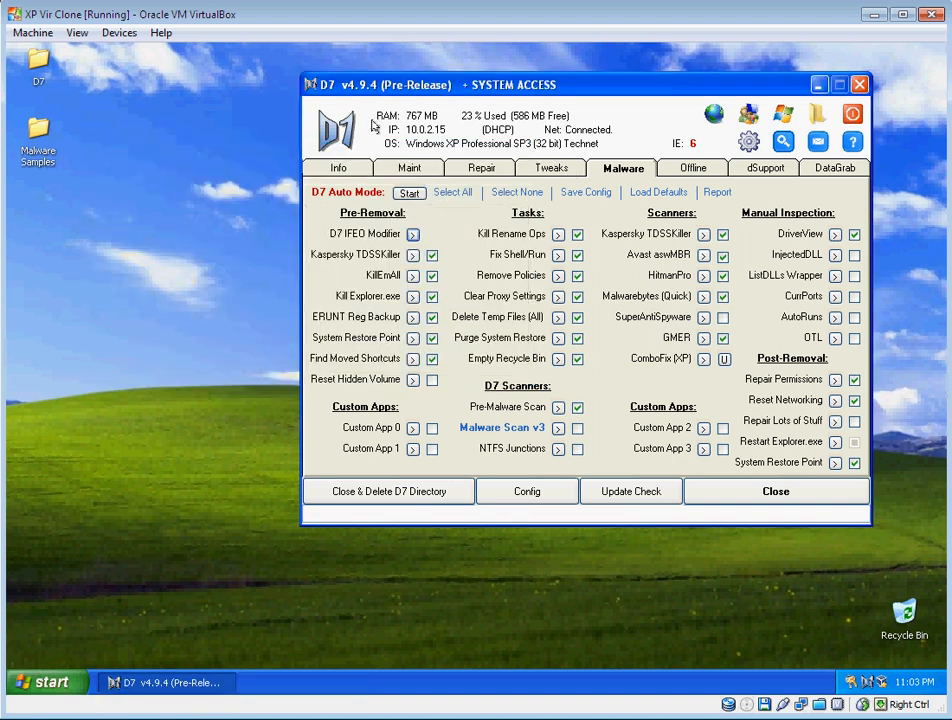
pyautogui.click(337, 167)
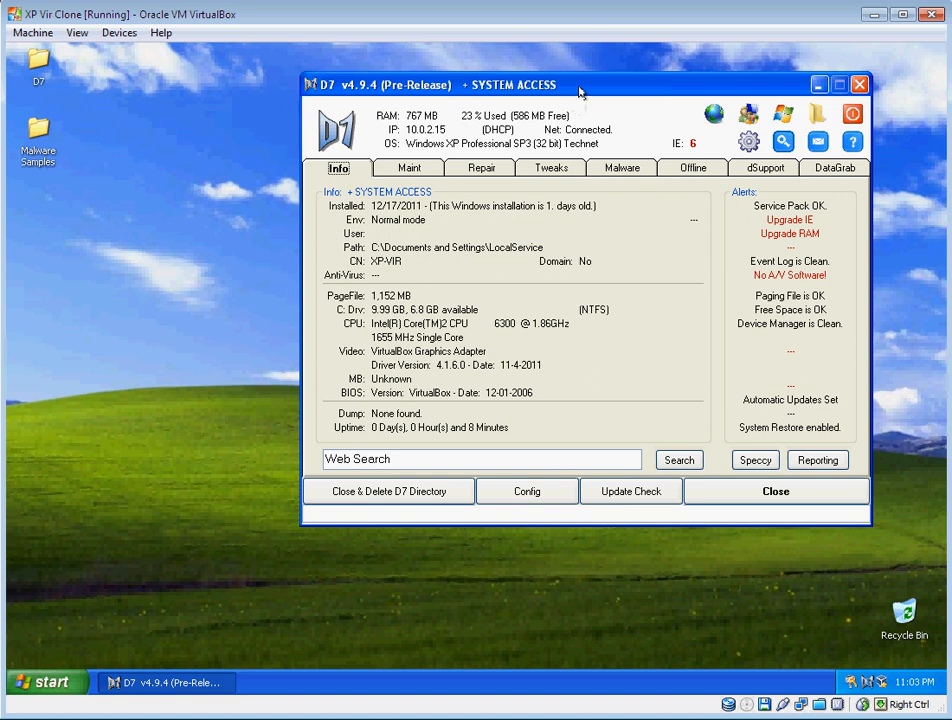
pyautogui.moveTo(578, 84); pyautogui.dragTo(475, 125)
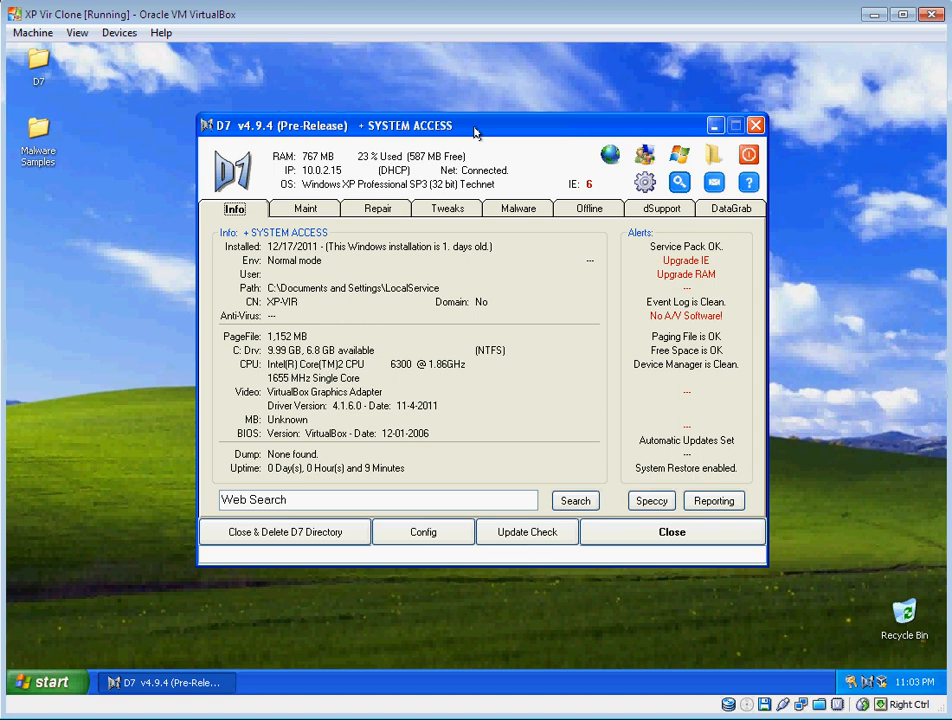
pyautogui.moveTo(713, 500)
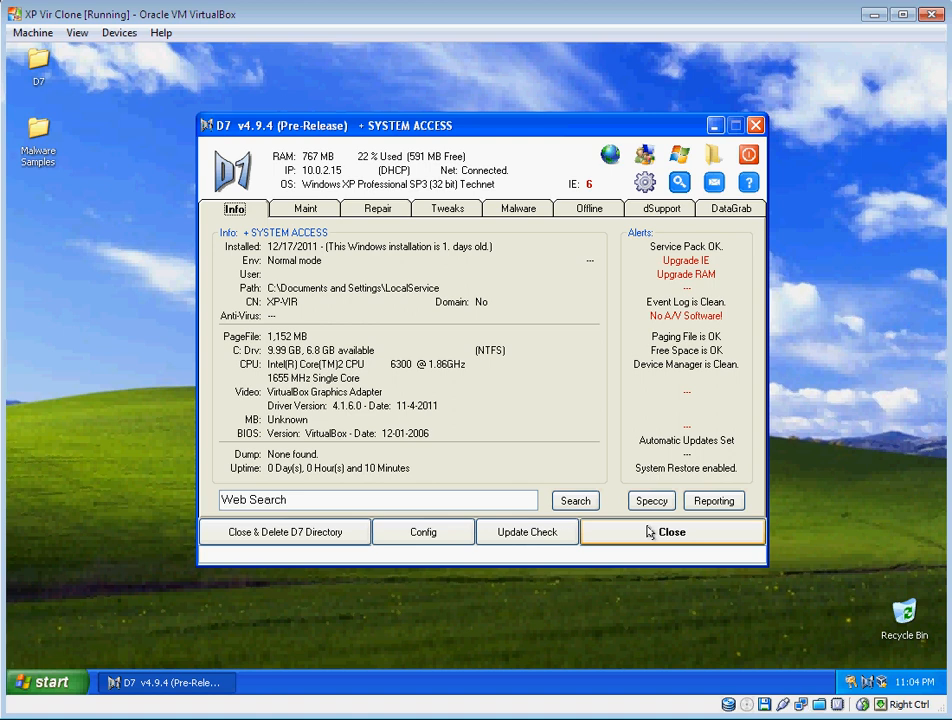
pyautogui.moveTo(835, 550)
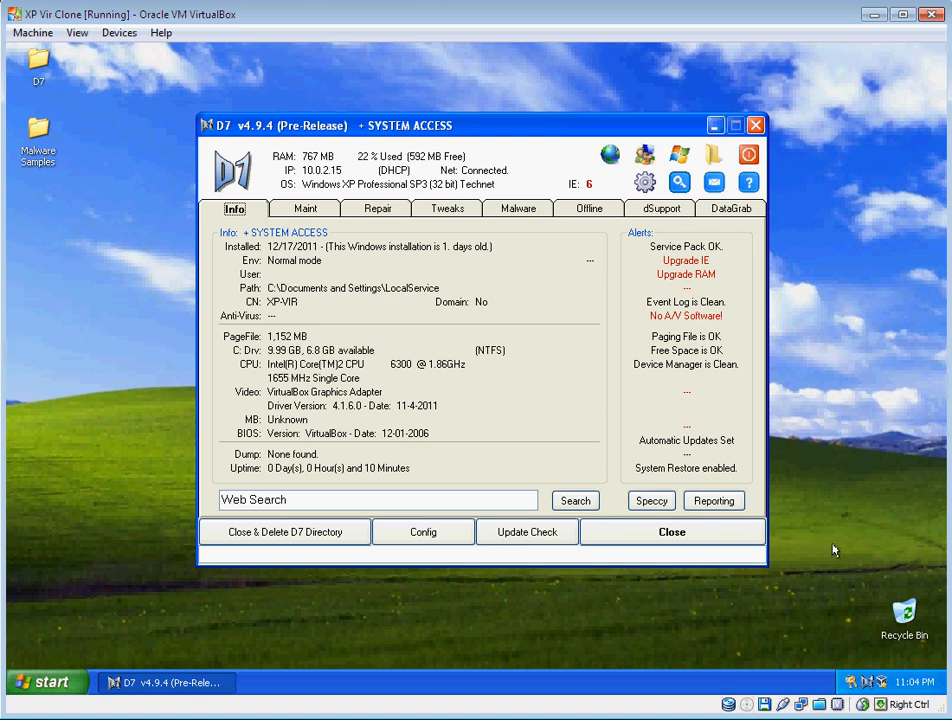
pyautogui.moveTo(672, 531)
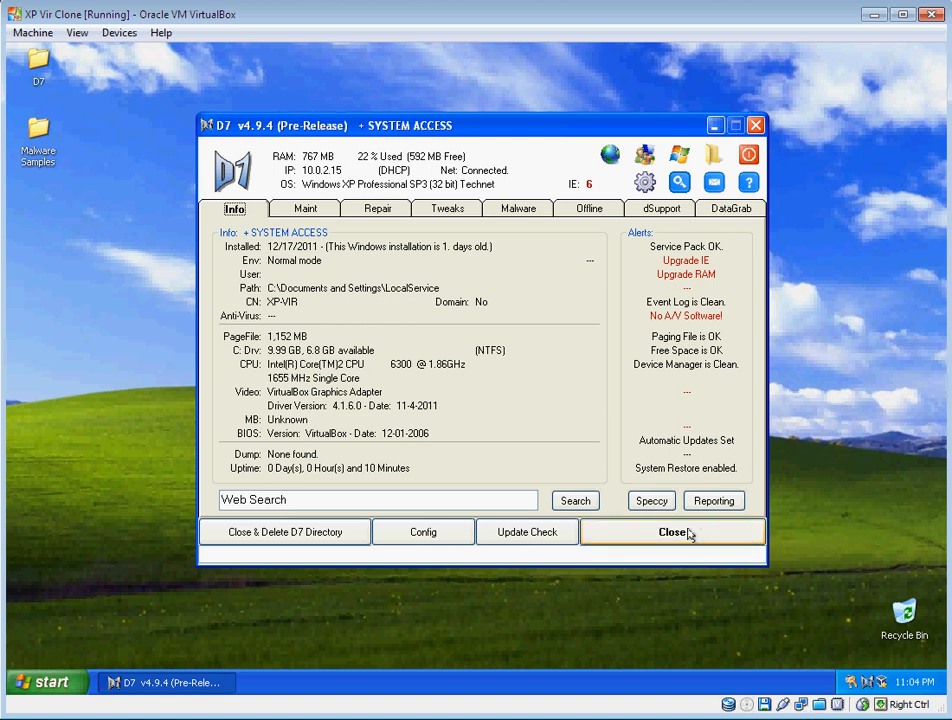